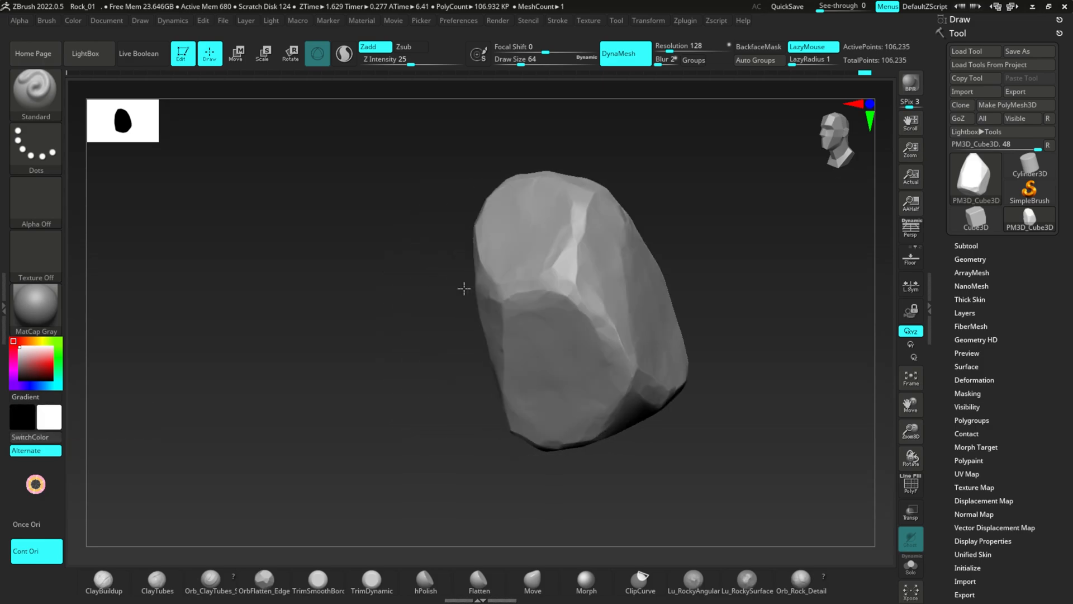
Step: Export the high-poly rock from ZBrush as Rock_01_high.fbx and accept the FBX export options
{"action": "left_click_drag", "start_coordinate": [464, 288], "coordinate": [498, 335]}
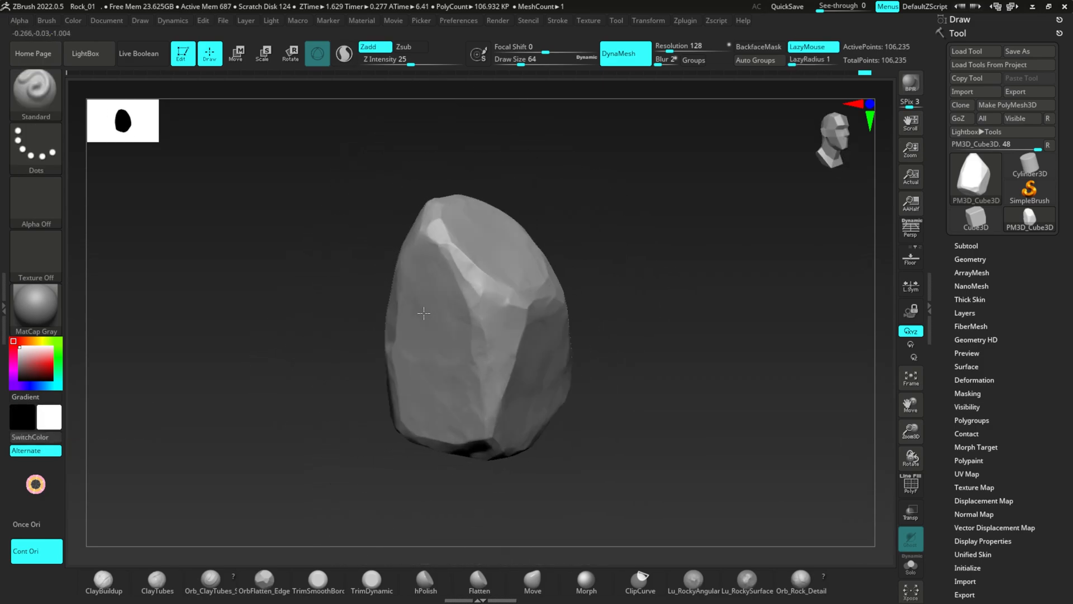
{"action": "left_click_drag", "start_coordinate": [423, 314], "coordinate": [475, 311]}
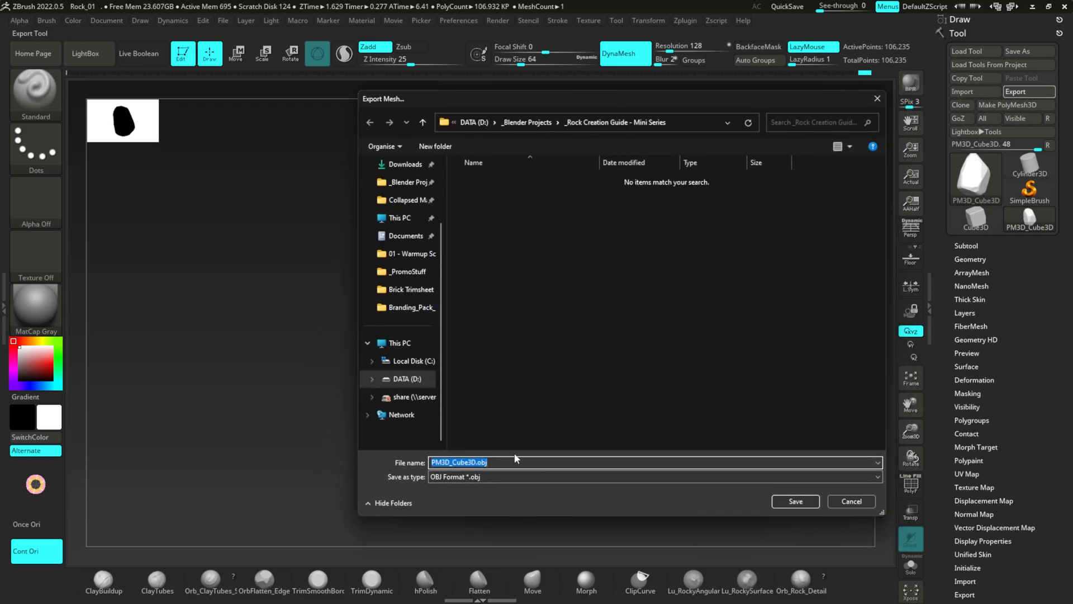
{"action": "type", "text": "Rock_01"}
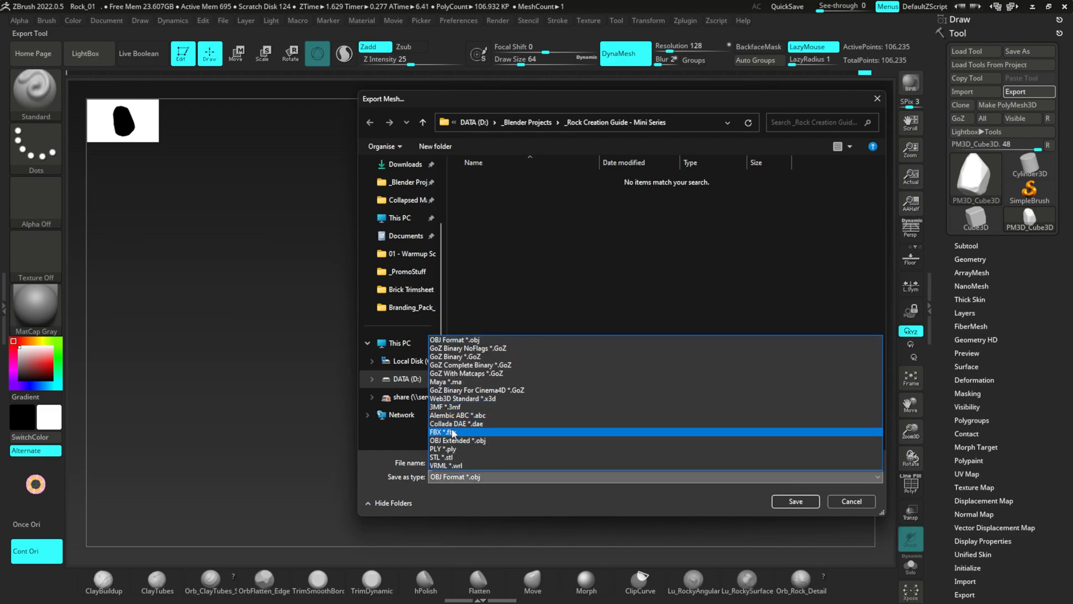
{"action": "left_click", "coordinate": [442, 433]}
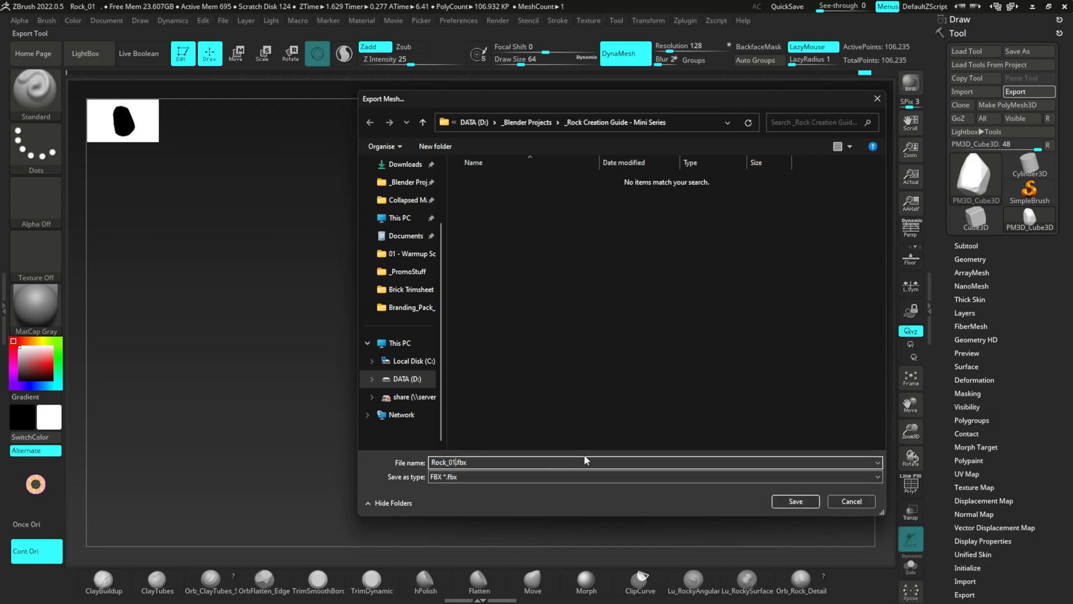
{"action": "type", "text": "_high"}
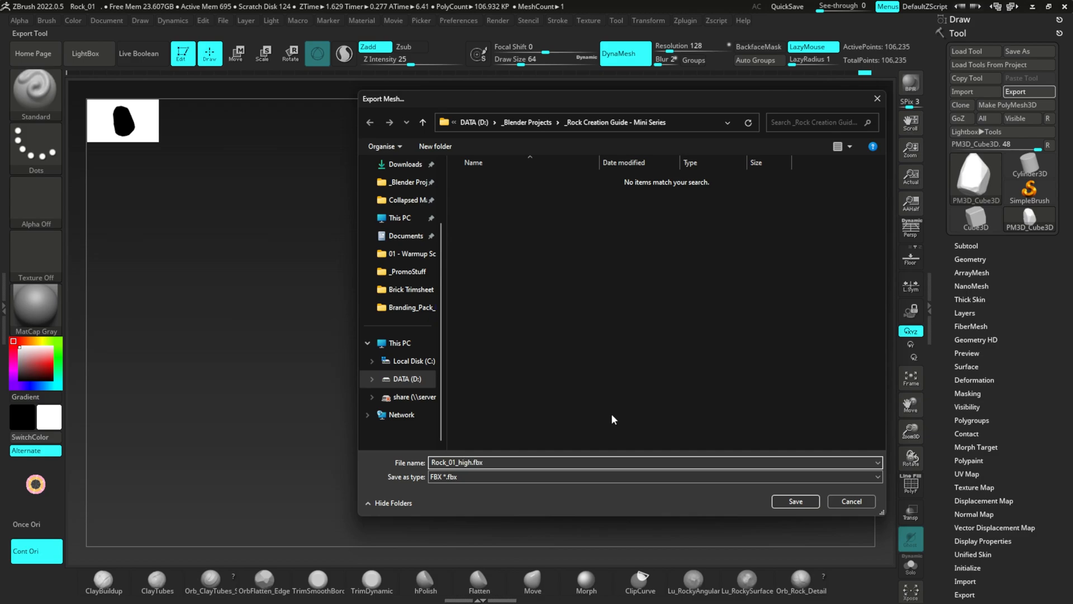
{"action": "left_click", "coordinate": [795, 500]}
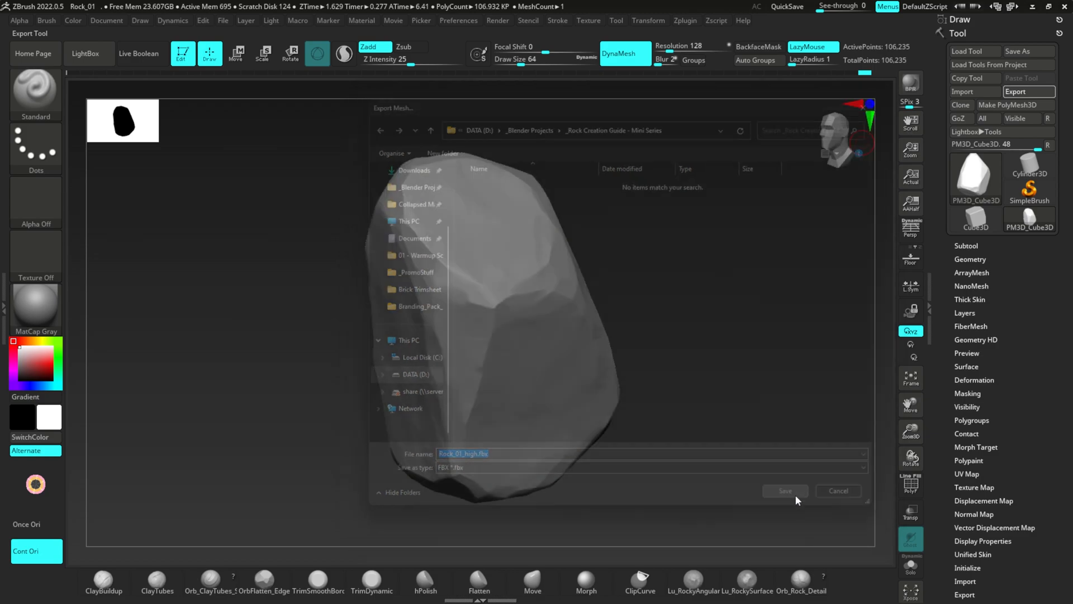
{"action": "left_click", "coordinate": [784, 491]}
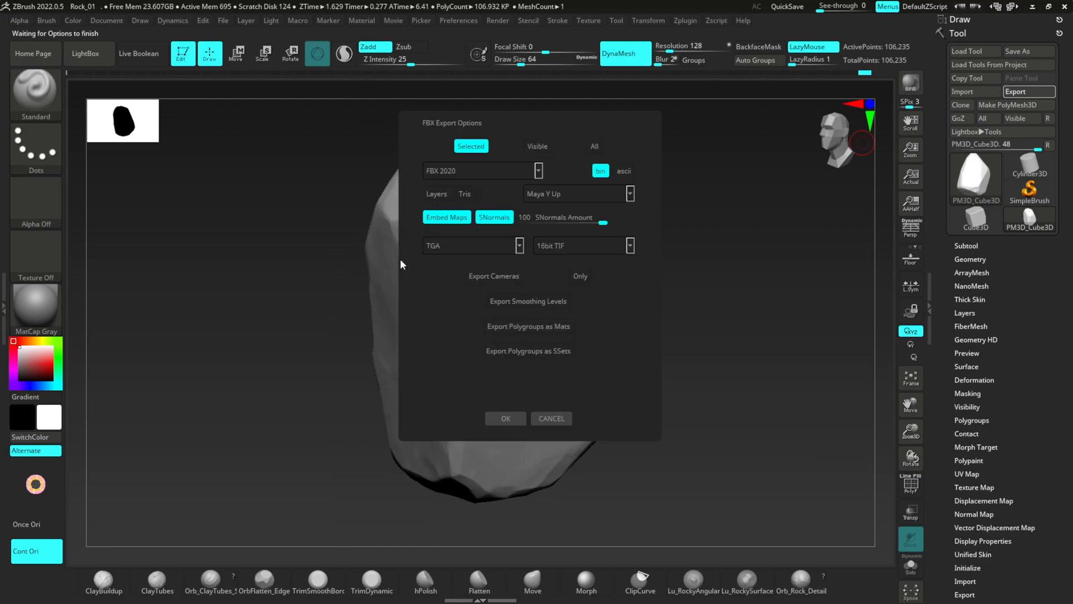
{"action": "left_click", "coordinate": [505, 418]}
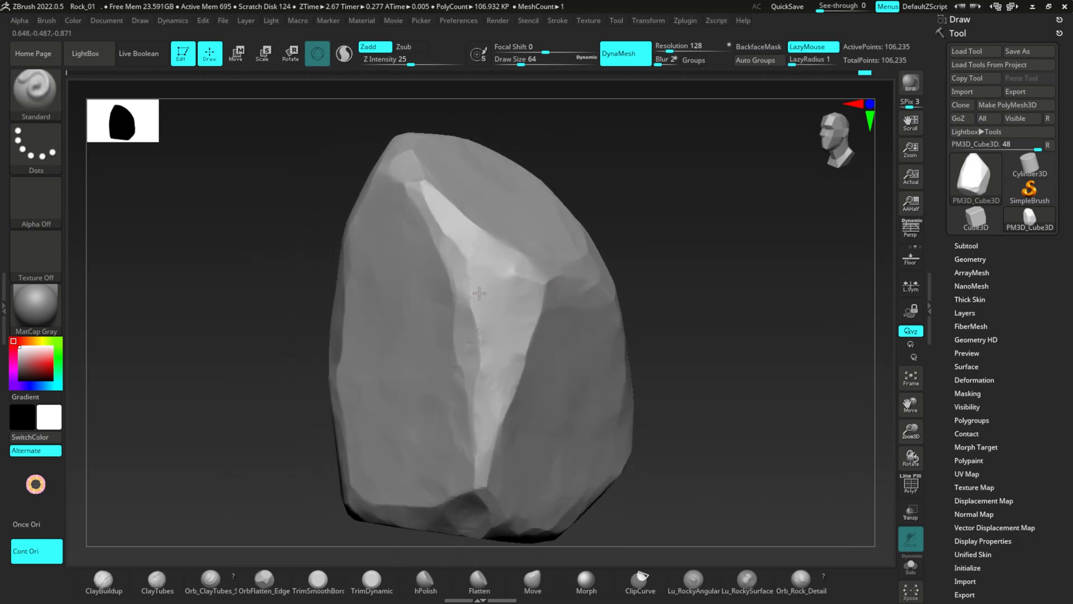
Step: Expand the rock's Tool > Geometry settings and reveal the Zplugin Decimation Master options
{"action": "left_click", "coordinate": [970, 259]}
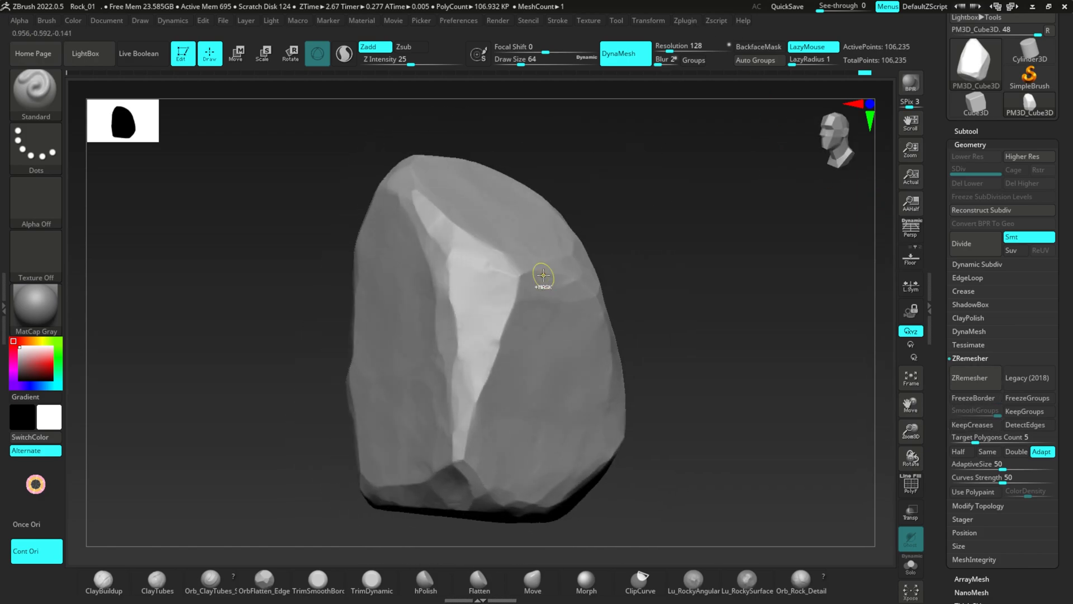
{"action": "left_click_drag", "start_coordinate": [543, 275], "coordinate": [505, 300]}
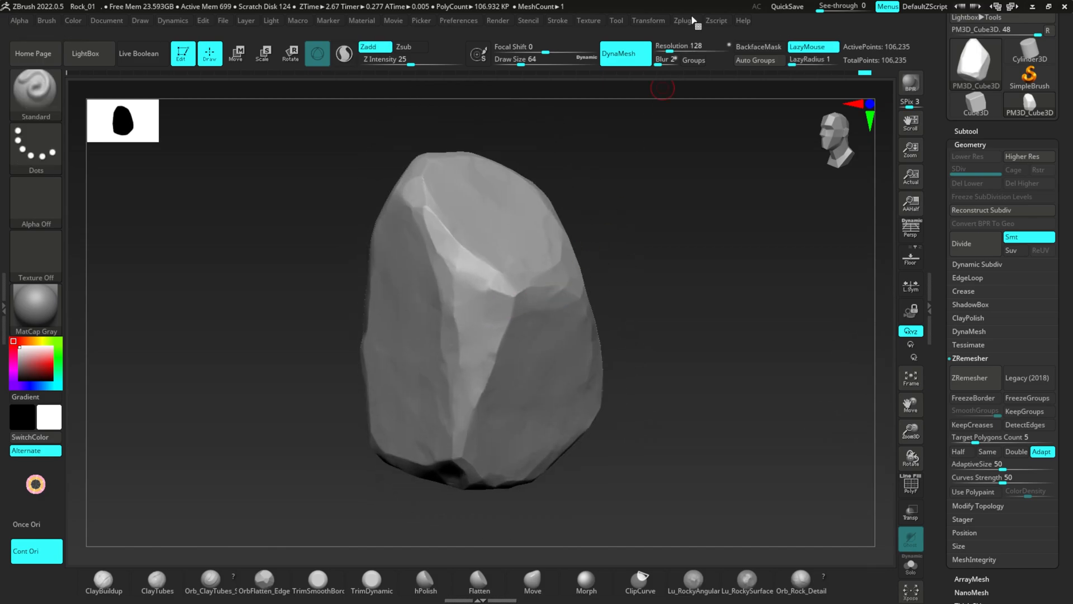
{"action": "left_click", "coordinate": [684, 20]}
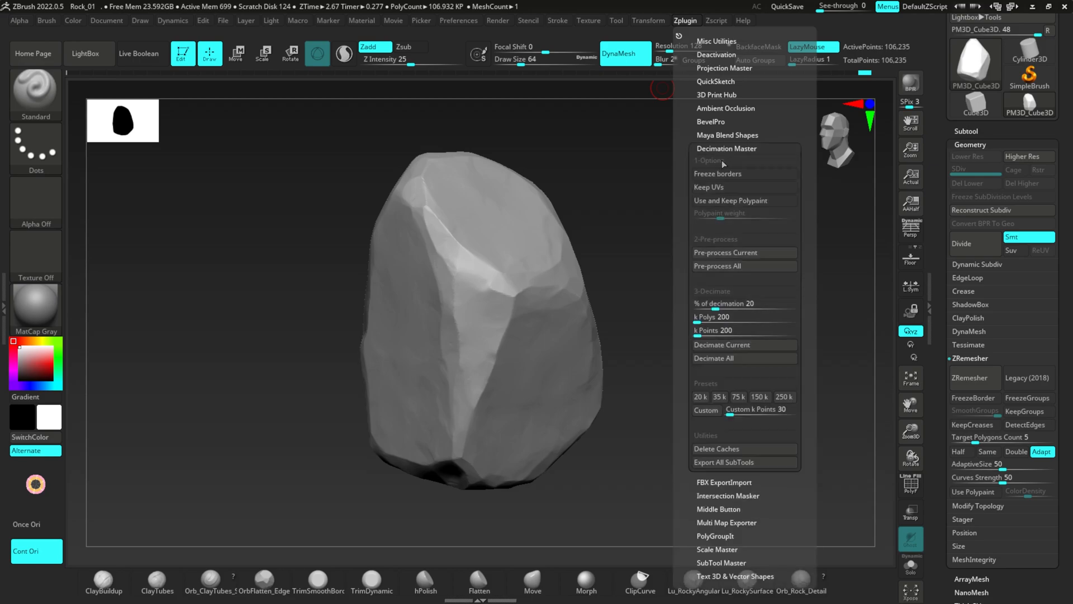
{"action": "mouse_move", "coordinate": [744, 253]}
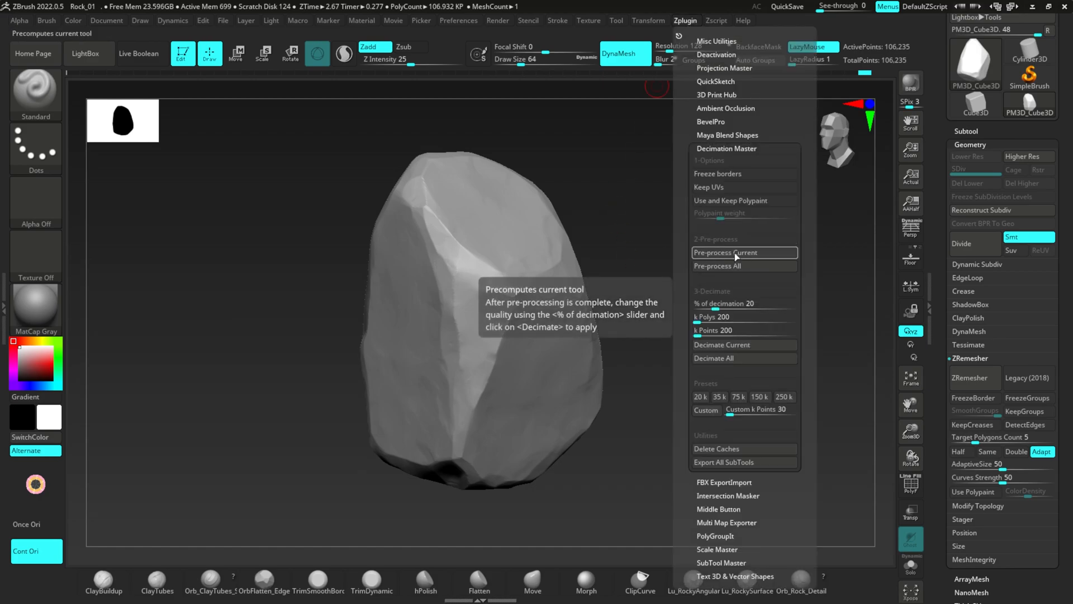
Step: Pre-process the rock and decimate it to 1%, dropping about 107K to roughly 2K polygons
{"action": "left_click", "coordinate": [726, 252]}
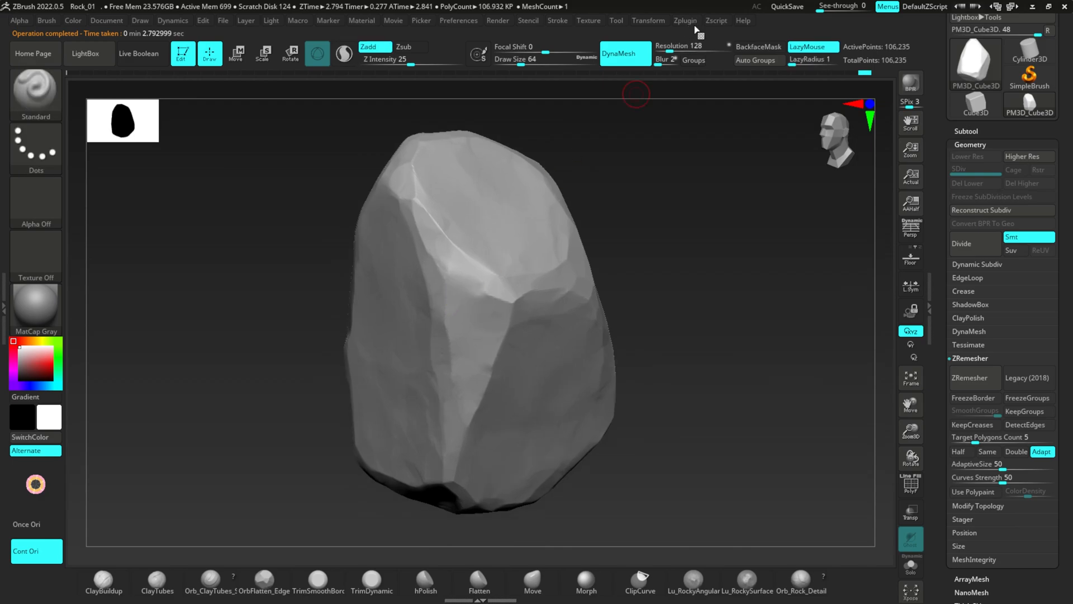
{"action": "left_click", "coordinate": [684, 21]}
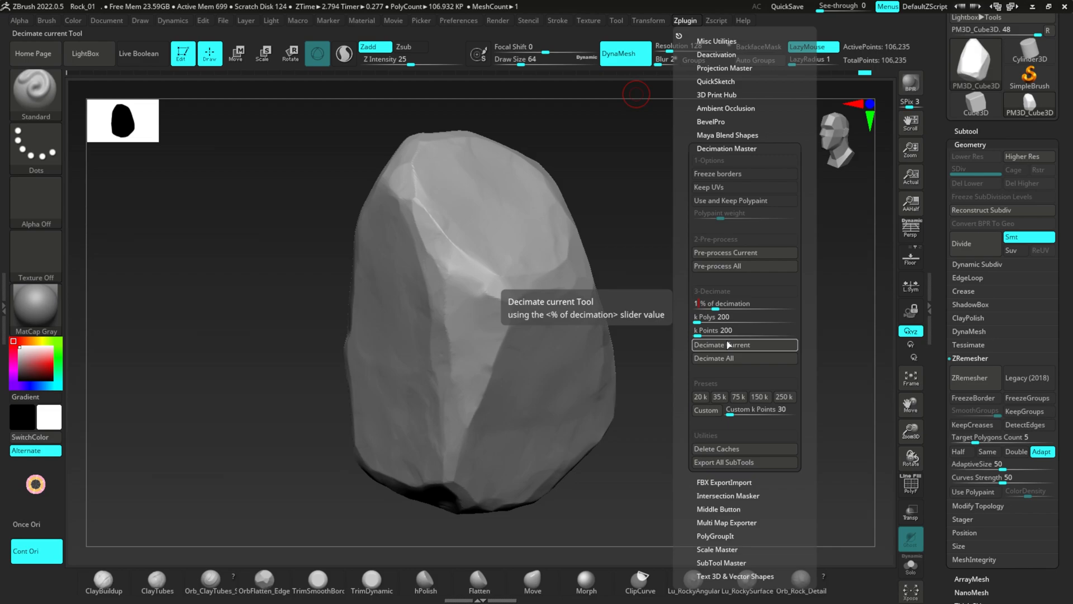
{"action": "left_click", "coordinate": [719, 344]}
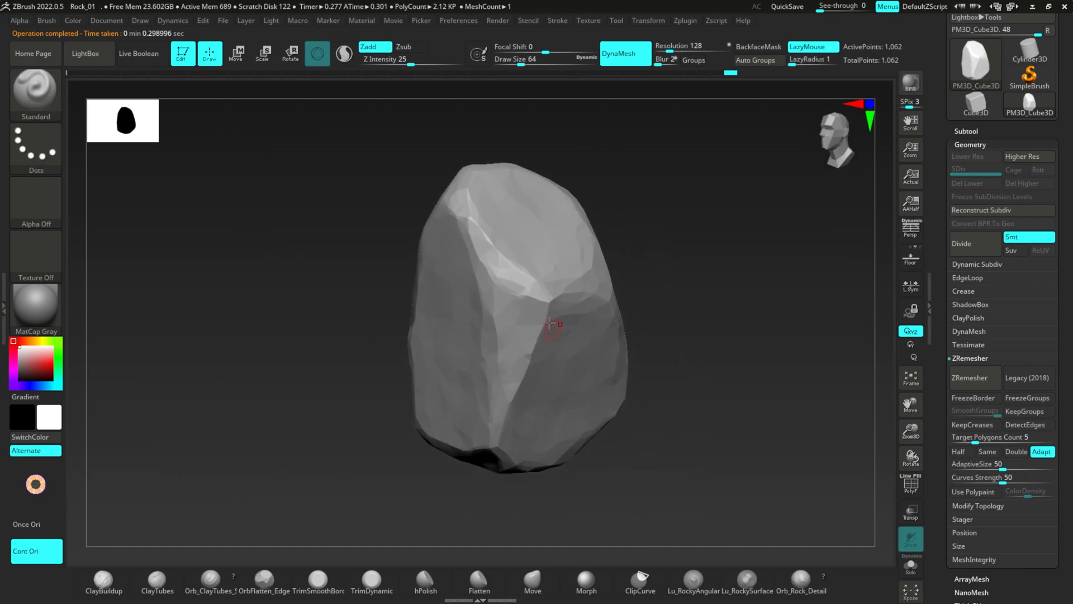
Step: Inspect the decimated rock's silhouette from several angles, then bring up the Tool > Export dialog
{"action": "left_click_drag", "start_coordinate": [547, 325], "coordinate": [493, 287]}
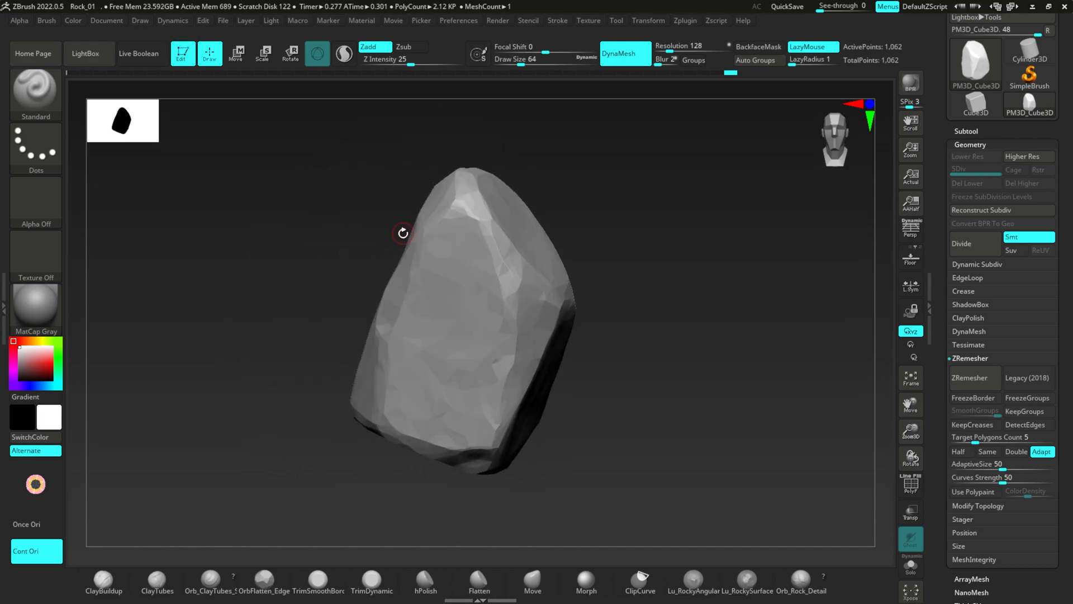
{"action": "left_click_drag", "start_coordinate": [403, 232], "coordinate": [599, 318]}
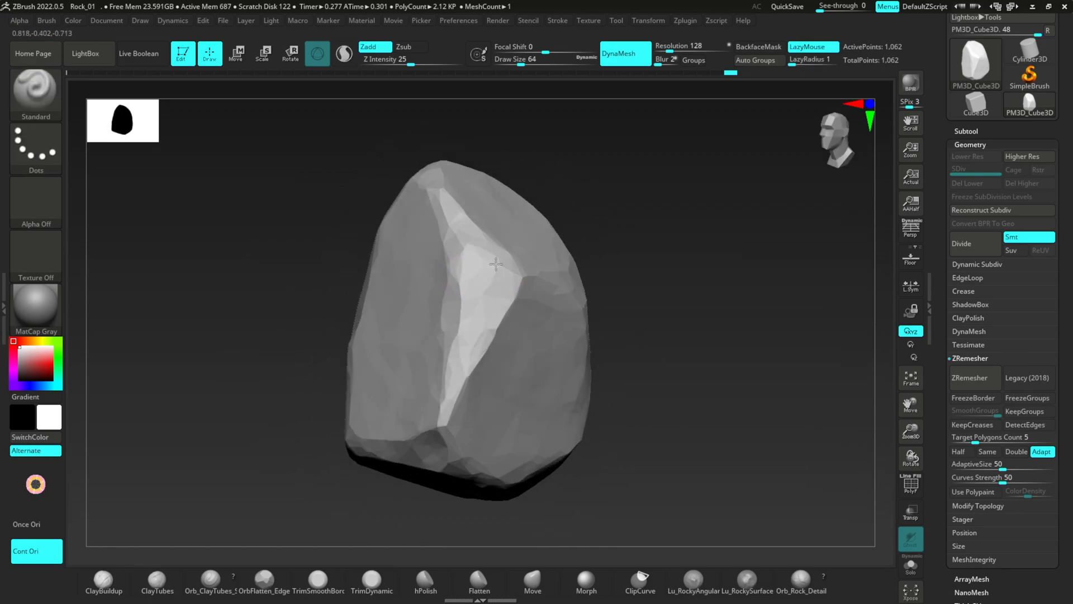
{"action": "left_click_drag", "start_coordinate": [493, 264], "coordinate": [486, 305]}
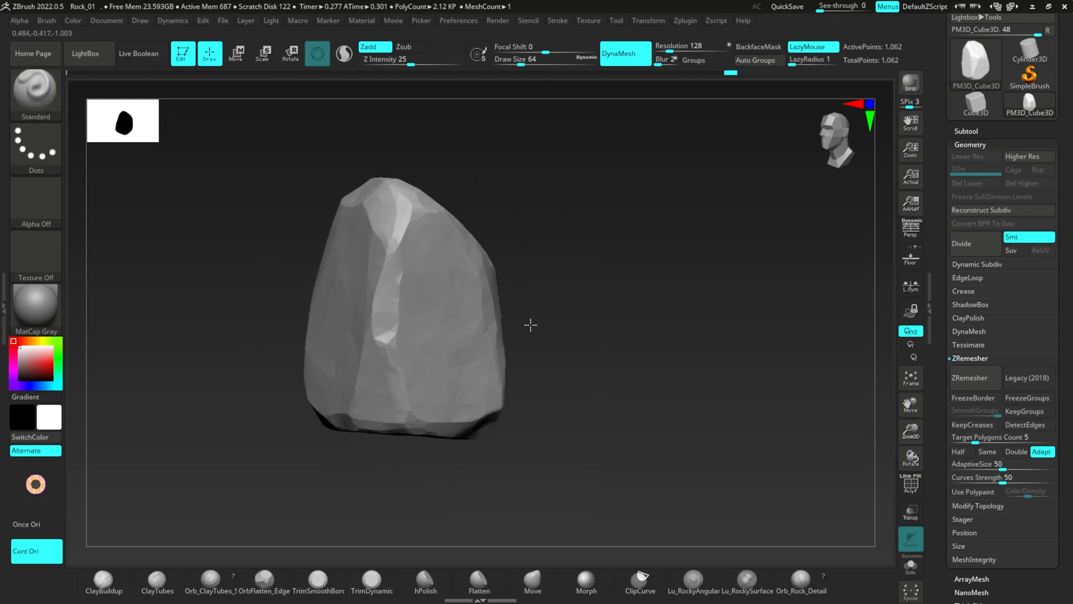
{"action": "left_click_drag", "start_coordinate": [531, 324], "coordinate": [482, 308]}
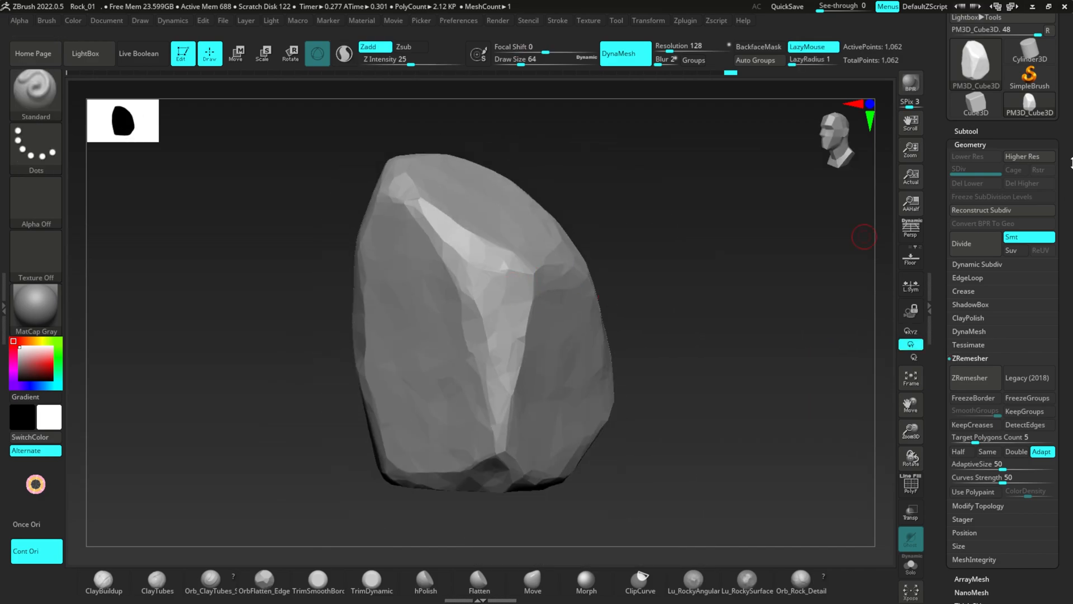
{"action": "left_click", "coordinate": [1028, 91]}
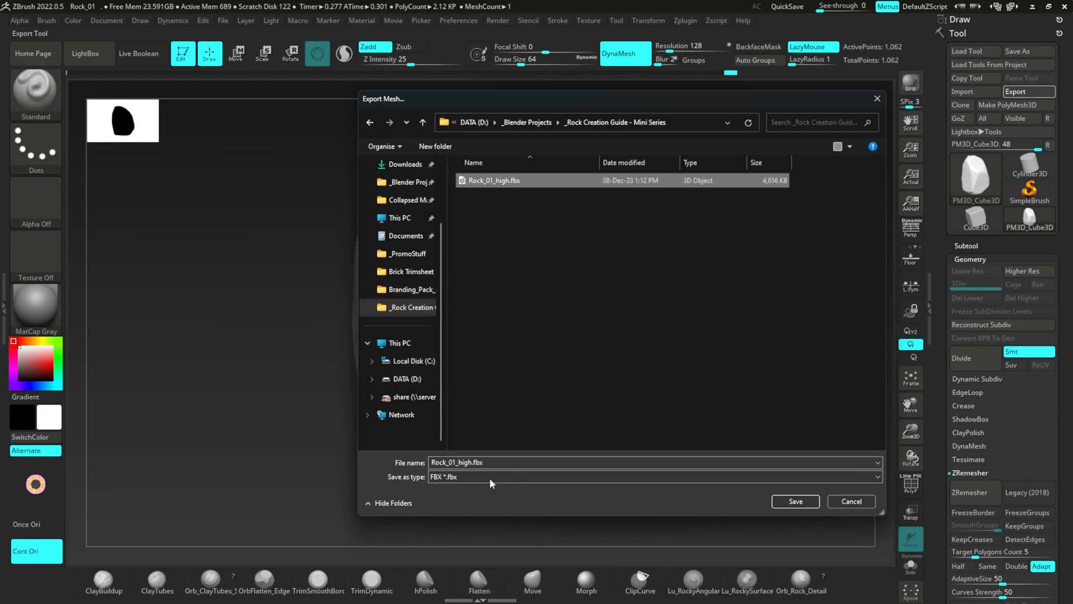
Step: Save the low-poly export as Rock_01_low.fbx inside a new ZBrush subfolder
{"action": "left_click", "coordinate": [512, 461]}
{"action": "type", "text": "low"}
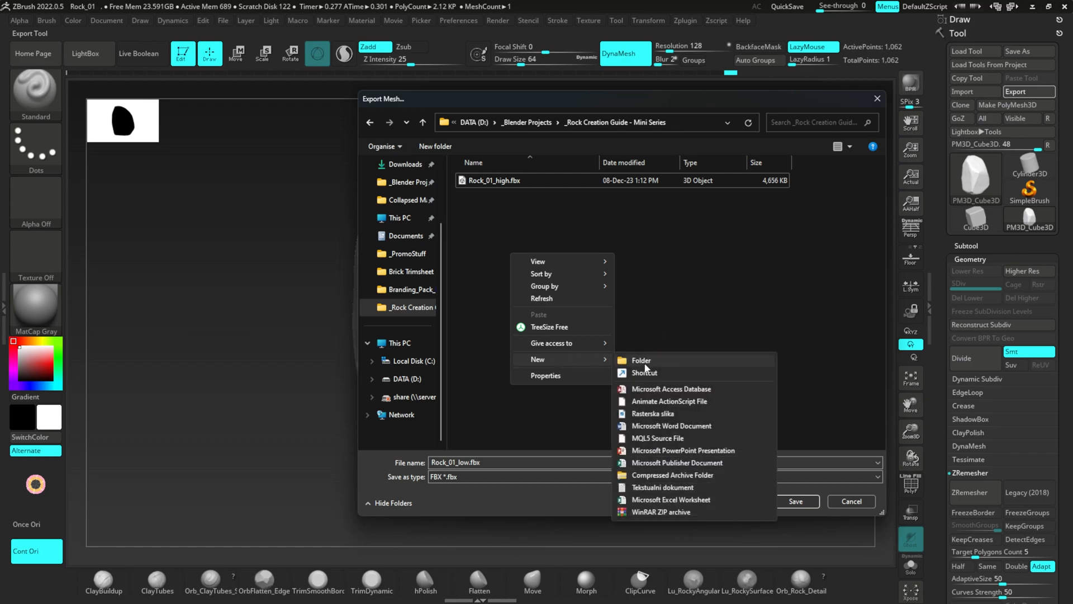
{"action": "left_click", "coordinate": [641, 360]}
{"action": "type", "text": "ZBrush"}
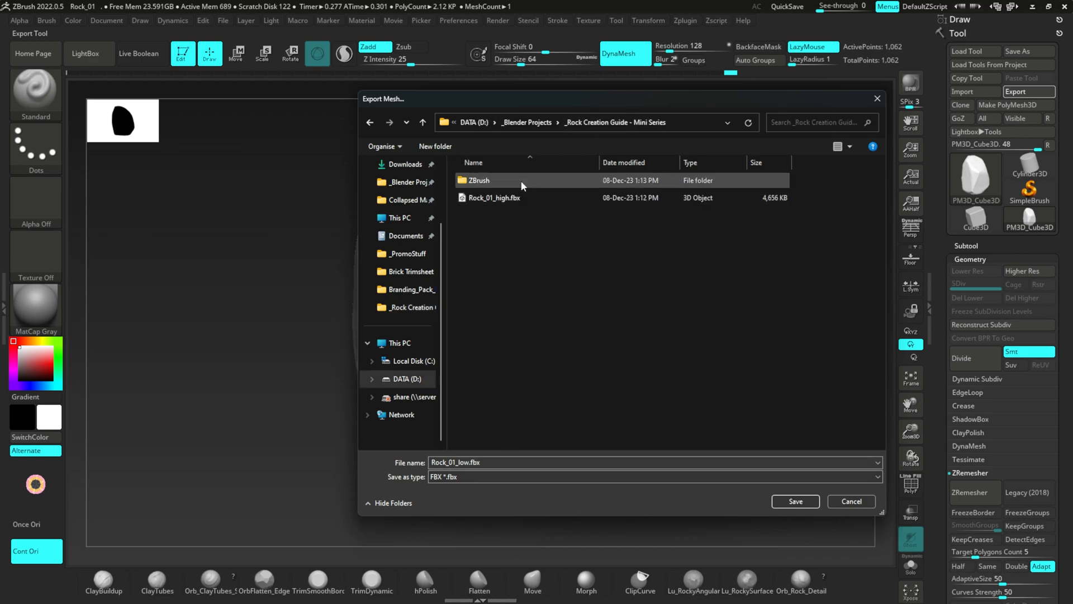
{"action": "double_click", "coordinate": [478, 180]}
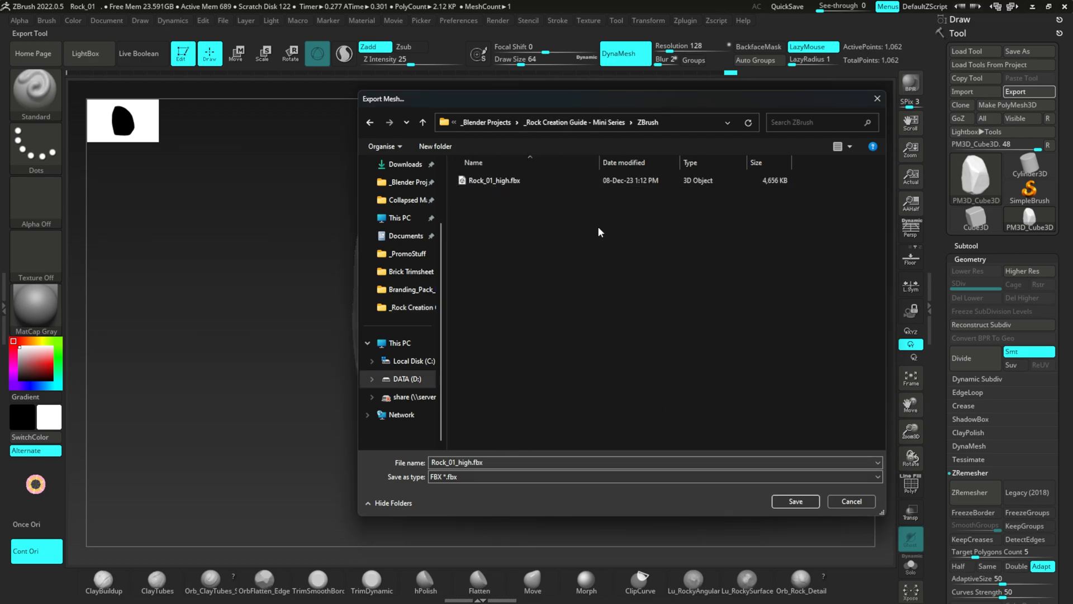
{"action": "mouse_move", "coordinate": [479, 465]}
{"action": "type", "text": "low"}
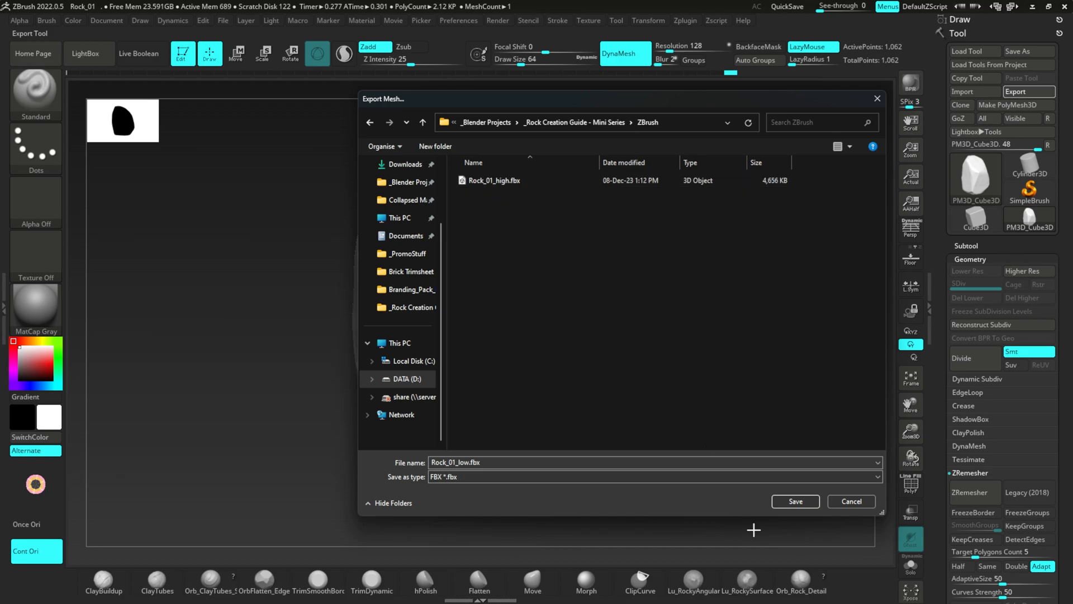
{"action": "triple_click", "coordinate": [455, 461]}
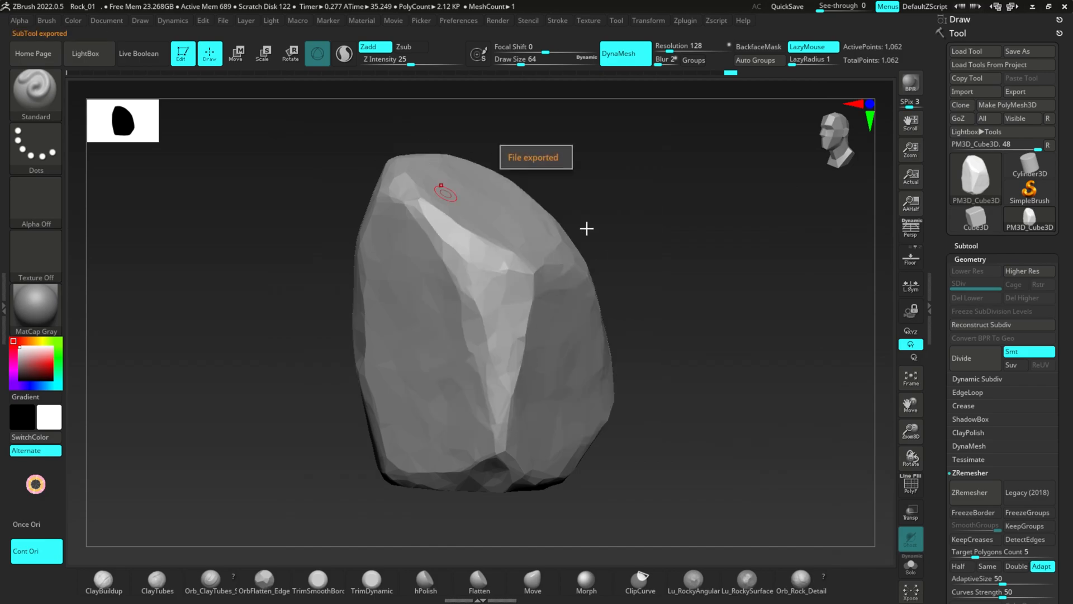
{"action": "left_click_drag", "start_coordinate": [585, 228], "coordinate": [526, 302]}
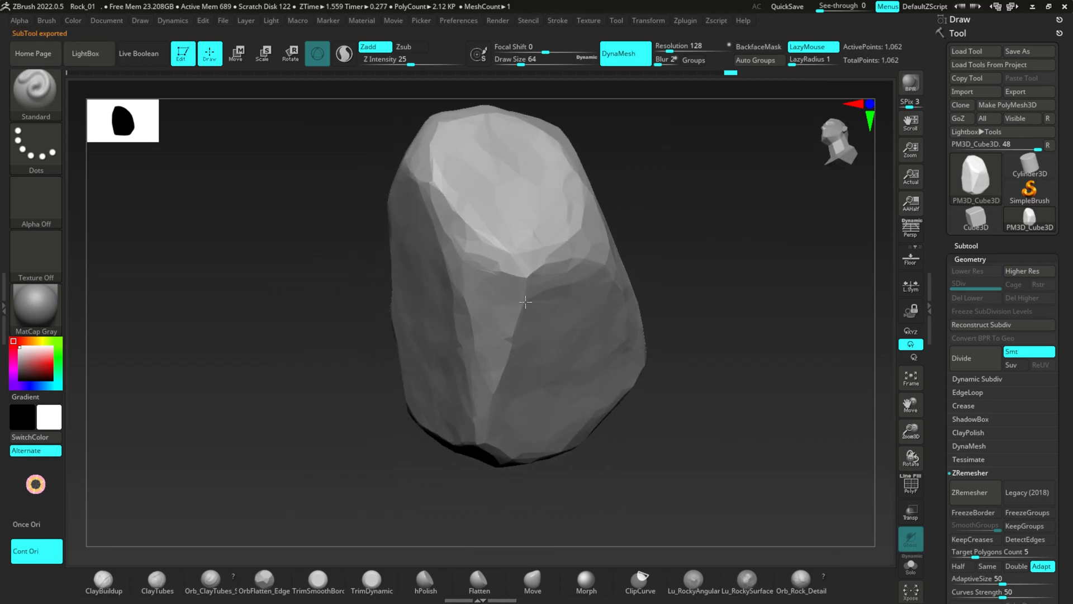
{"action": "left_click_drag", "start_coordinate": [525, 302], "coordinate": [492, 275]}
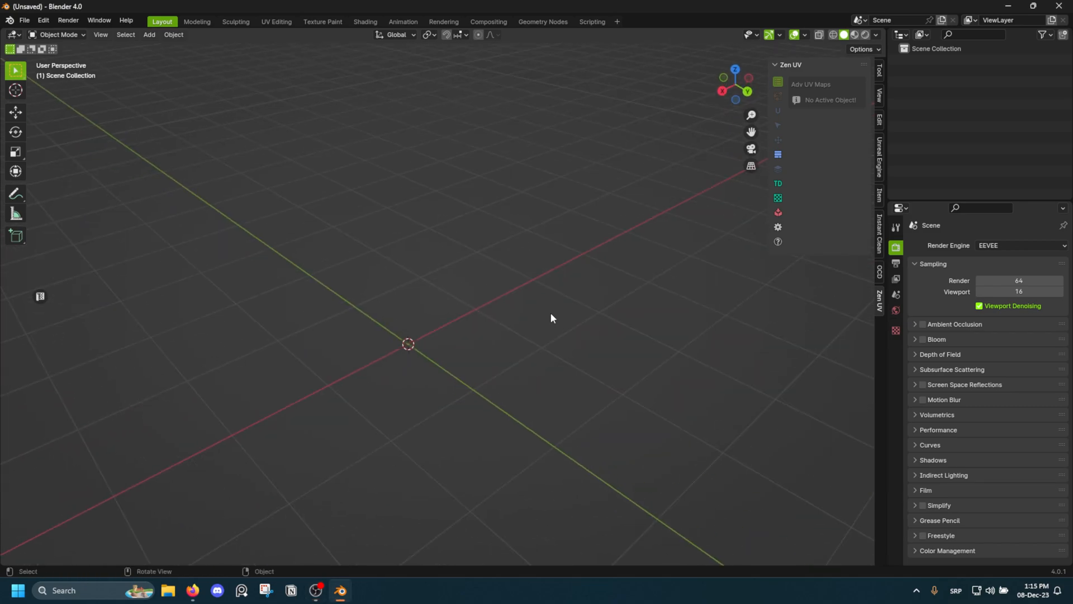
Step: Look through Blender's menus and choose File > Import > FBX (.fbx)
{"action": "left_click_drag", "start_coordinate": [552, 318], "coordinate": [470, 315]}
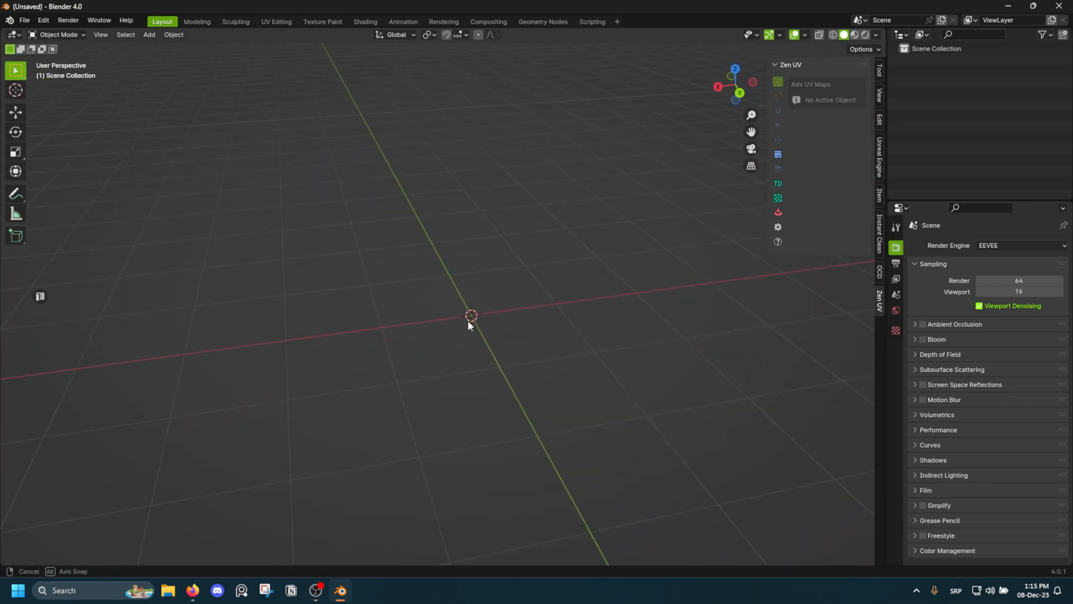
{"action": "left_click_drag", "start_coordinate": [471, 315], "coordinate": [442, 290]}
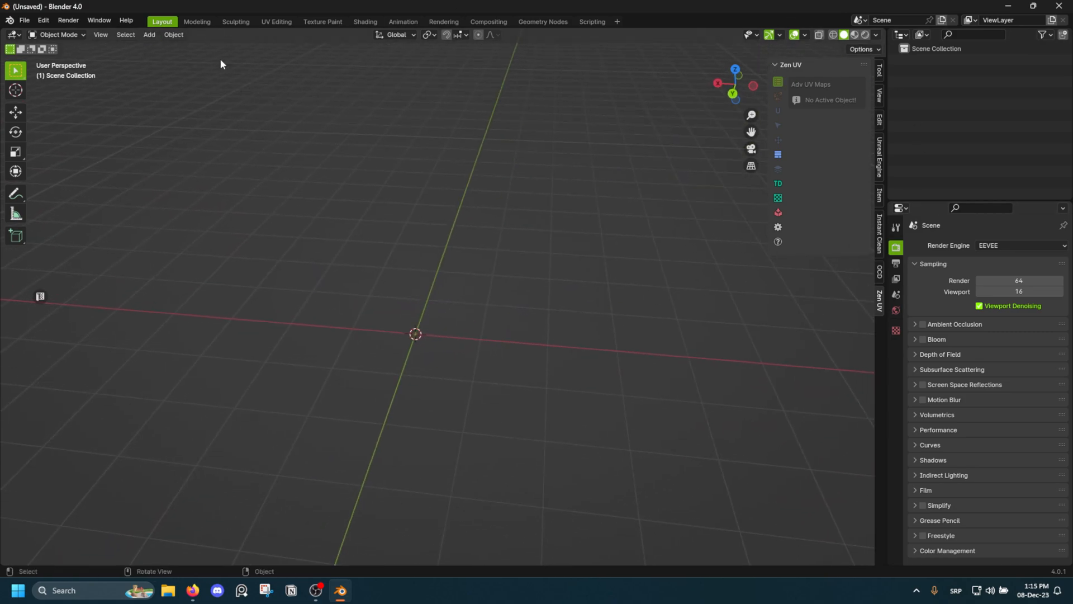
{"action": "left_click", "coordinate": [24, 21]}
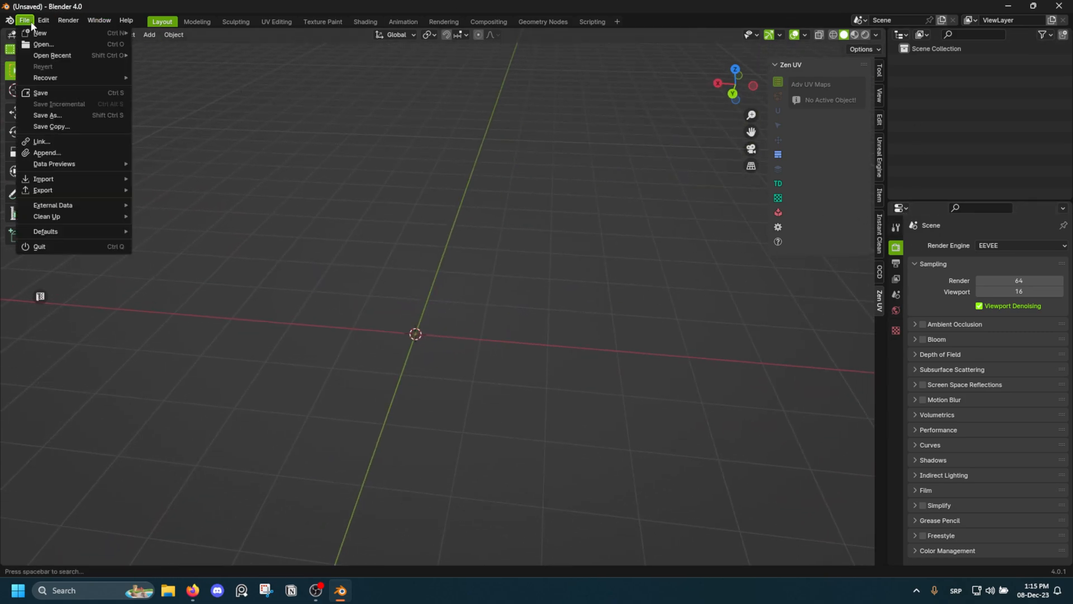
{"action": "left_click", "coordinate": [344, 238]}
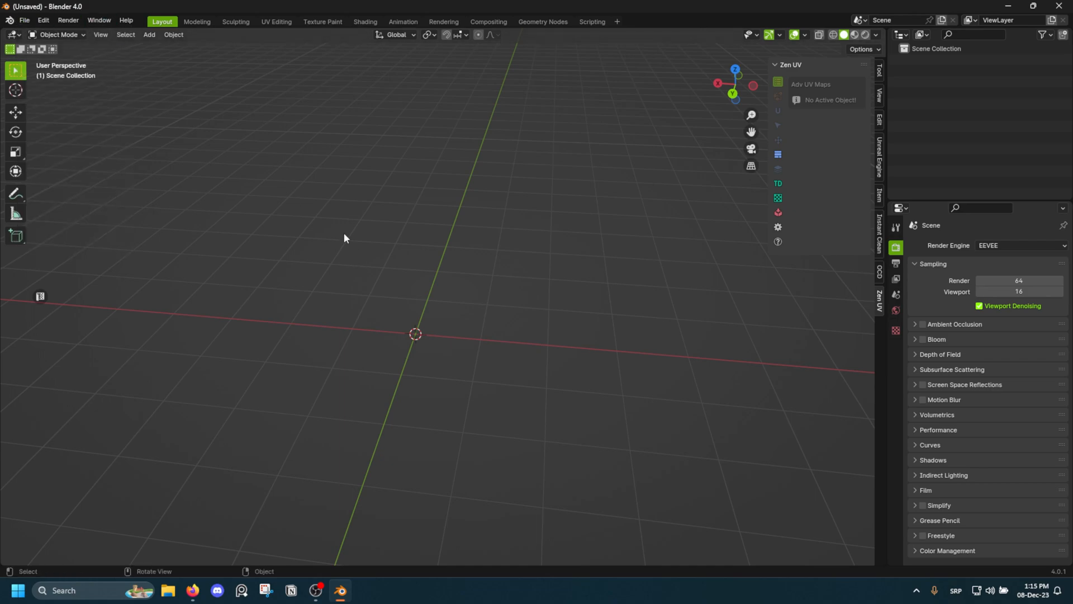
{"action": "left_click", "coordinate": [42, 20]}
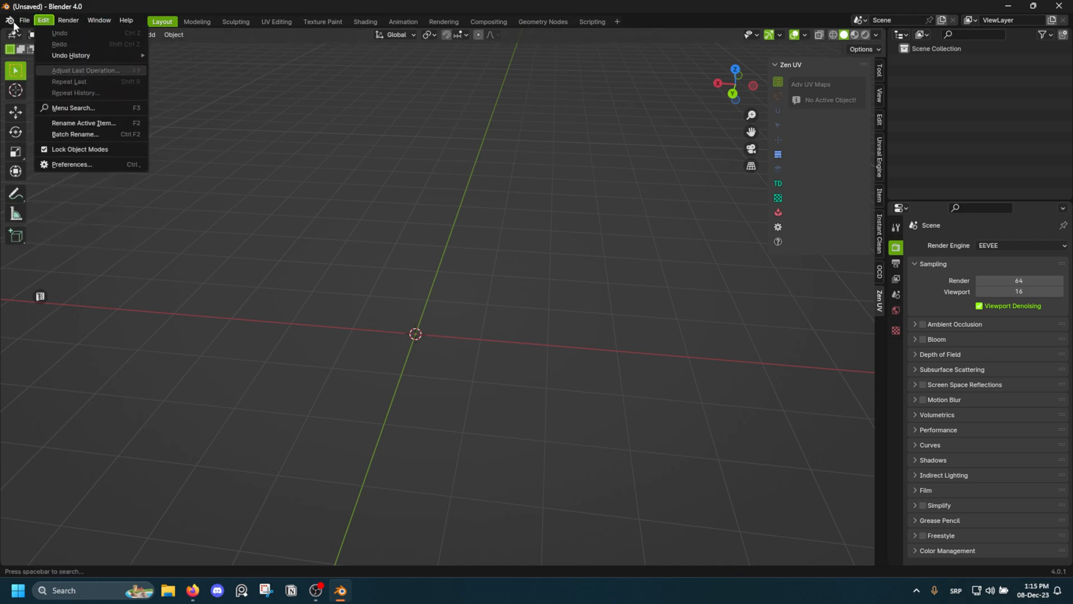
{"action": "left_click", "coordinate": [24, 21]}
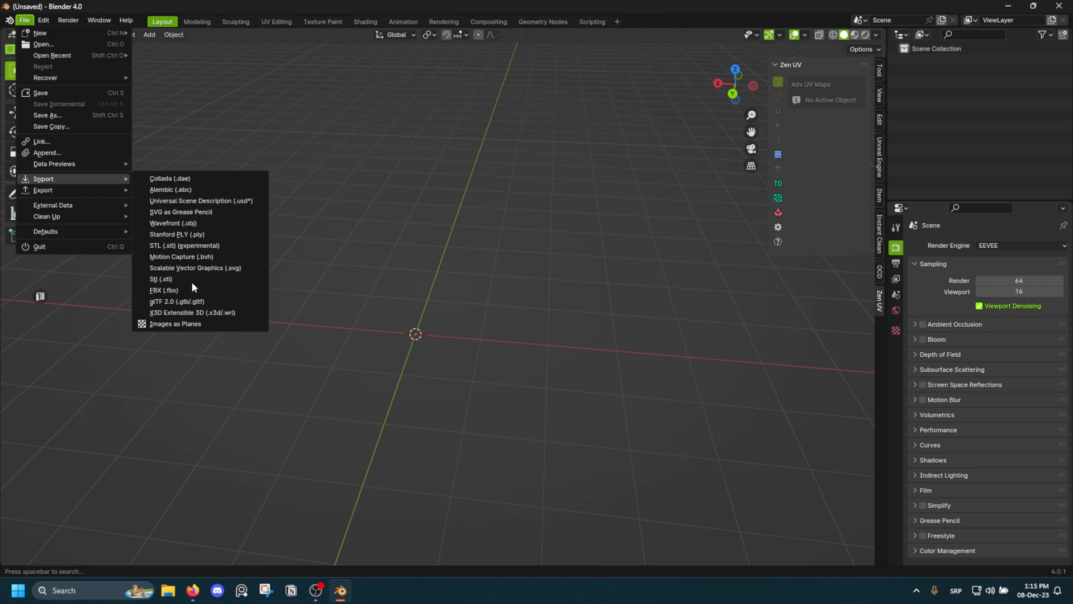
{"action": "left_click", "coordinate": [164, 290]}
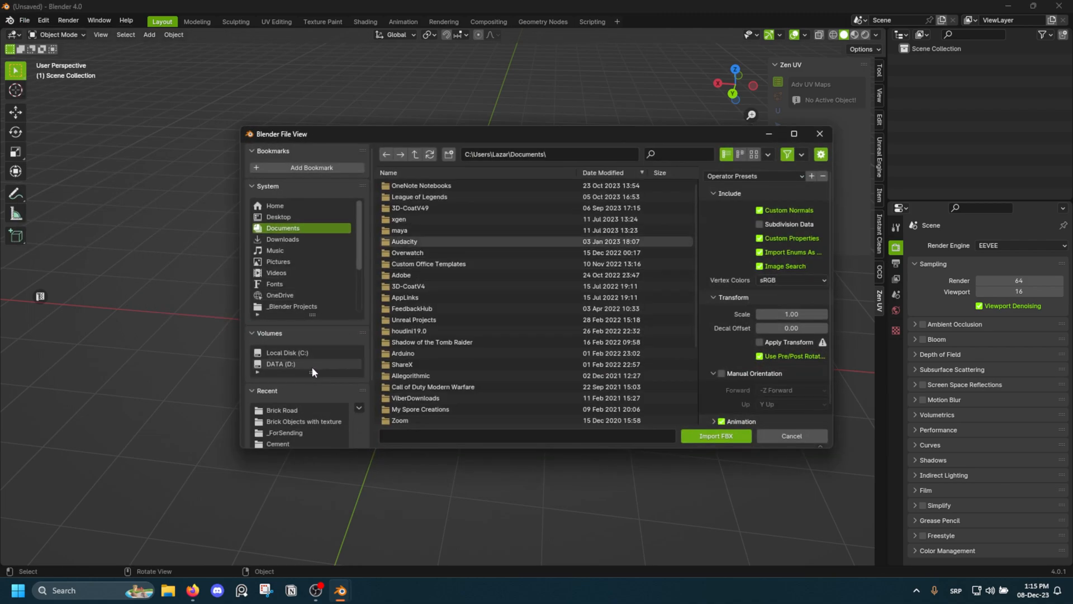
Step: Import Rock_01_low.fbx and Rock_01_high.fbx from D:\_Blender Projects\Rock Creation Guide
{"action": "left_click", "coordinate": [280, 364]}
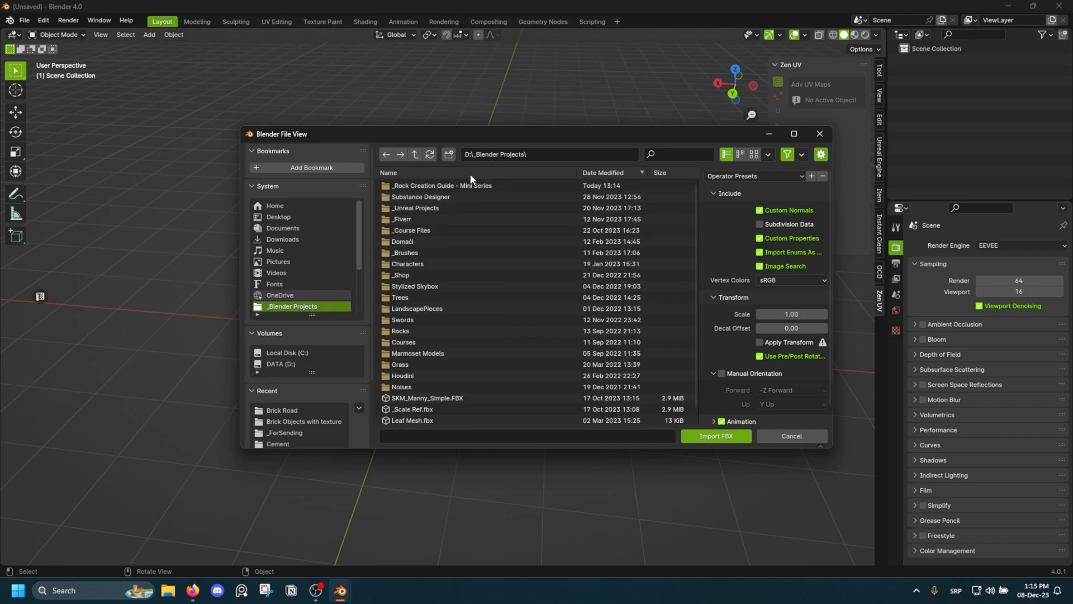
{"action": "double_click", "coordinate": [441, 186]}
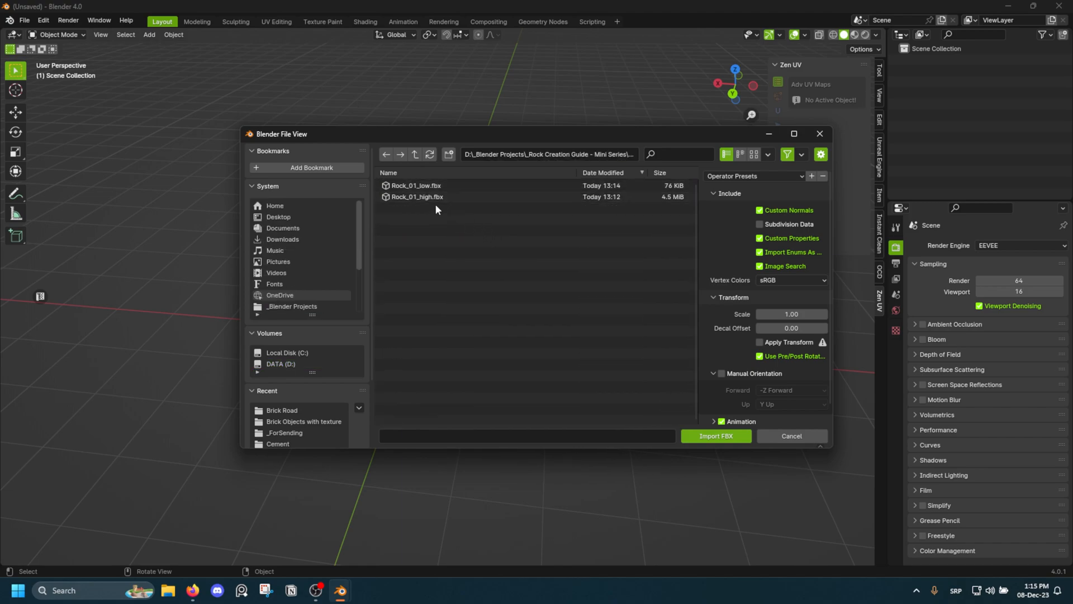
{"action": "left_click", "coordinate": [790, 436]}
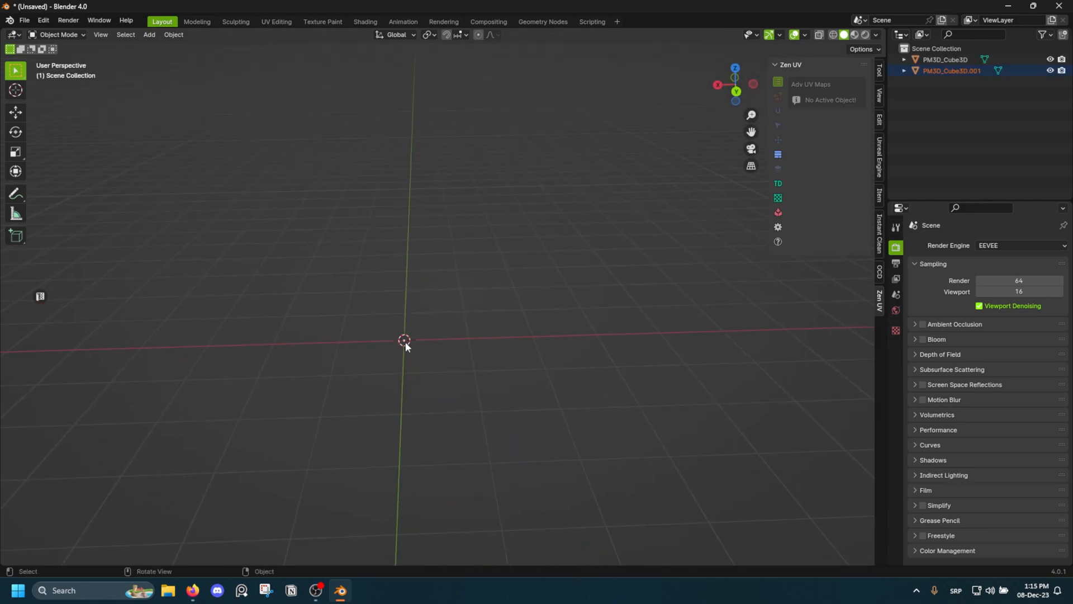
{"action": "left_click", "coordinate": [946, 59]}
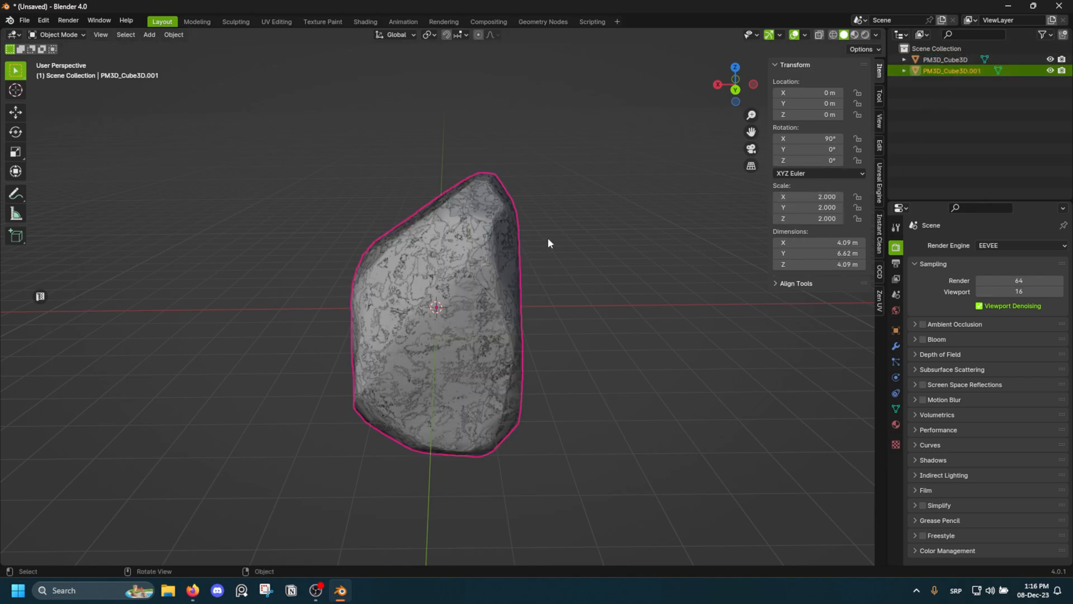
Step: Select the other rock, set its scale to 1 and raise it about 1.65 m
{"action": "left_click_drag", "start_coordinate": [548, 243], "coordinate": [516, 204]}
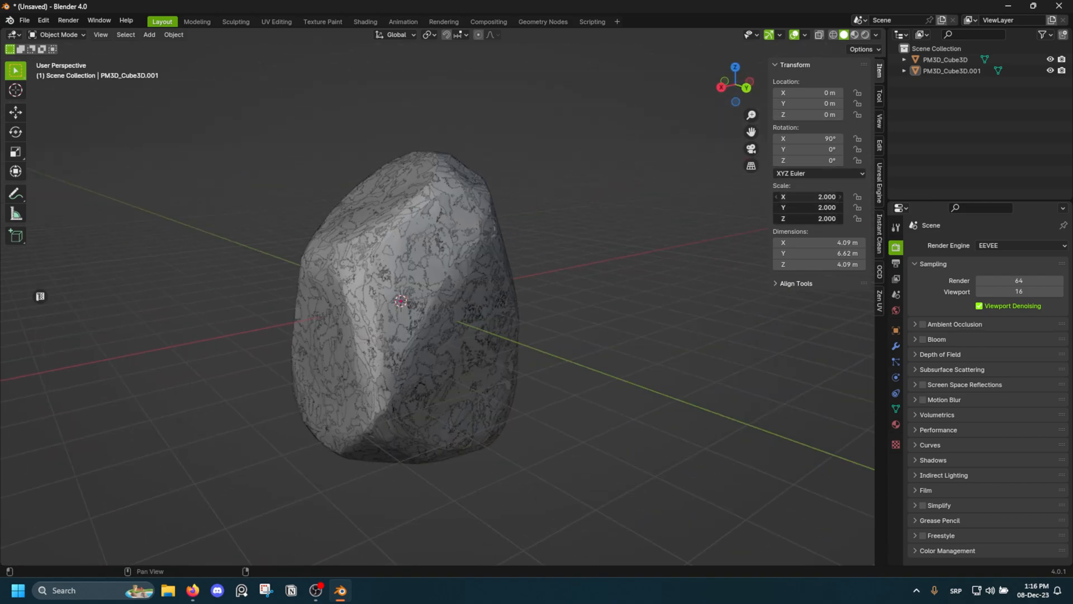
{"action": "left_click", "coordinate": [944, 60]}
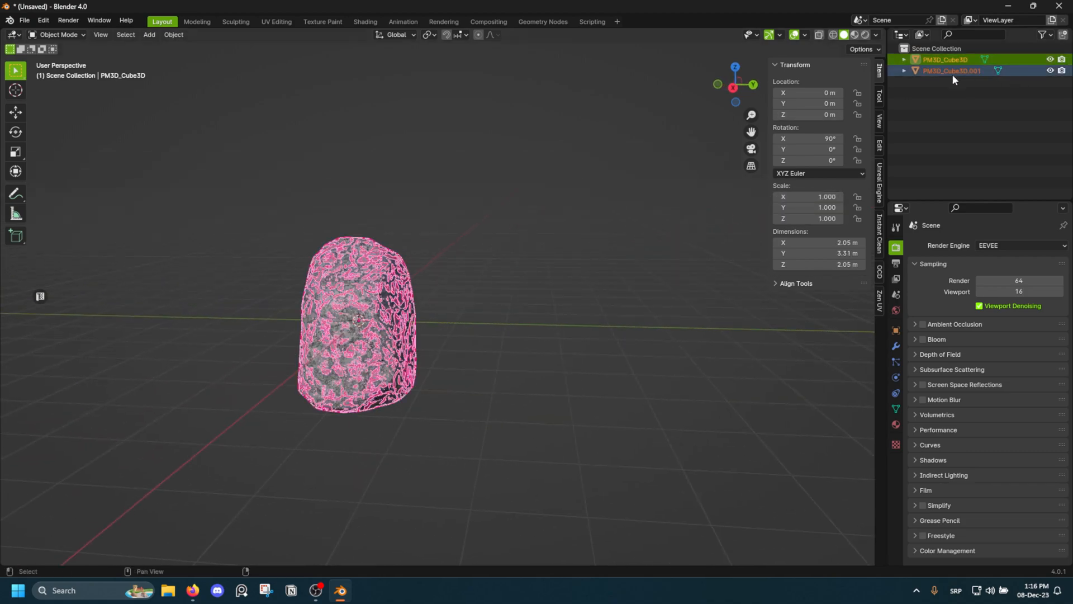
{"action": "key", "text": "1"}
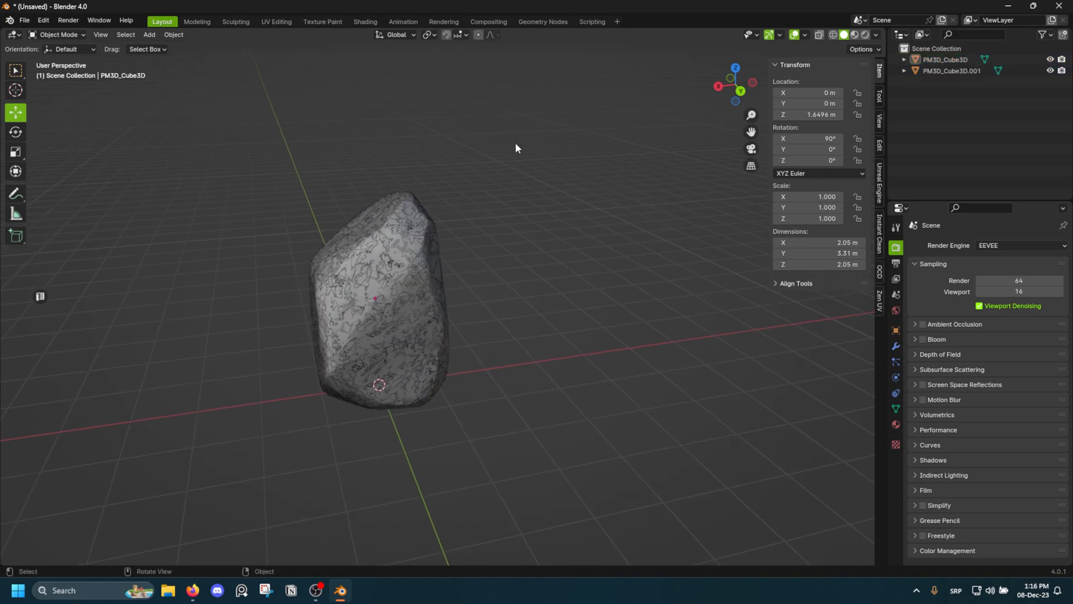
Step: Rename the rock objects in the Outliner to Rock_01_high and Rock_01_low
{"action": "left_click_drag", "start_coordinate": [516, 148], "coordinate": [398, 220]}
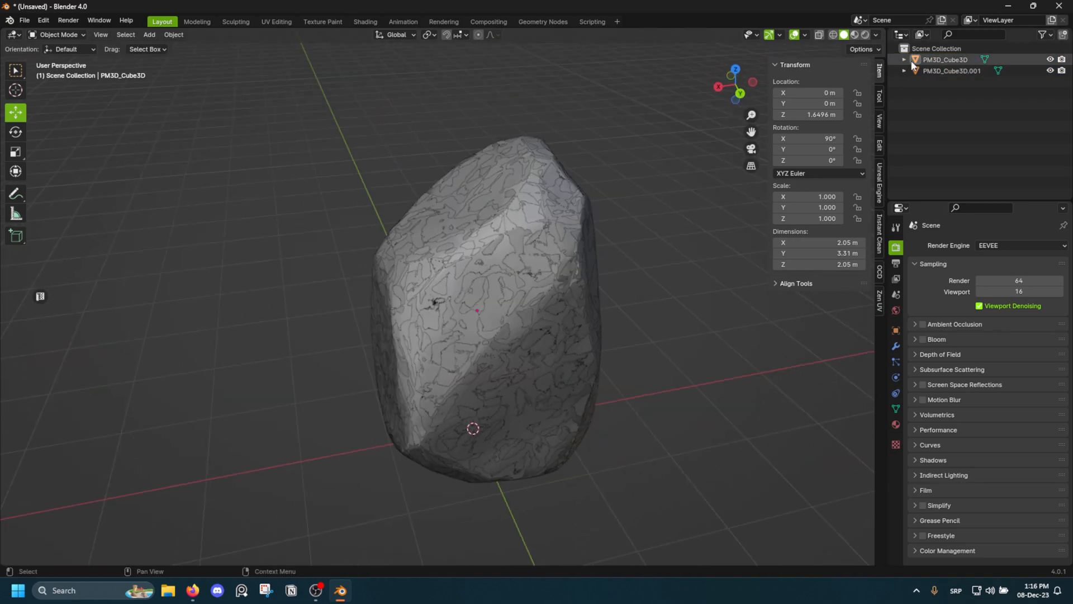
{"action": "left_click", "coordinate": [945, 61]}
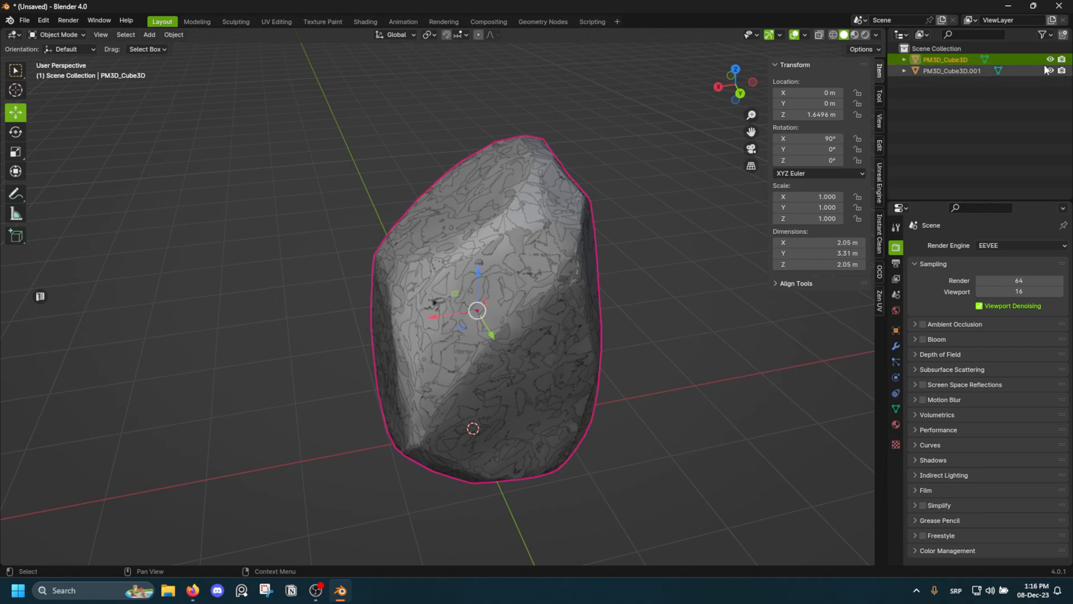
{"action": "left_click", "coordinate": [954, 70]}
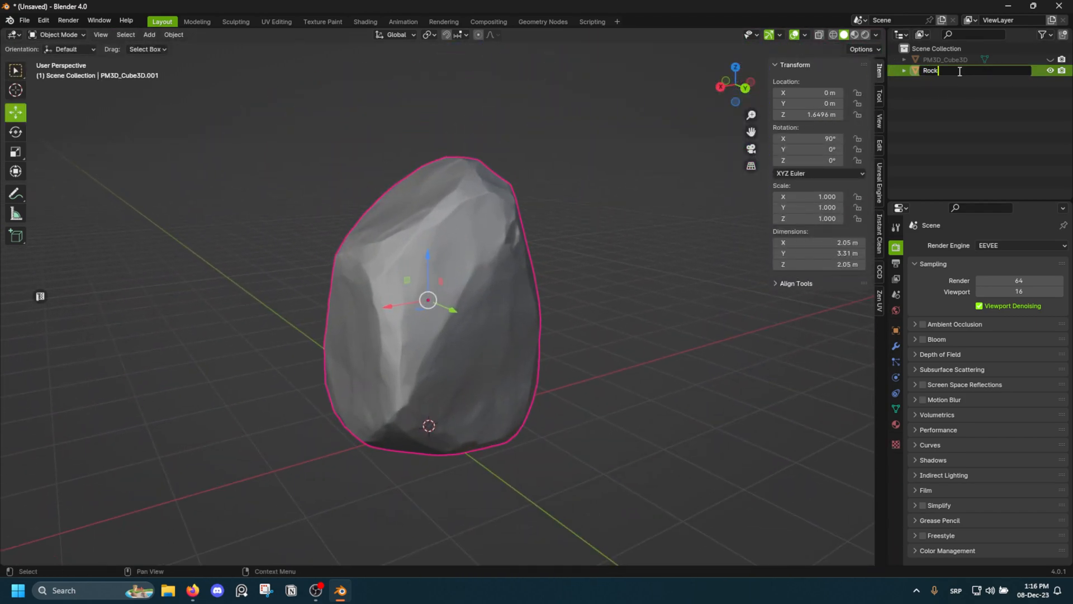
{"action": "type", "text": "Rock_01_high"}
{"action": "type", "text": "_01_low"}
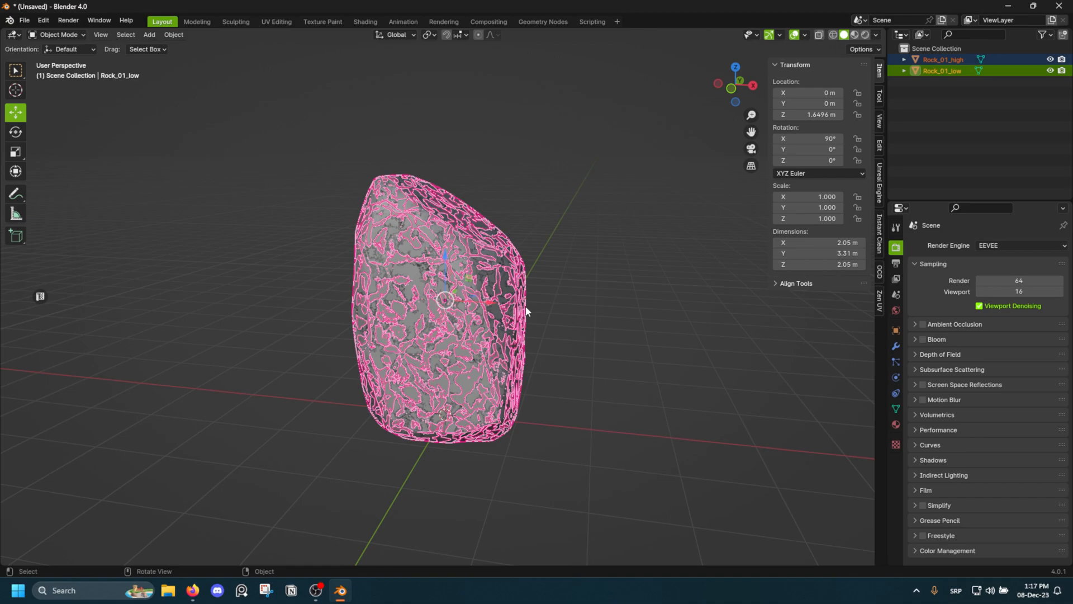
Step: Search 'origin to' and apply the origin-setting command to Rock_01_low
{"action": "type", "text": "origin to"}
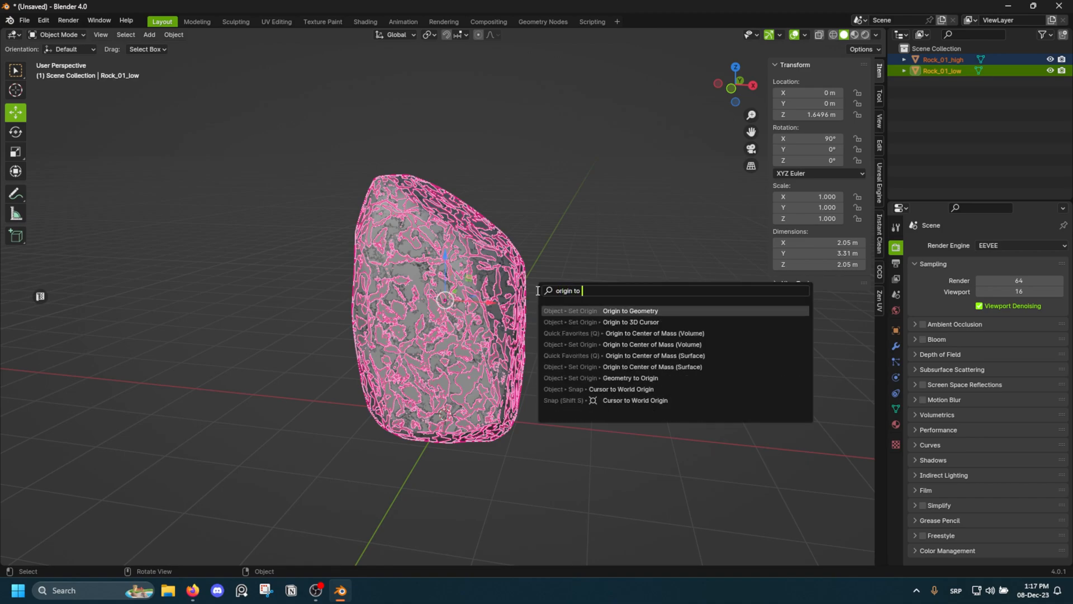
{"action": "left_click", "coordinate": [630, 310]}
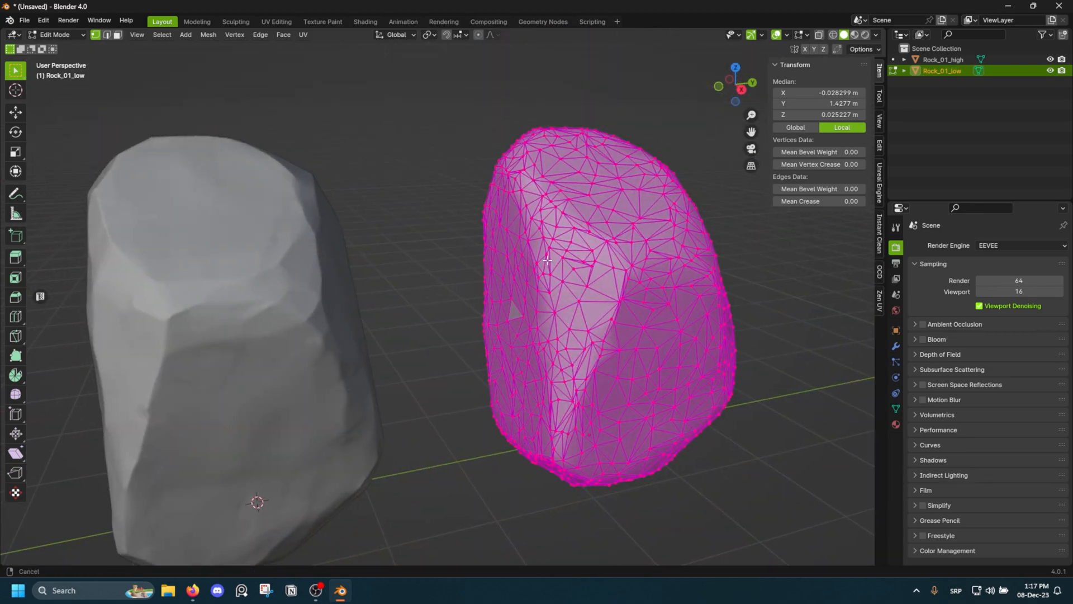
Step: Hide Rock_01_high, frame Rock_01_low alone, and reopen its mesh for editing
{"action": "key", "text": "Tab"}
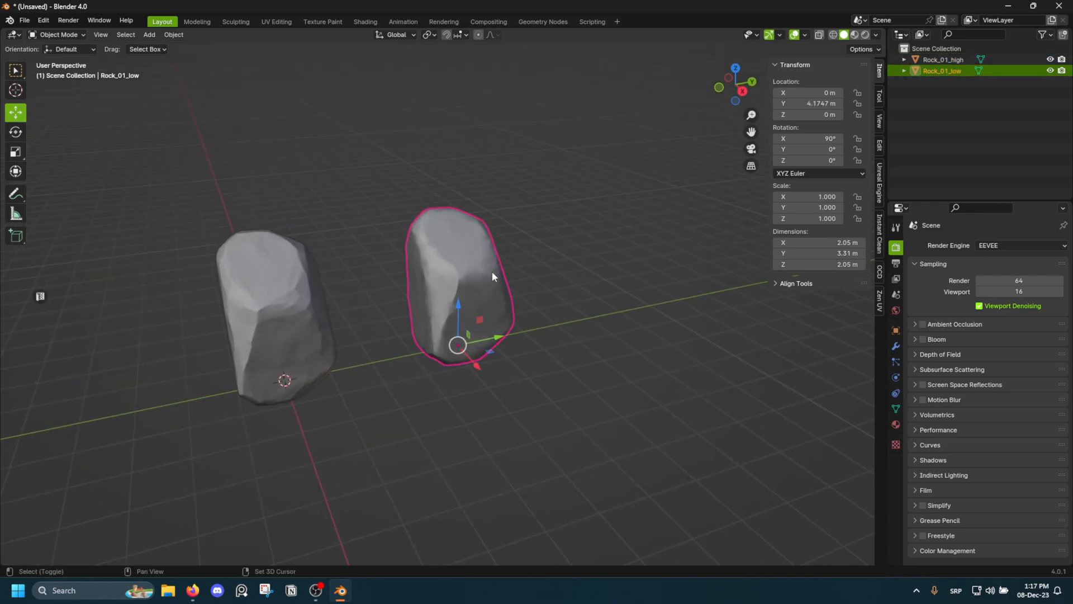
{"action": "key", "text": "Tab"}
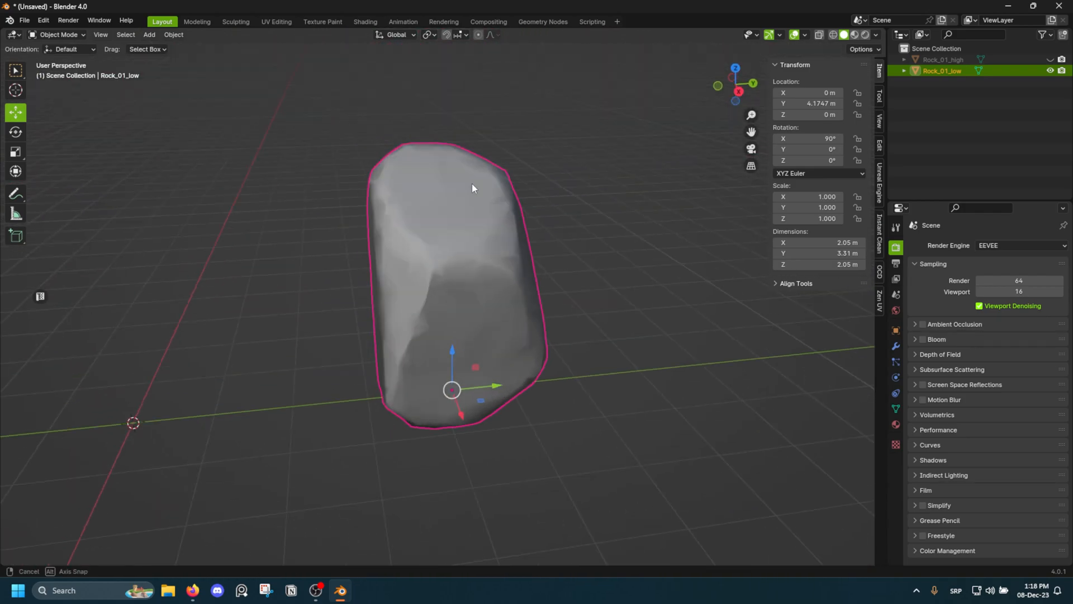
{"action": "key", "text": "Tab"}
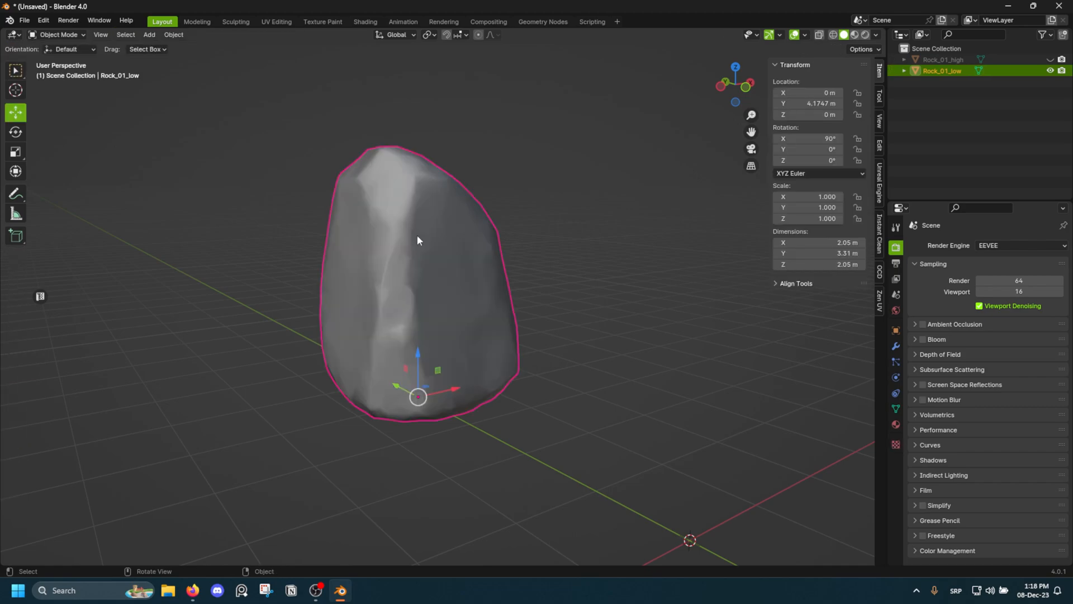
{"action": "key", "text": "Tab"}
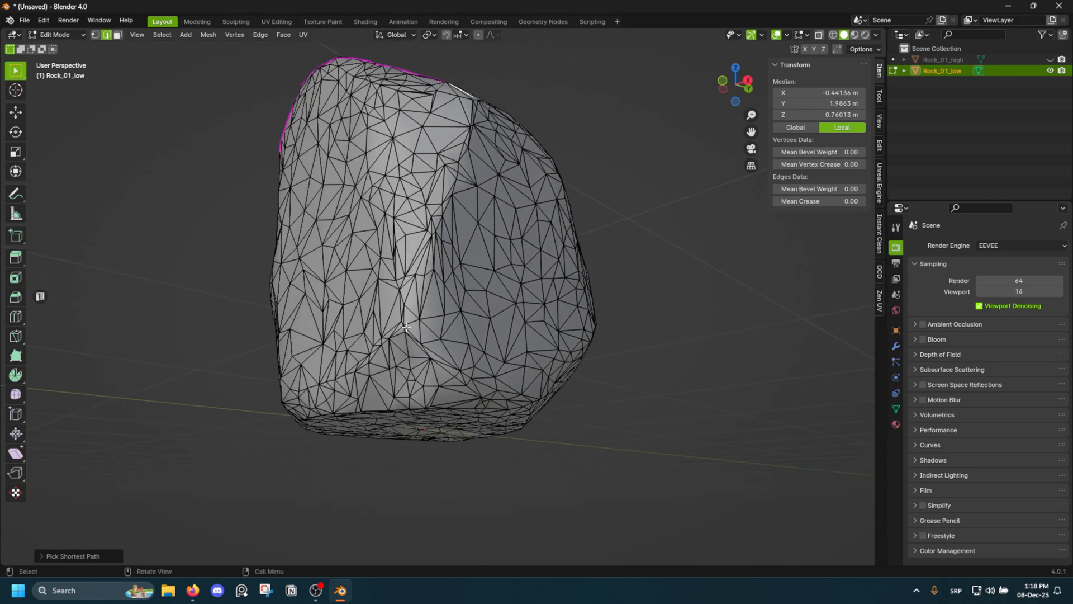
Step: Mark an edge path down Rock_01_low's side as a UV seam, then exit Edit Mode
{"action": "key", "text": "Tab"}
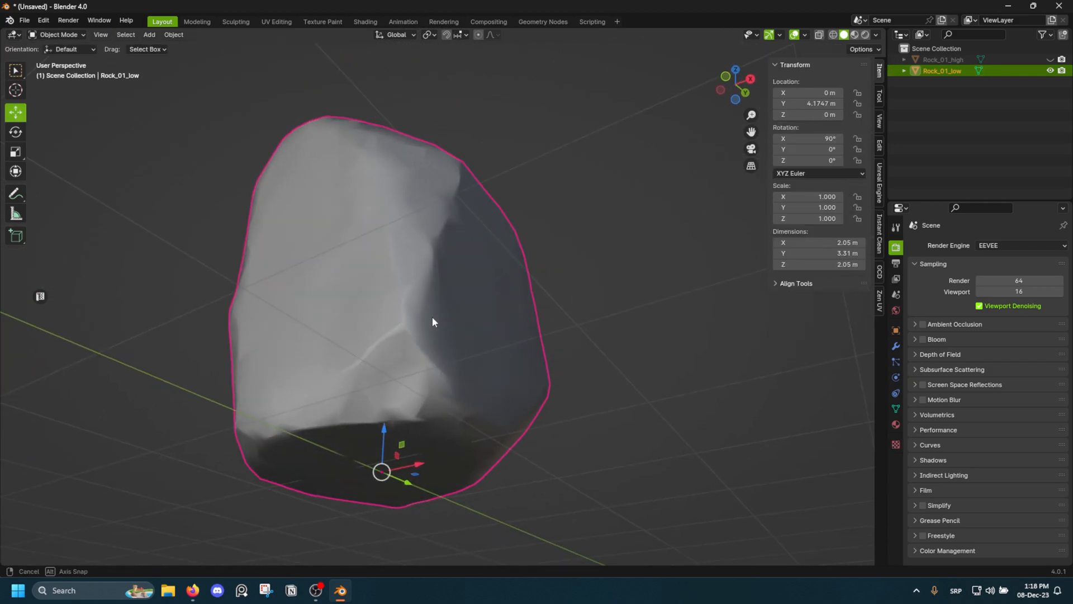
{"action": "key", "text": "Tab"}
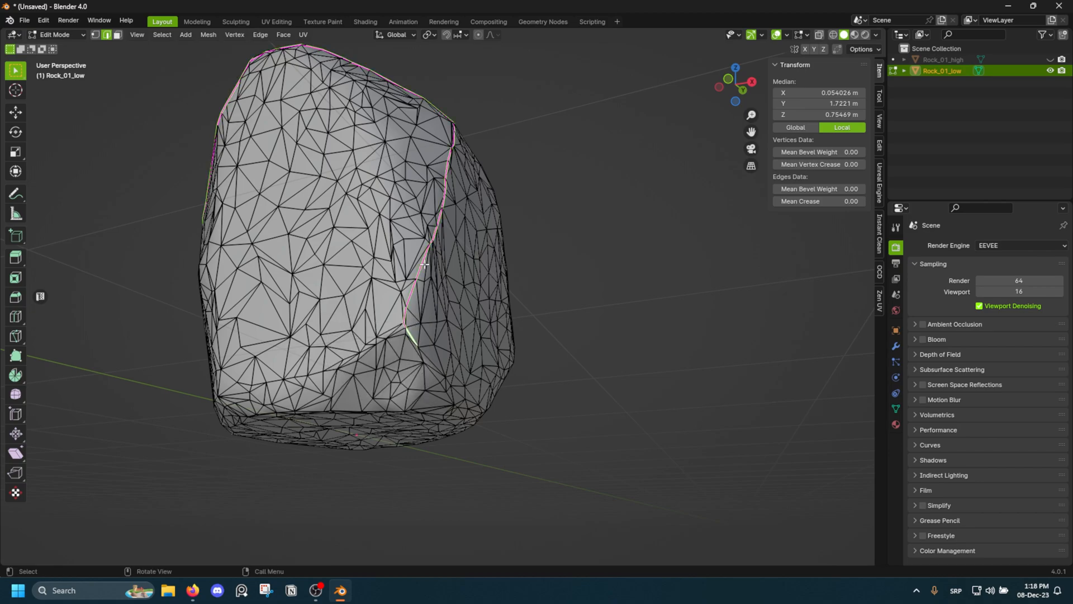
{"action": "left_click_drag", "start_coordinate": [425, 265], "coordinate": [435, 177]}
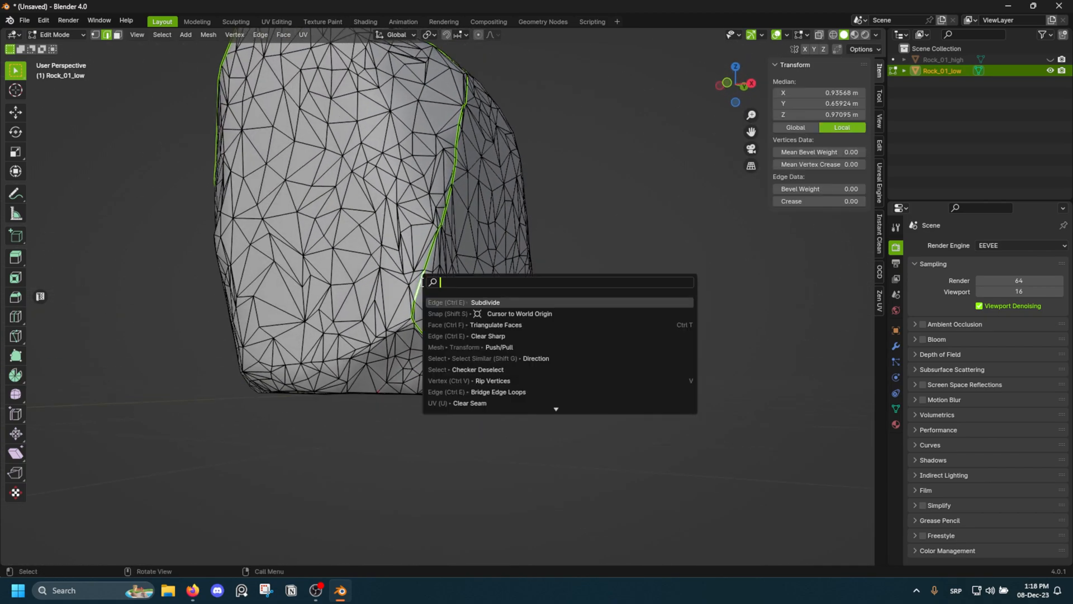
{"action": "type", "text": "mark seam"}
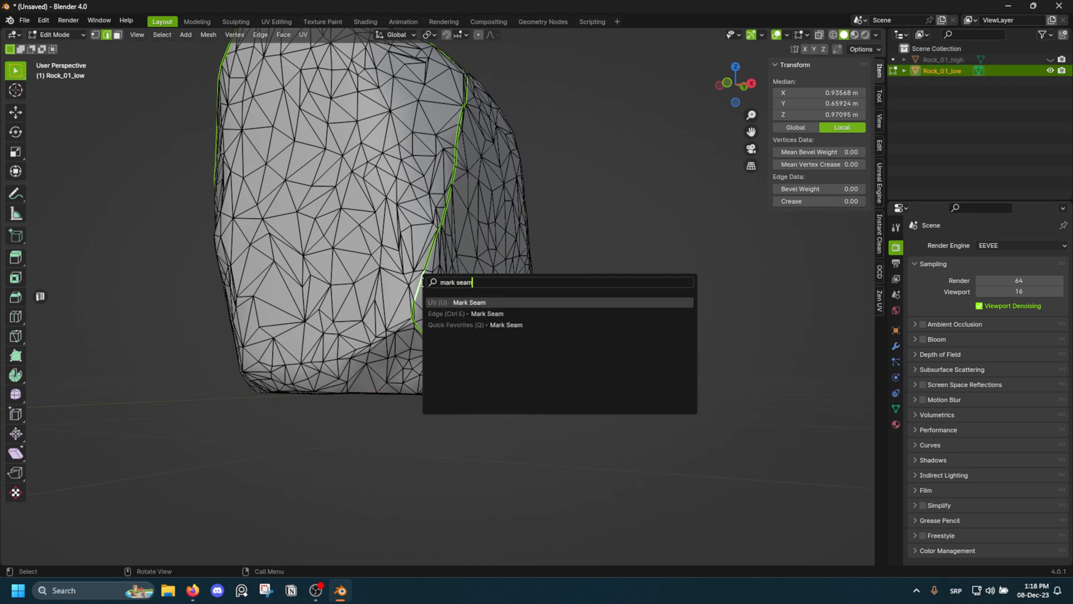
{"action": "left_click", "coordinate": [469, 303]}
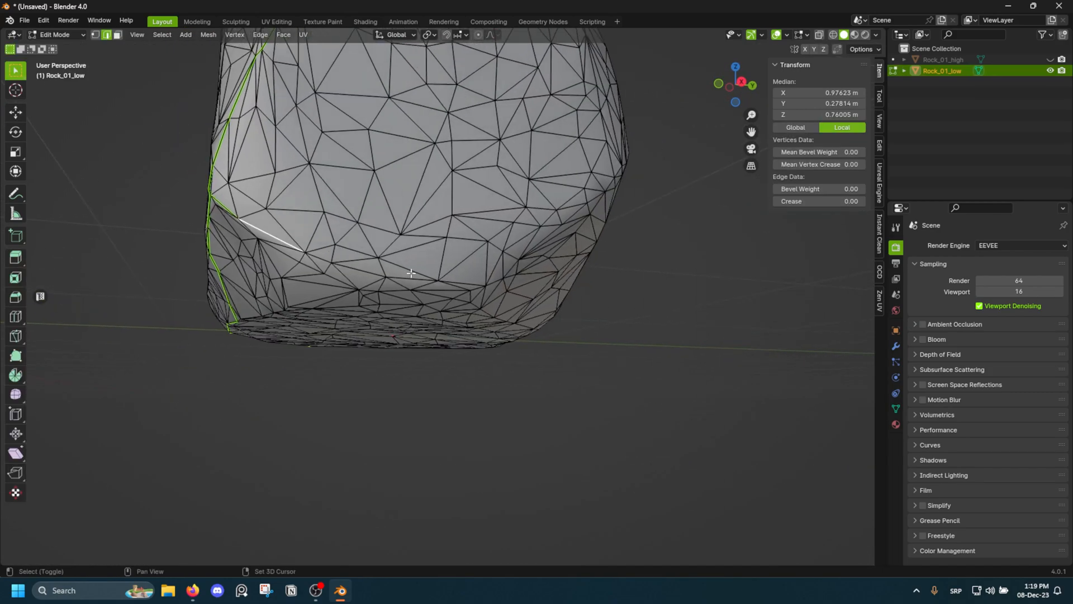
{"action": "key", "text": "Tab"}
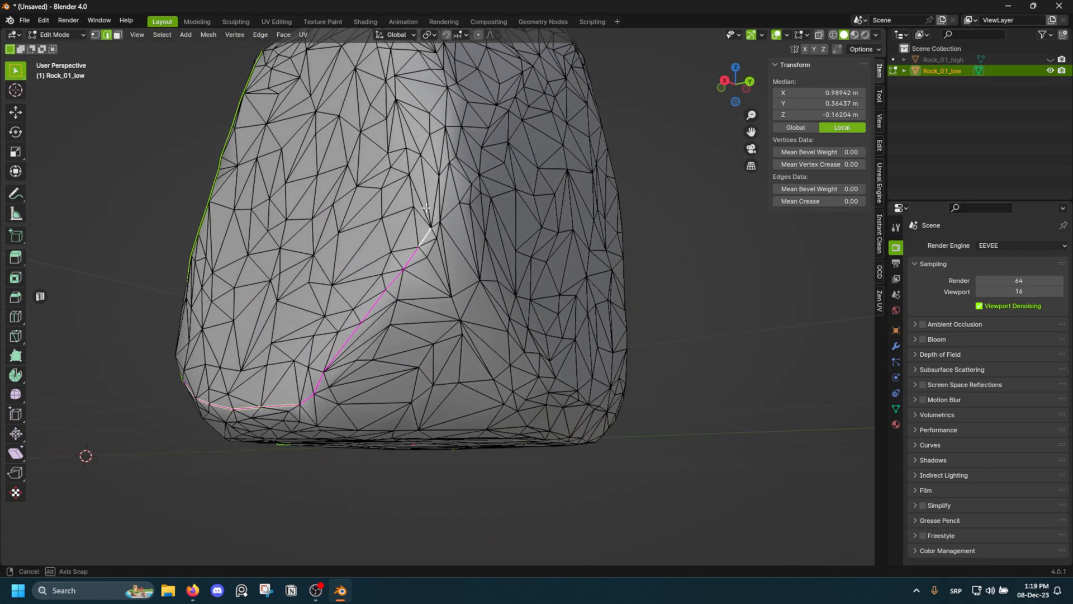
{"action": "scroll", "scroll_direction": "down", "scroll_amount": 3}
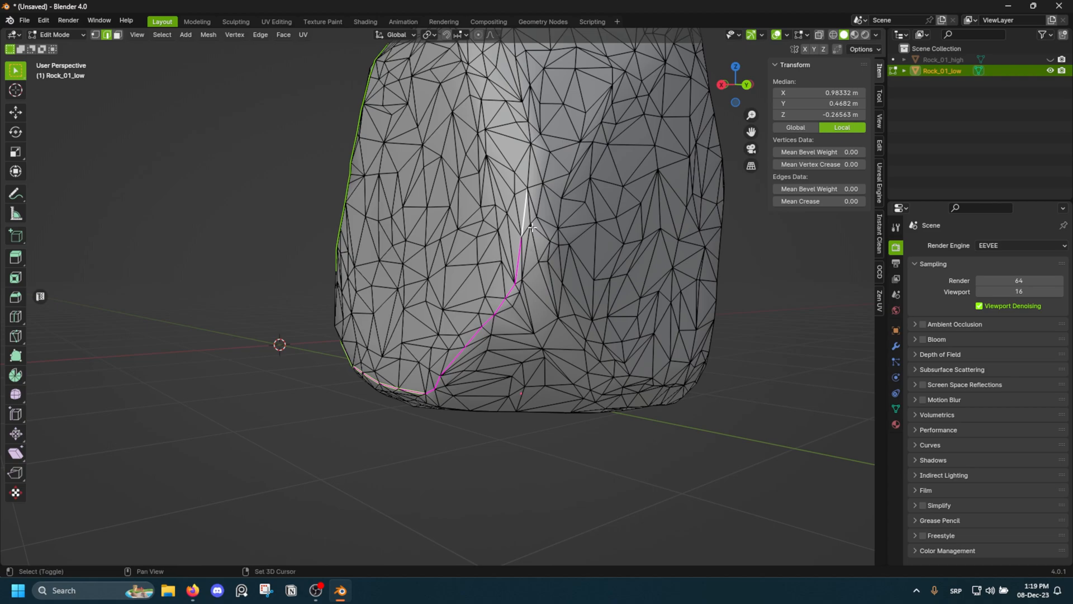
{"action": "key", "text": "Tab"}
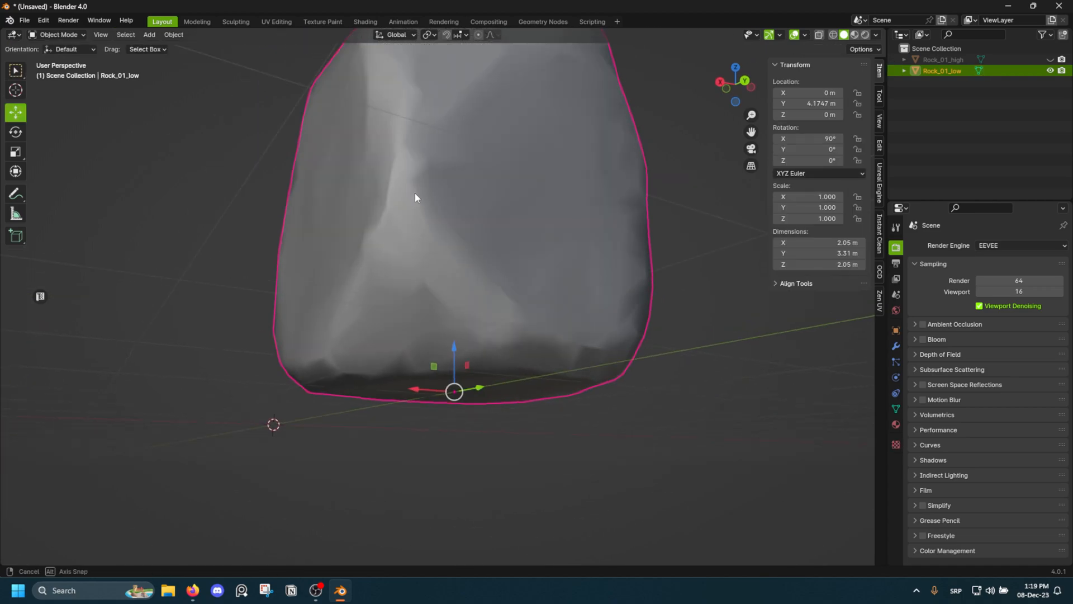
Step: Add seam loops around Rock_01_low's top and side face regions
{"action": "key", "text": "Tab"}
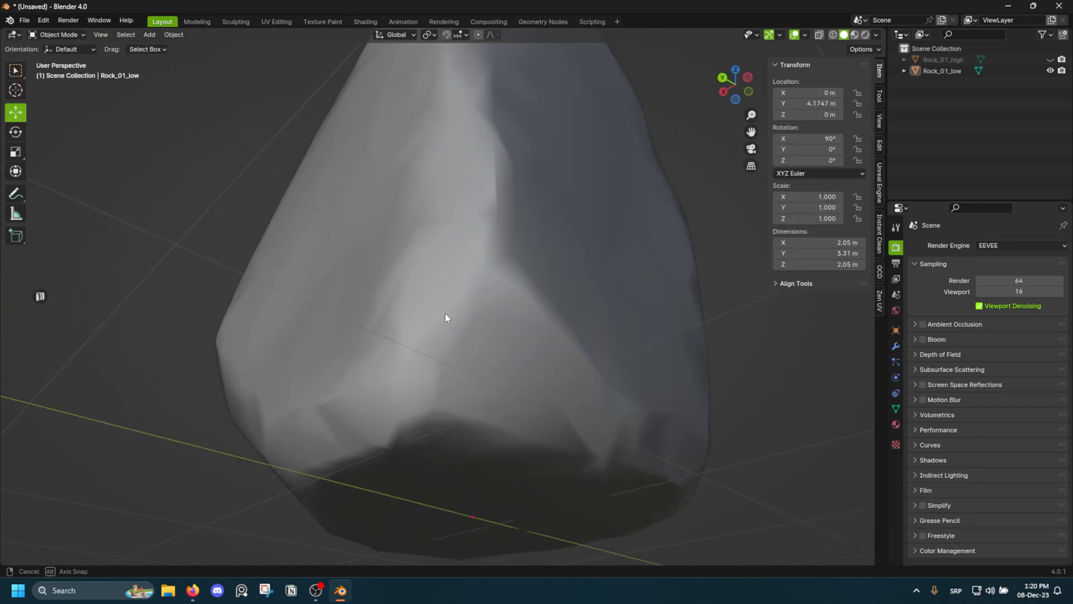
{"action": "key", "text": "Tab"}
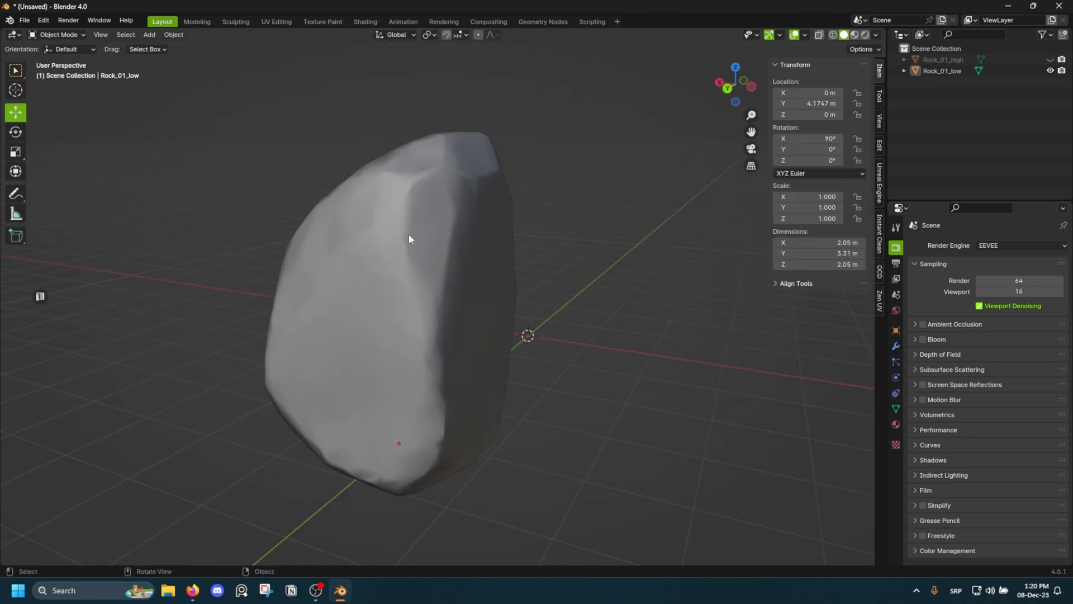
{"action": "key", "text": "Tab"}
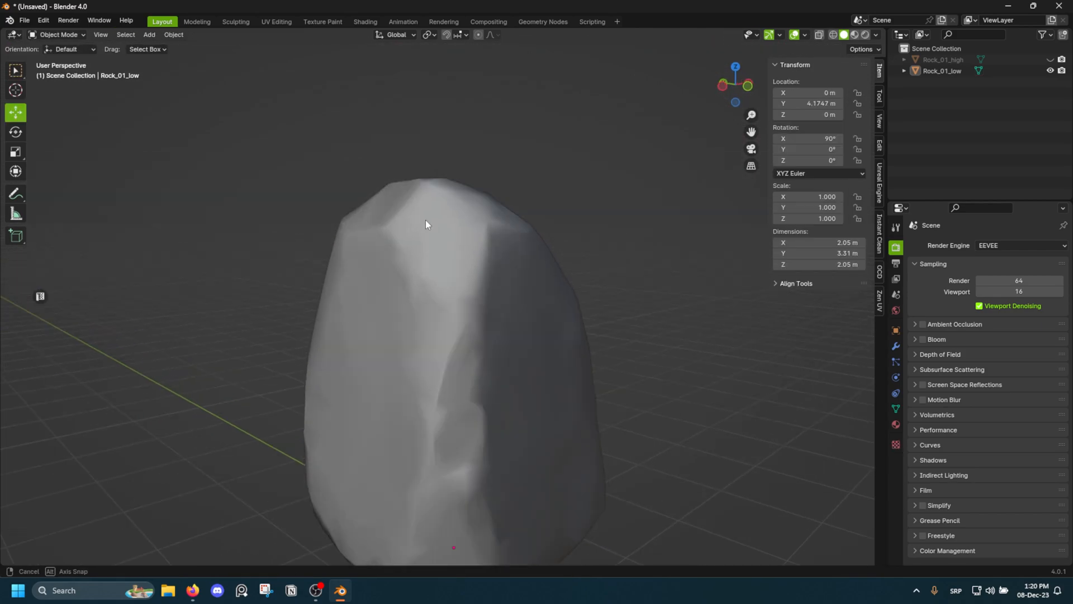
{"action": "key", "text": "Tab"}
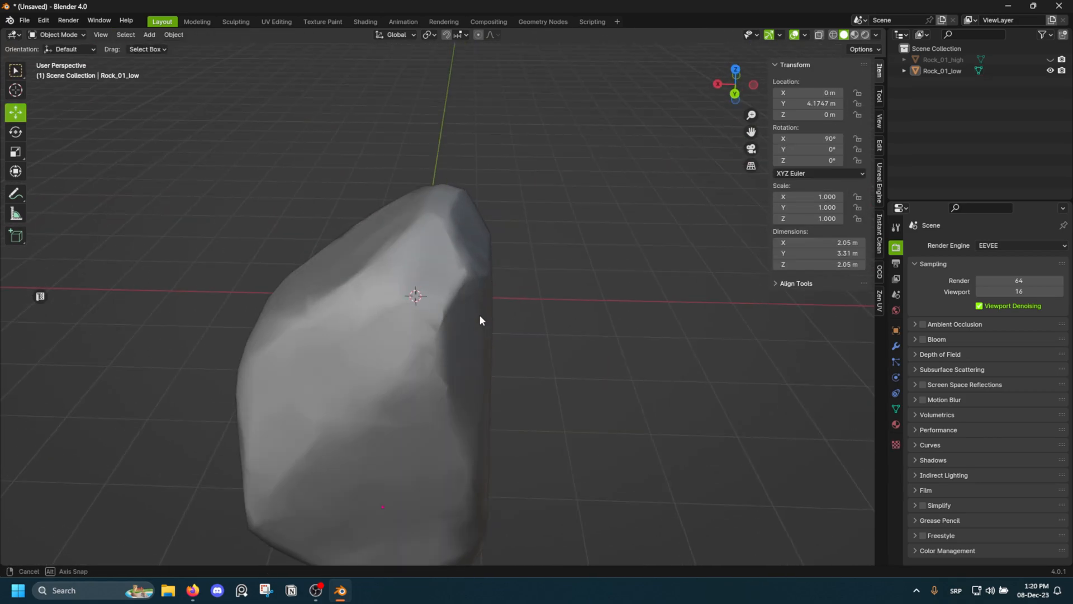
{"action": "key", "text": "Tab"}
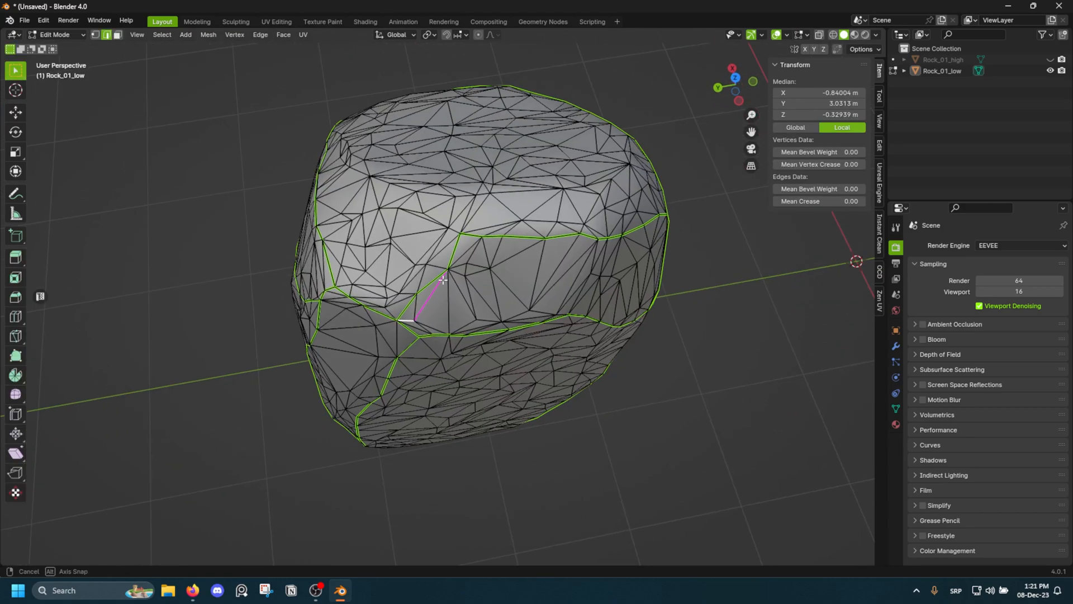
Step: Check the seams, unwrap Rock_01_low, and show its islands in a UV editor
{"action": "key", "text": "Tab"}
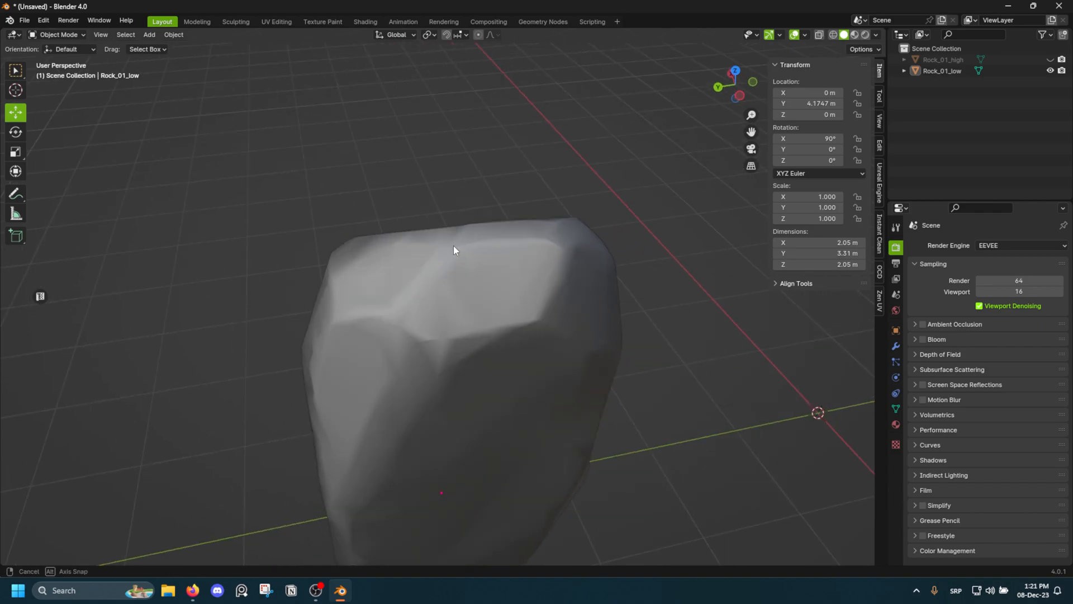
{"action": "key", "text": "Tab"}
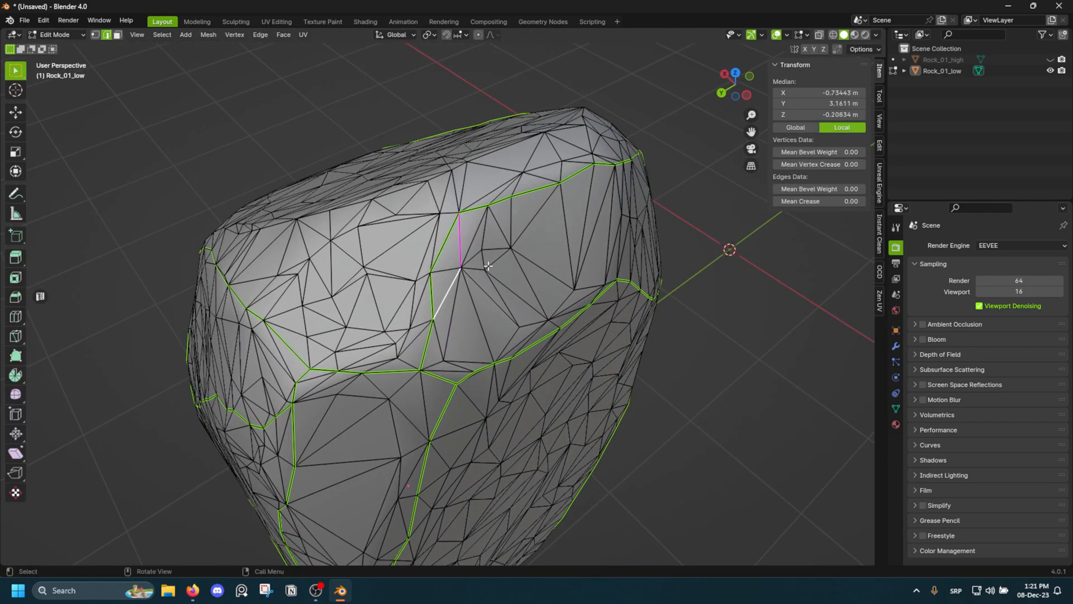
{"action": "key", "text": "Tab"}
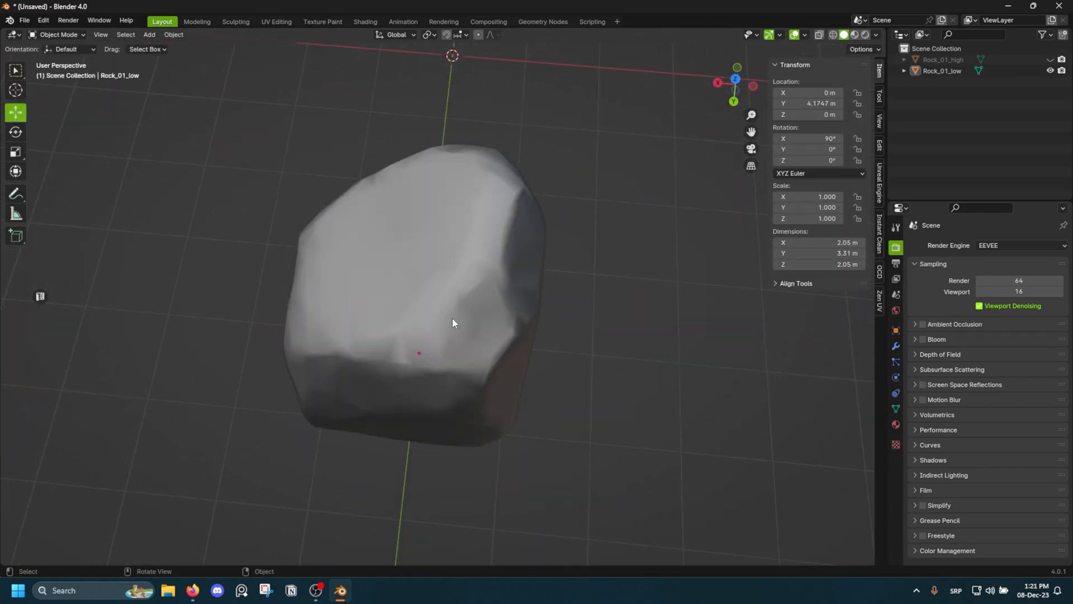
{"action": "key", "text": "Tab"}
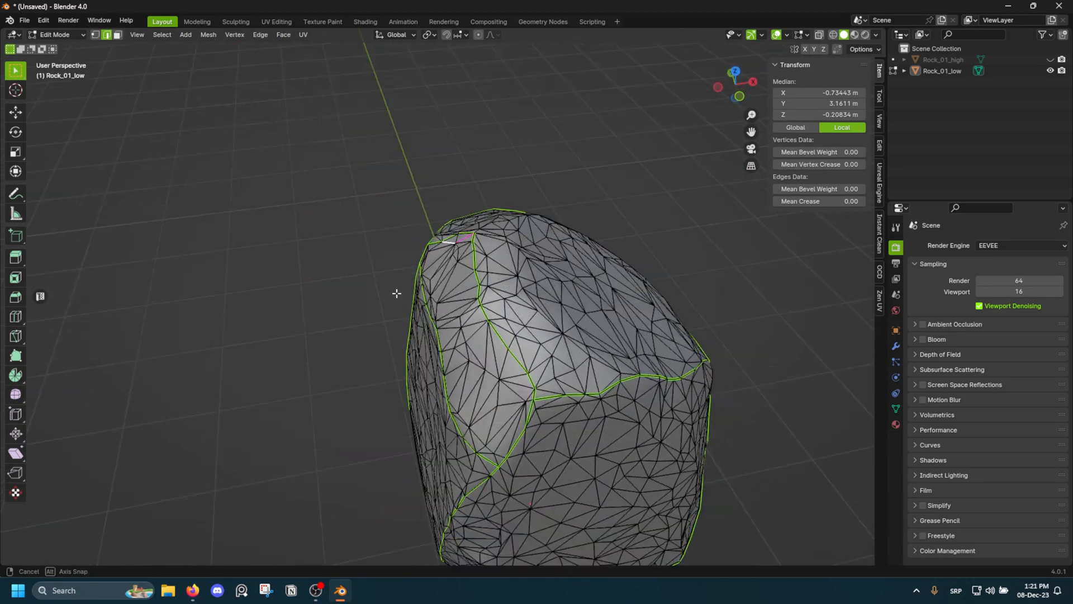
{"action": "left_click_drag", "start_coordinate": [397, 293], "coordinate": [642, 265]}
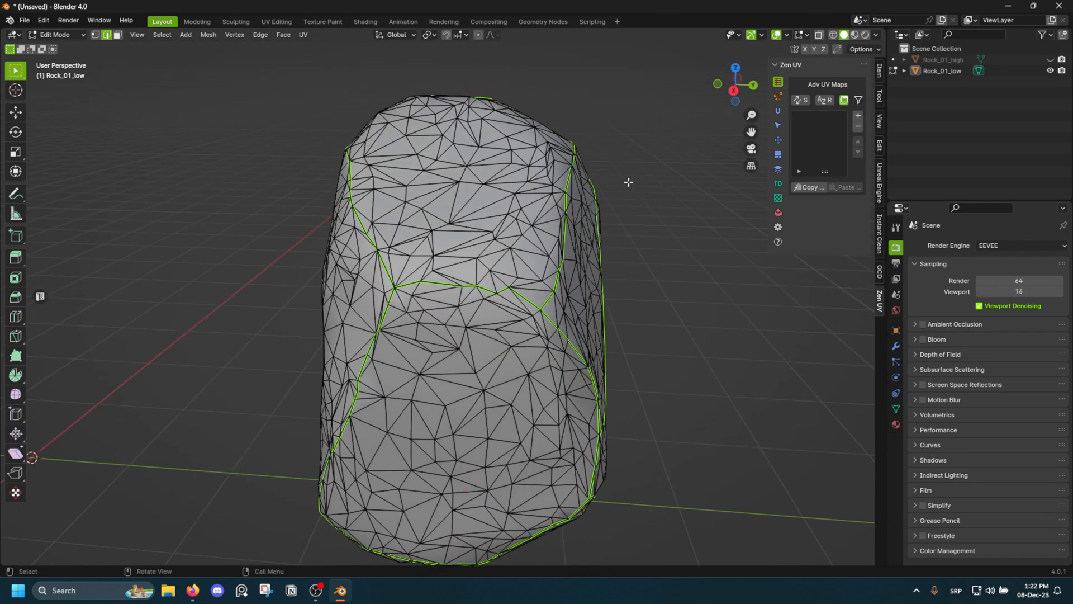
{"action": "mouse_move", "coordinate": [629, 154]}
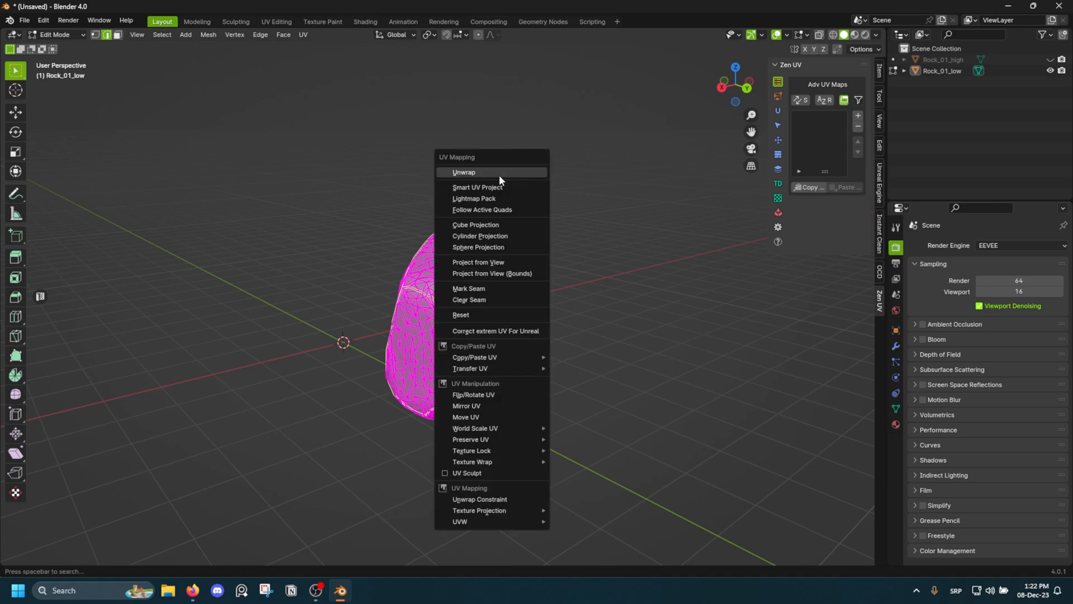
{"action": "left_click", "coordinate": [464, 172]}
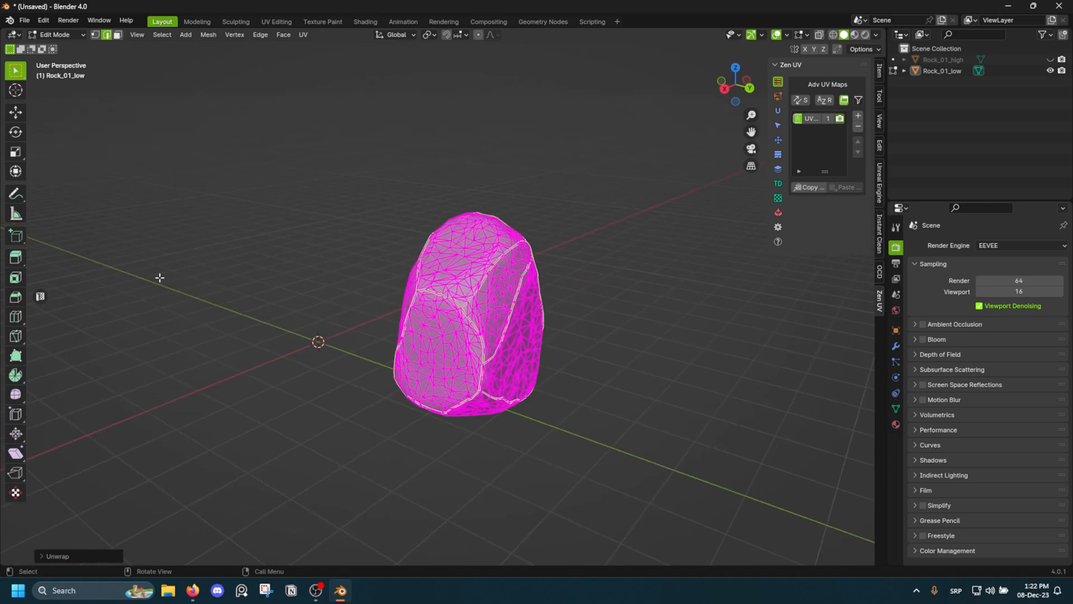
{"action": "left_click", "coordinate": [275, 21]}
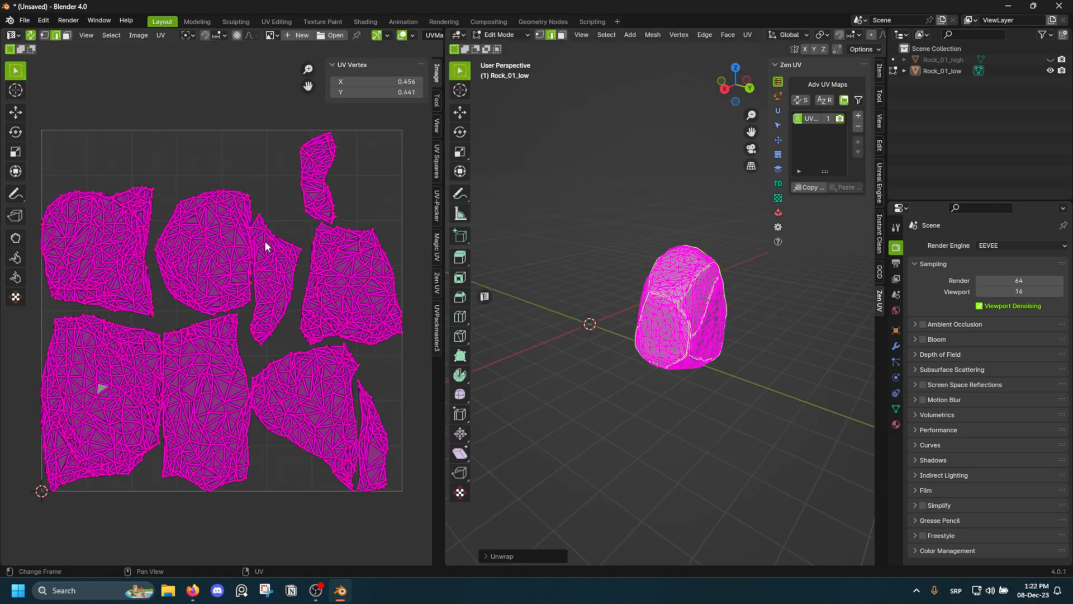
Step: Pack Rock_01_low's UV islands with UV-Packer to about 72% coverage, then exit Edit Mode
{"action": "left_click", "coordinate": [275, 21]}
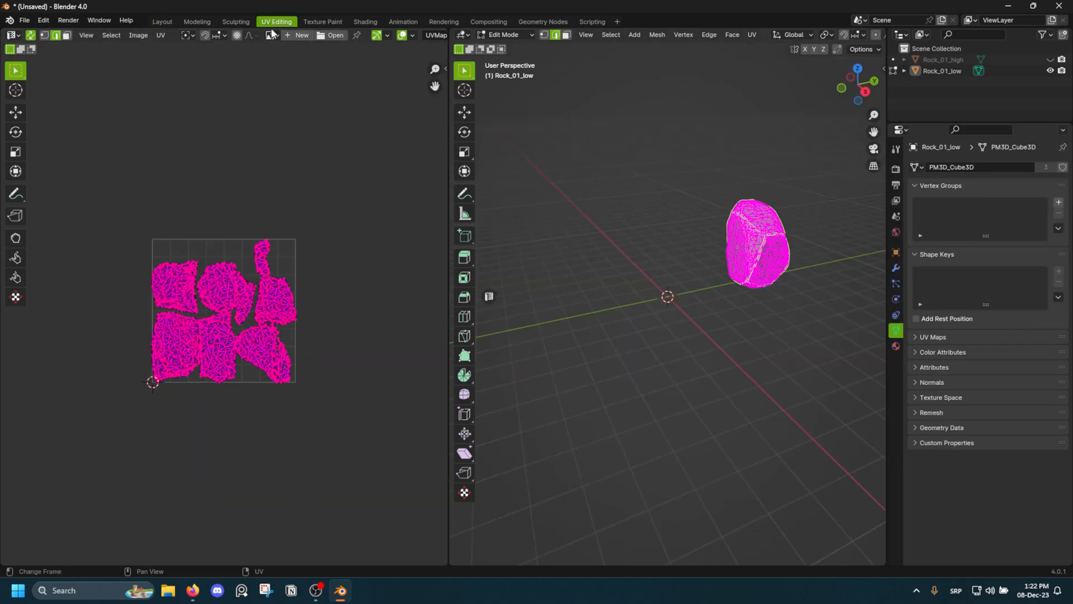
{"action": "left_click", "coordinate": [162, 21]}
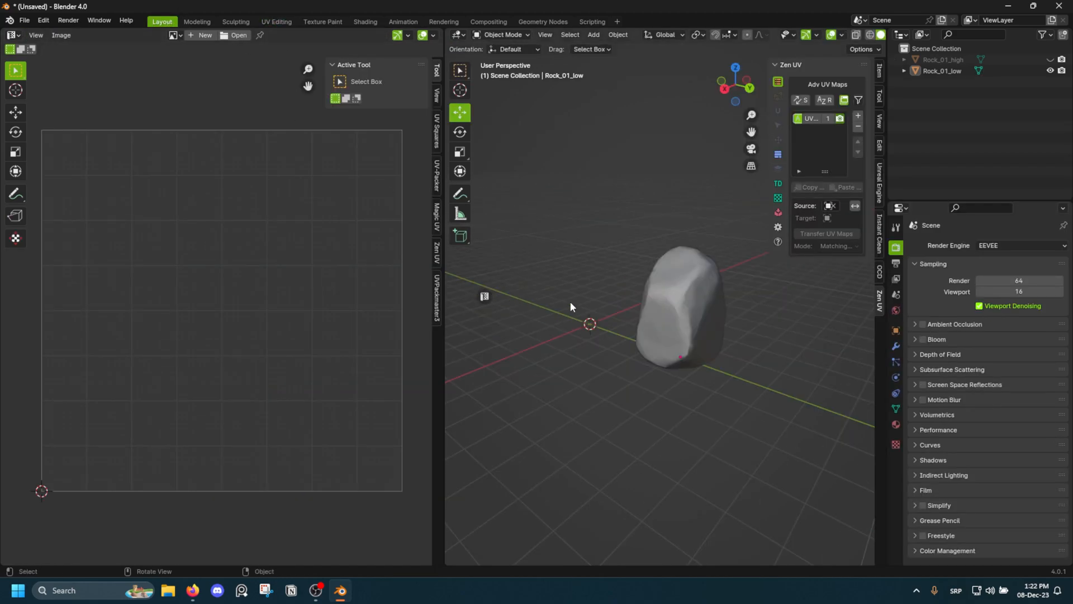
{"action": "key", "text": "Tab"}
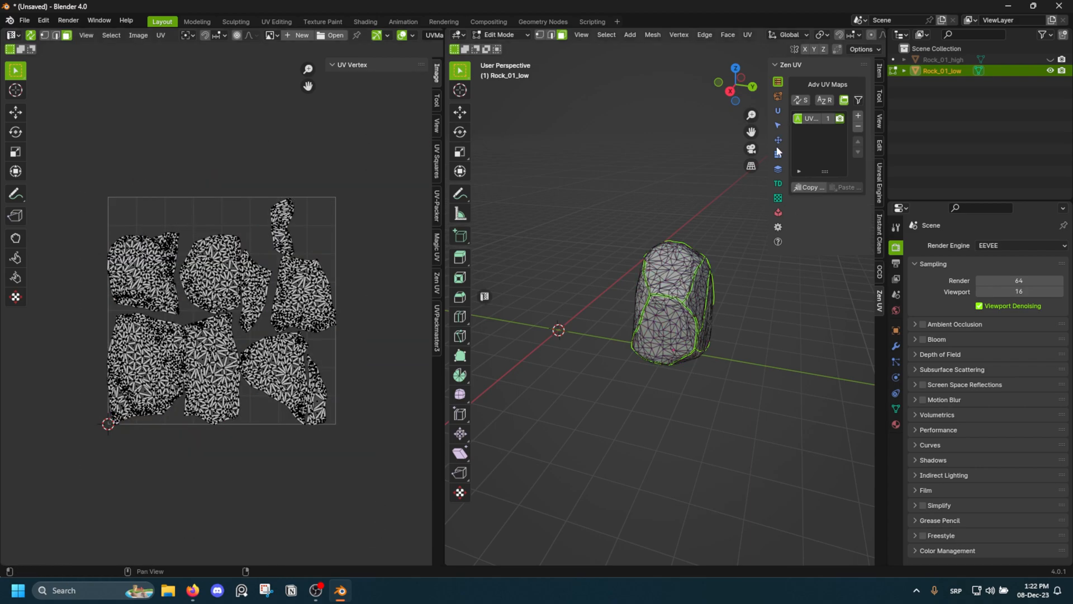
{"action": "left_click", "coordinate": [778, 183]}
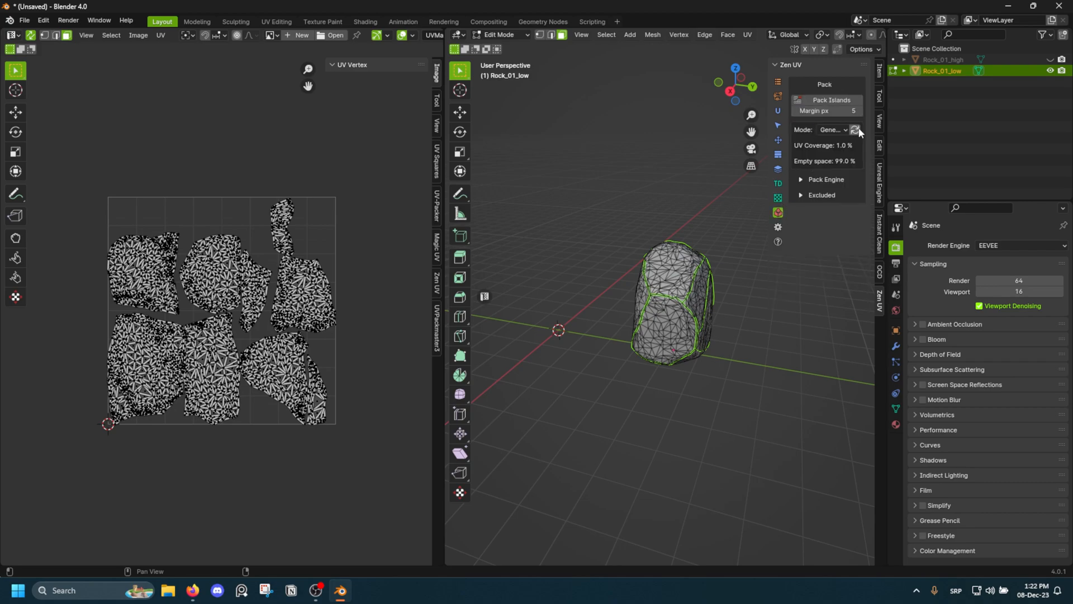
{"action": "left_click", "coordinate": [854, 130]}
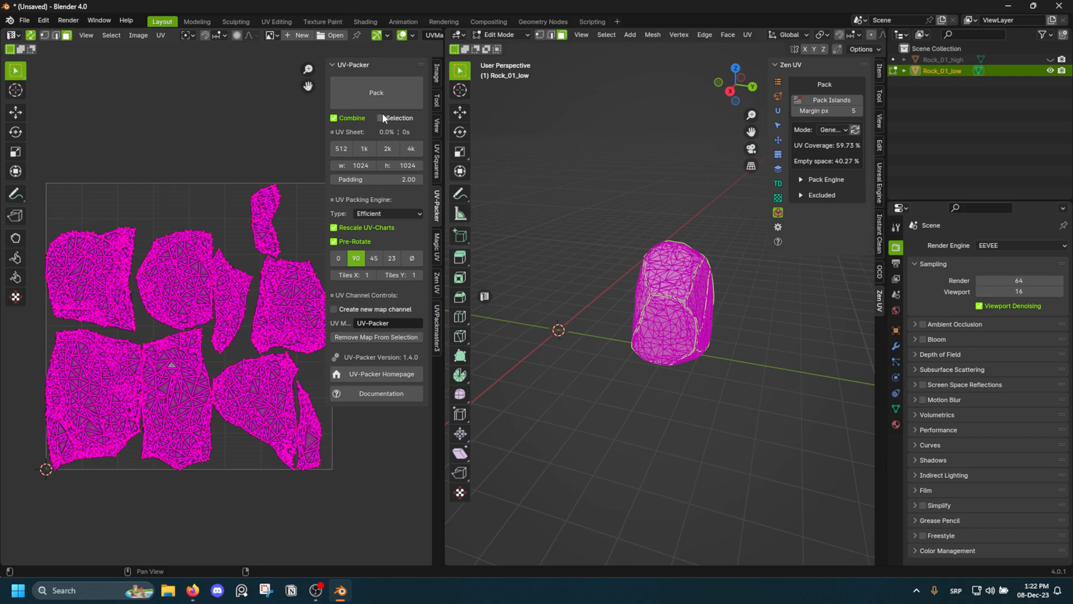
{"action": "left_click", "coordinate": [380, 118]}
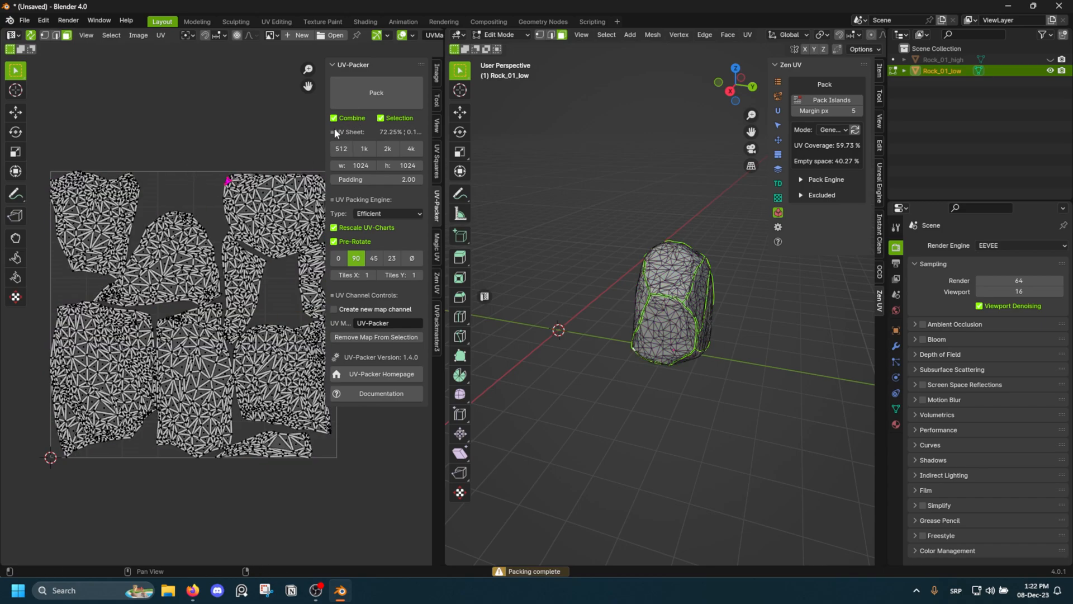
{"action": "mouse_move", "coordinate": [375, 92]}
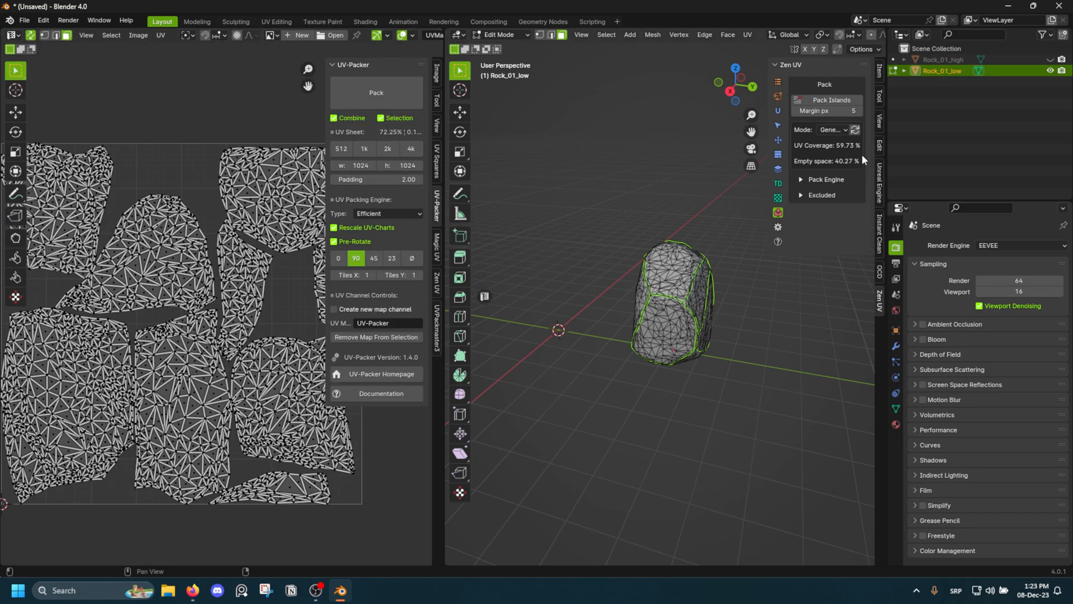
{"action": "left_click", "coordinate": [375, 92]}
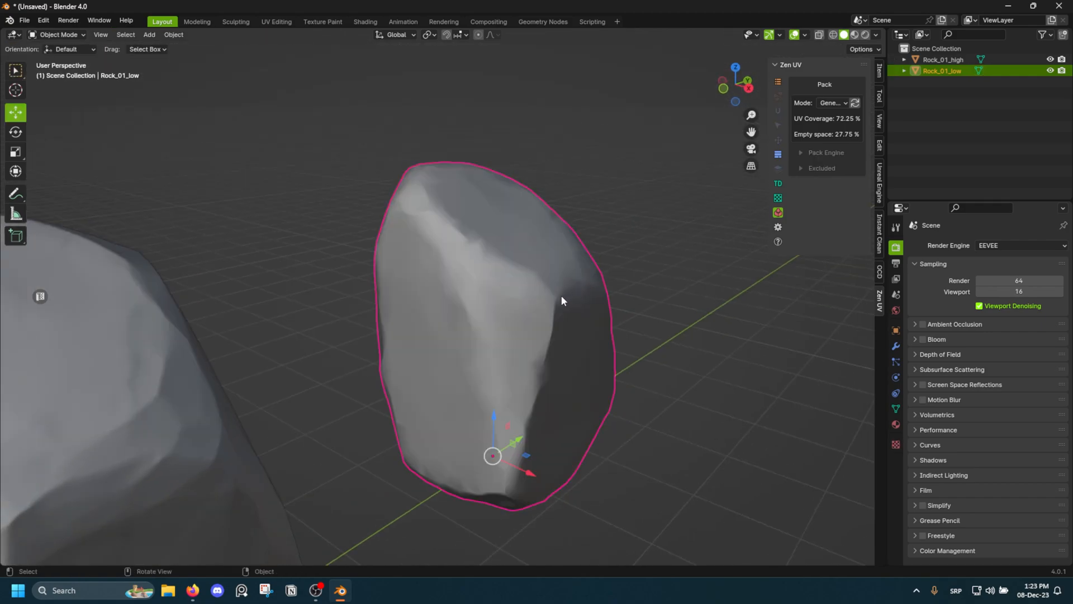
Step: View both rocks side by side and show the Unreal Engine add-on sidebar panel
{"action": "left_click_drag", "start_coordinate": [548, 302], "coordinate": [493, 329]}
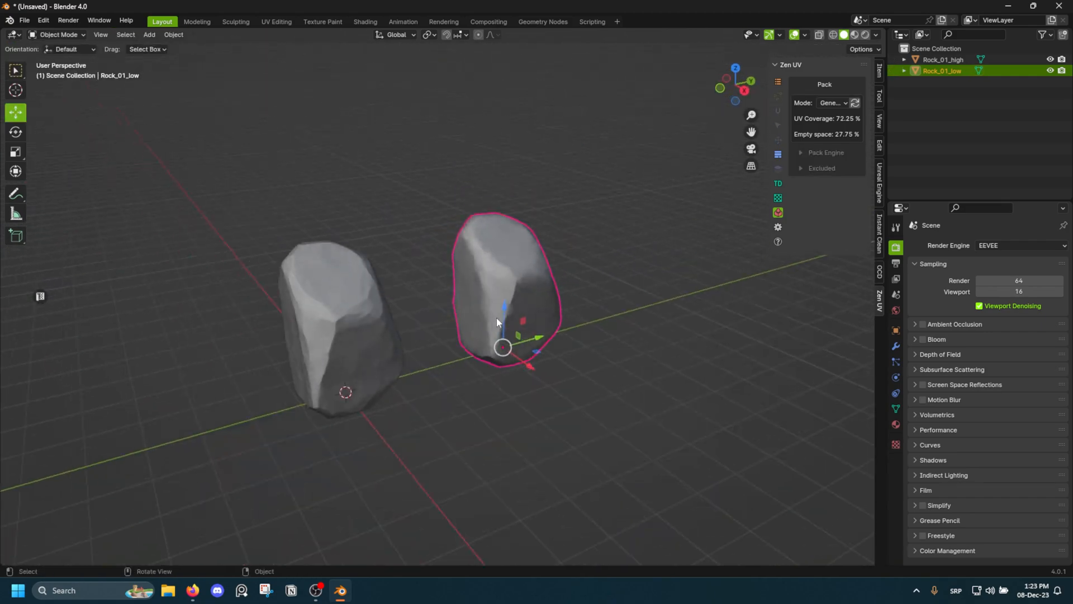
{"action": "key", "text": "Tab"}
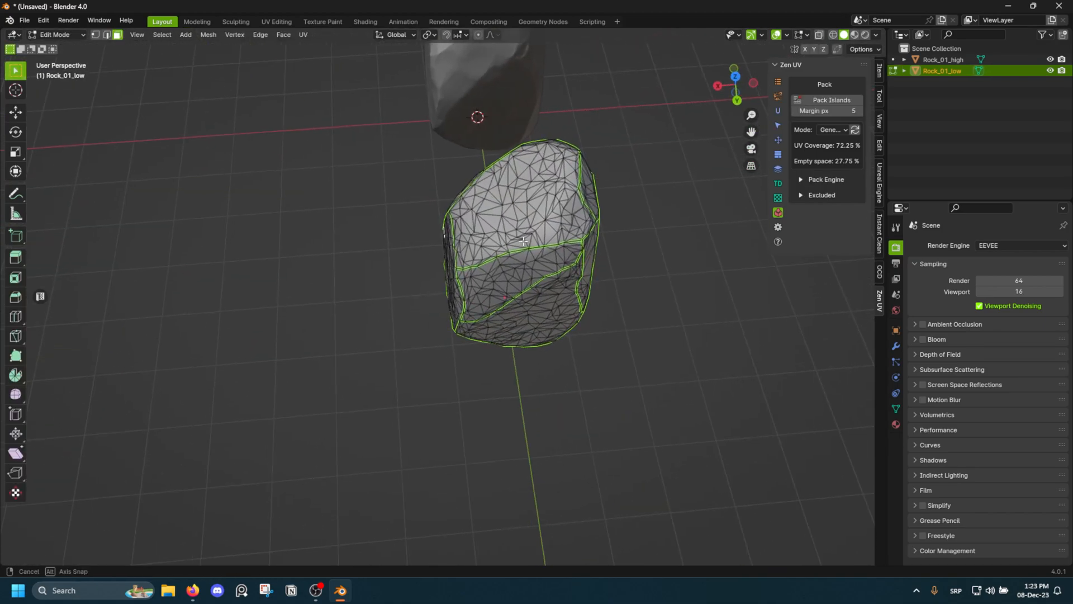
{"action": "left_click_drag", "start_coordinate": [524, 240], "coordinate": [568, 226]}
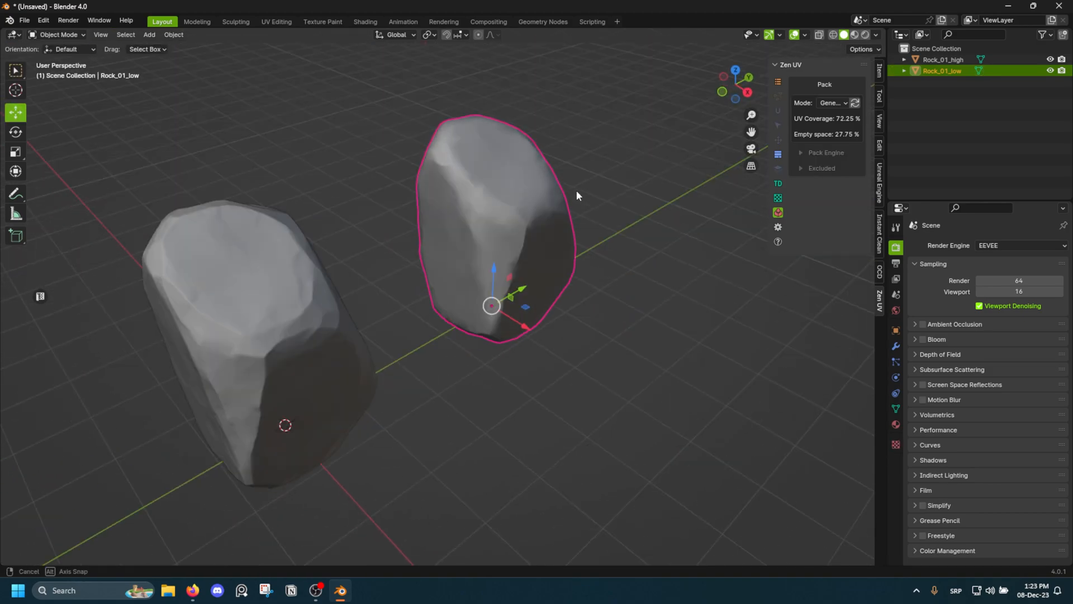
{"action": "key", "text": "Tab"}
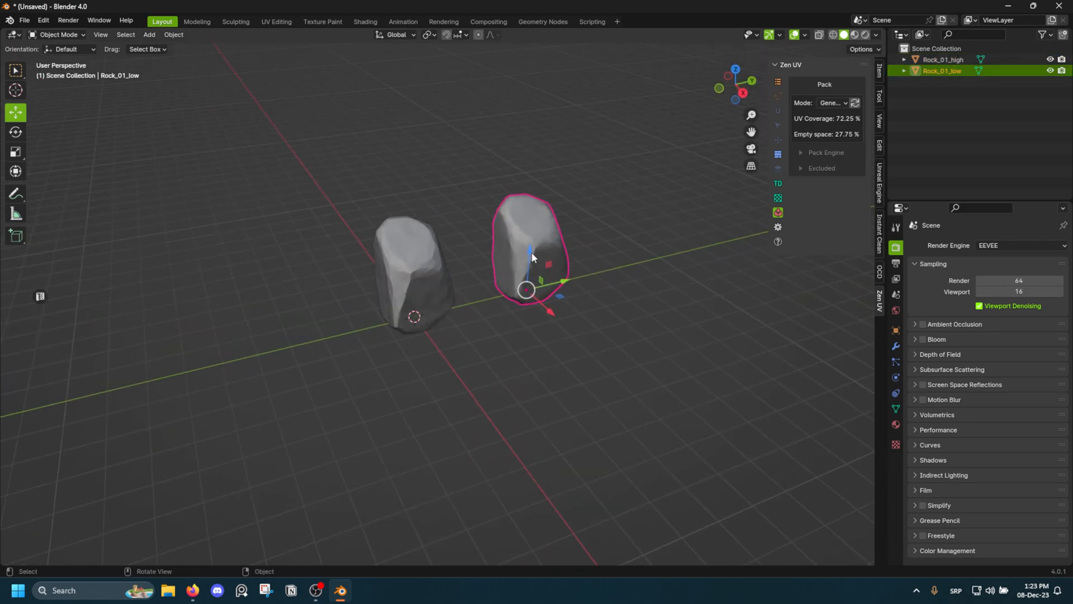
{"action": "left_click", "coordinate": [879, 188]}
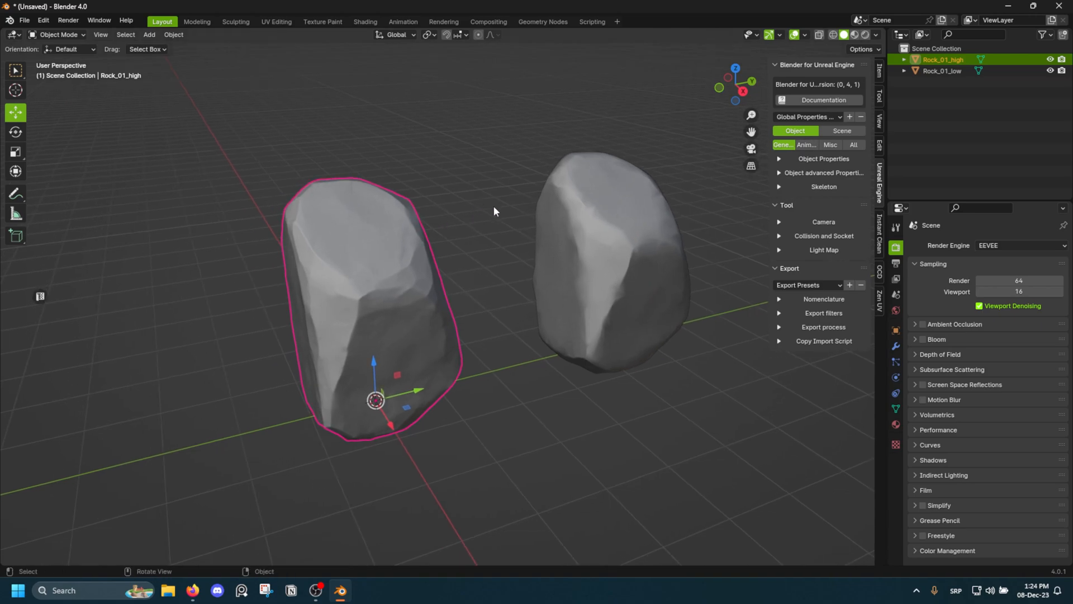
Step: Expand the add-on's Object Properties and reselect Rock_01_high, still on Auto export
{"action": "left_click", "coordinate": [830, 186]}
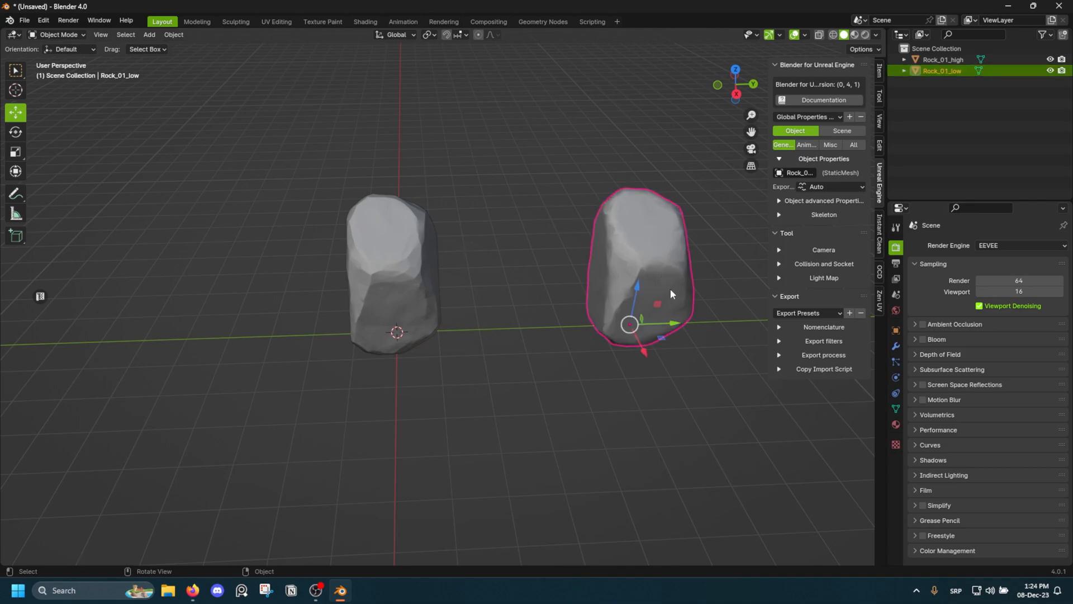
{"action": "left_click", "coordinate": [482, 176]}
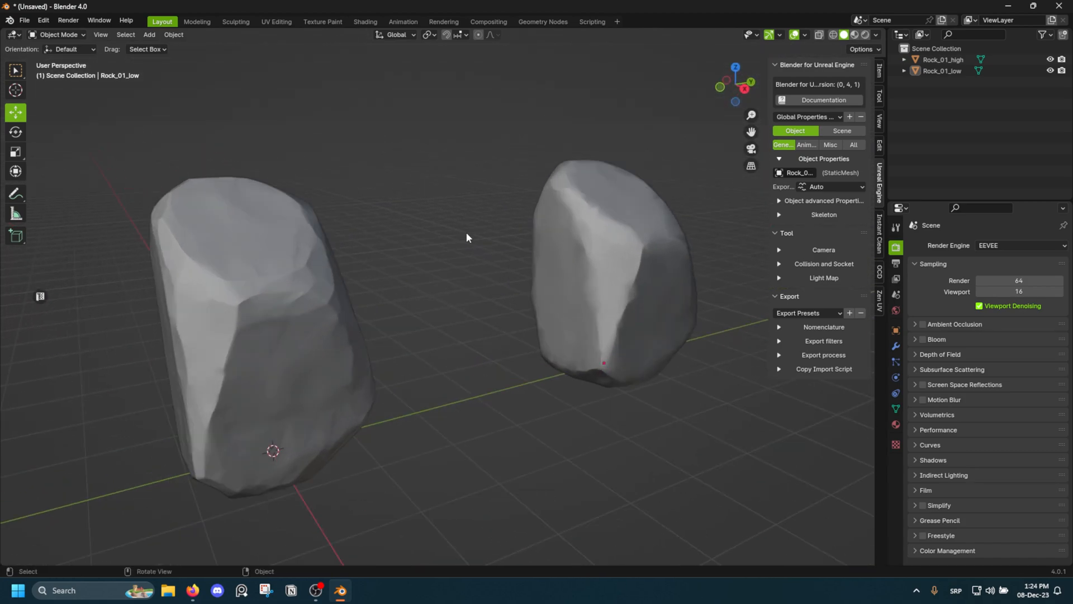
{"action": "mouse_move", "coordinate": [449, 454]}
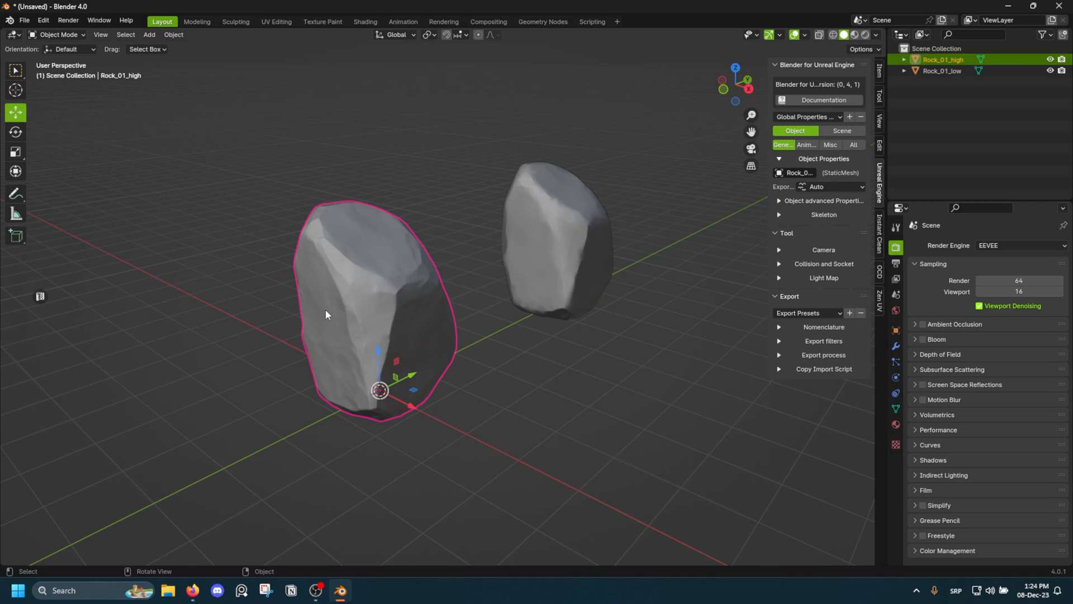
{"action": "mouse_move", "coordinate": [335, 314]}
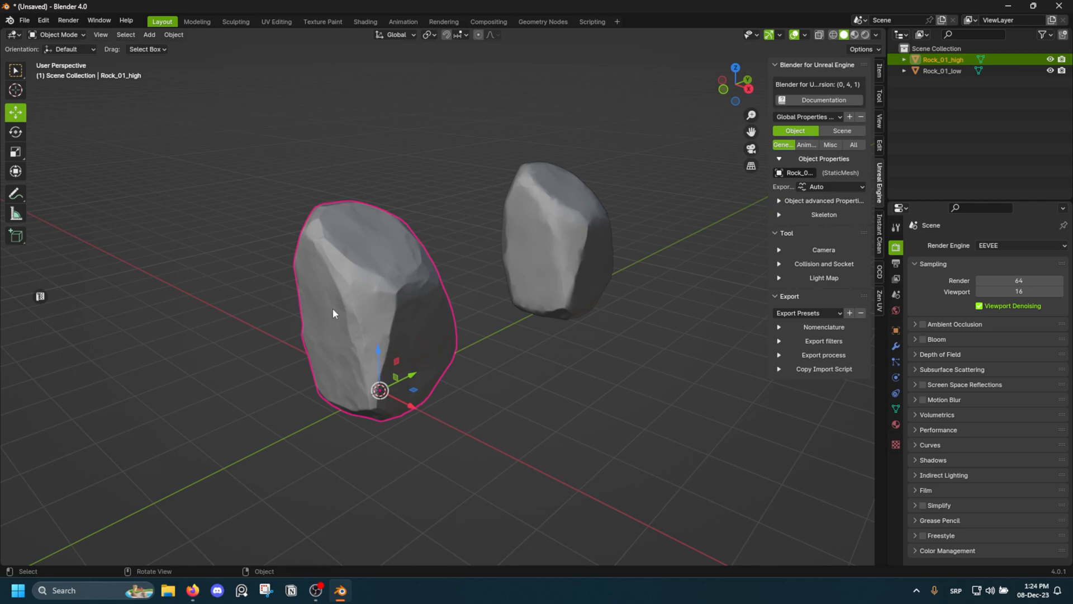
{"action": "mouse_move", "coordinate": [361, 307]}
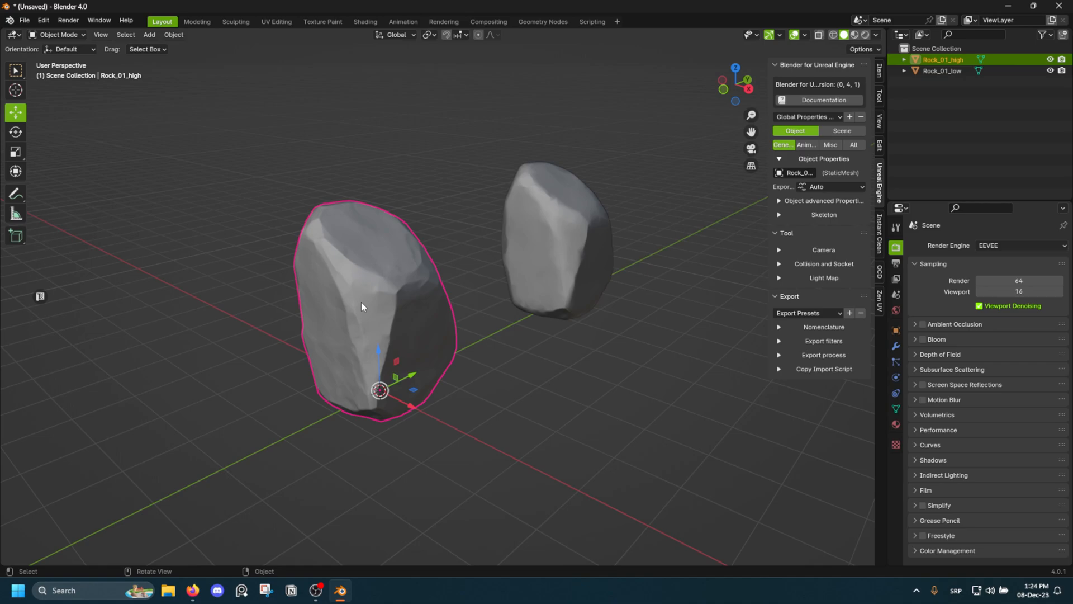
{"action": "mouse_move", "coordinate": [423, 287]}
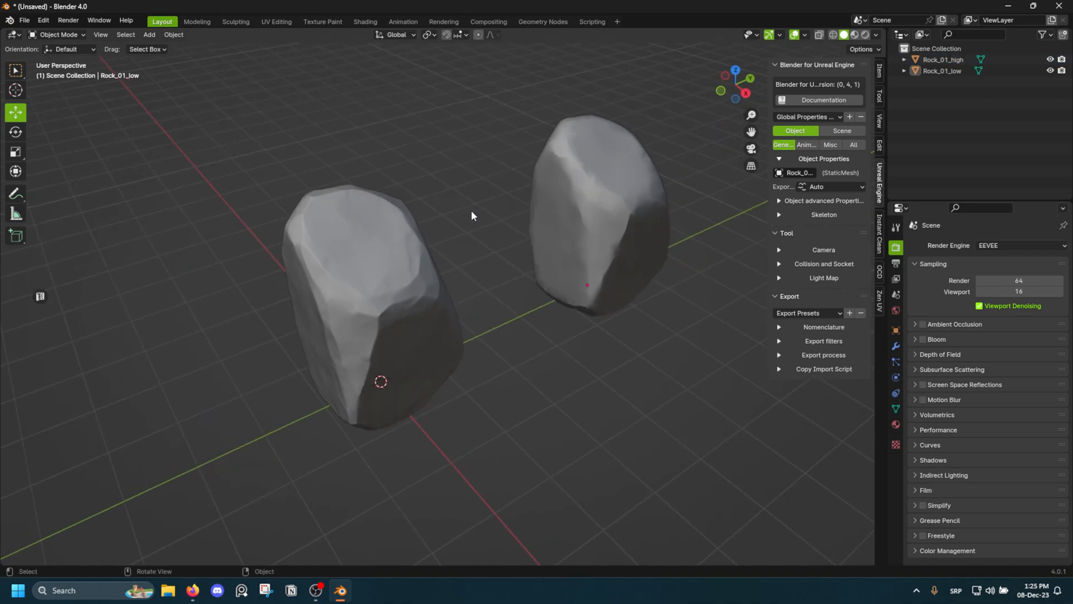
{"action": "left_click", "coordinate": [377, 274]}
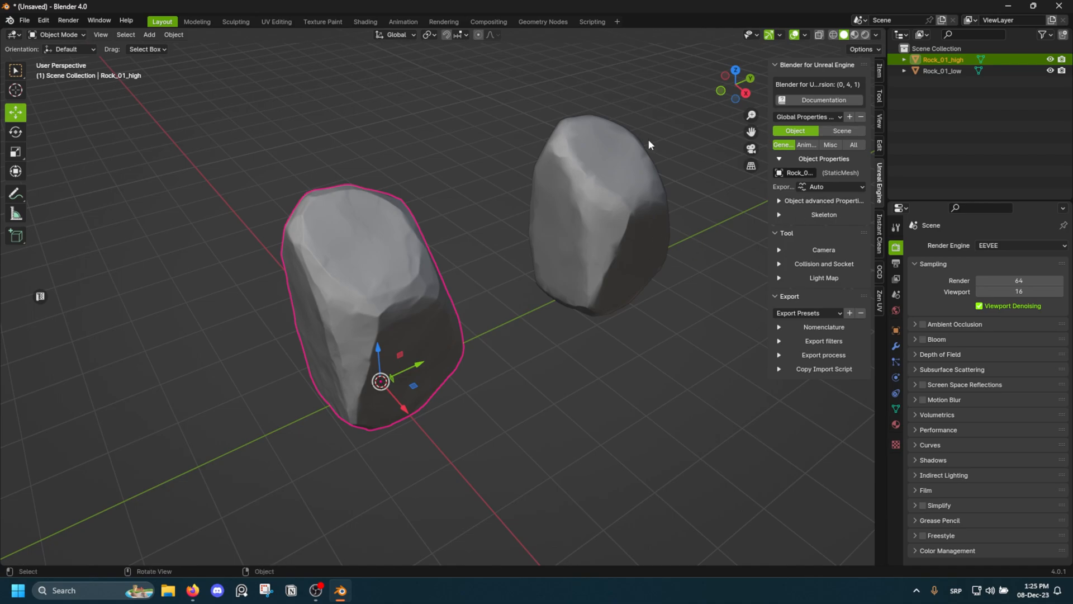
Step: Set Rock_01_high to Export recursive with Only selected filter, and expand Nomenclature
{"action": "left_click", "coordinate": [820, 186]}
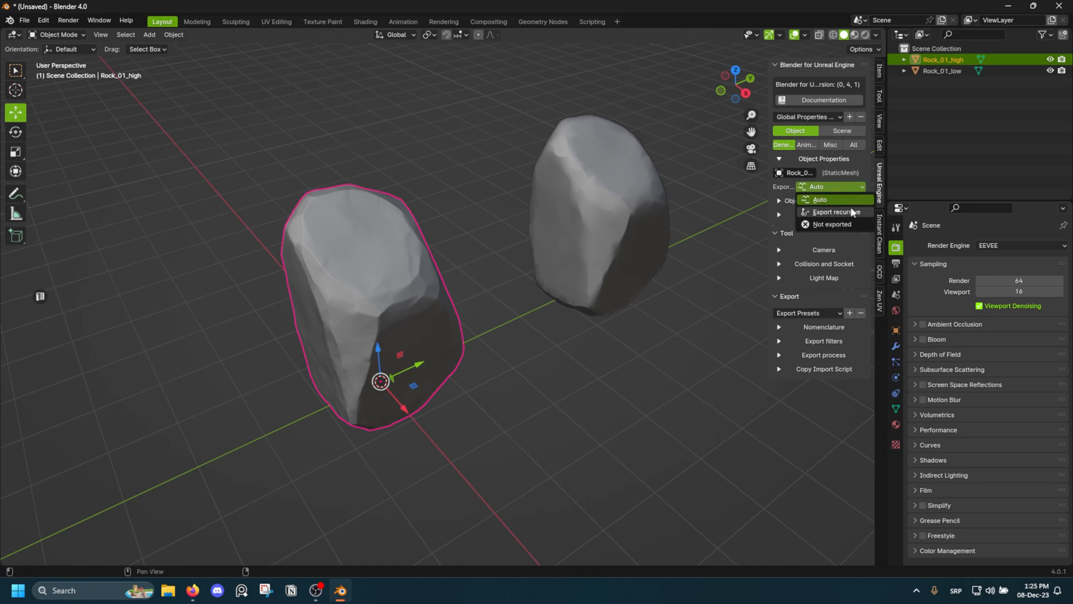
{"action": "left_click", "coordinate": [830, 211]}
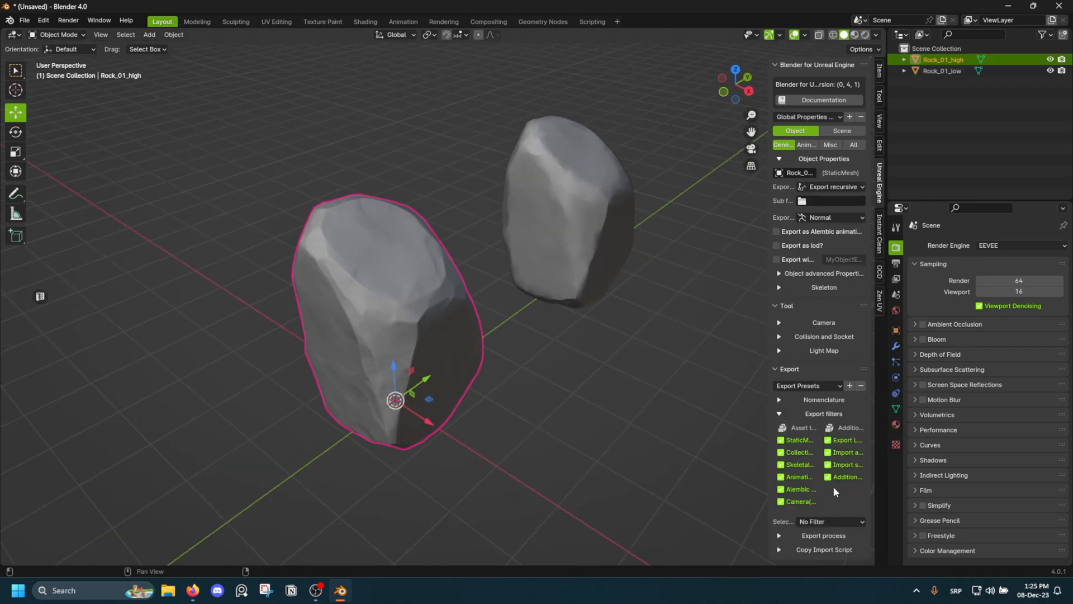
{"action": "left_click", "coordinate": [830, 521]}
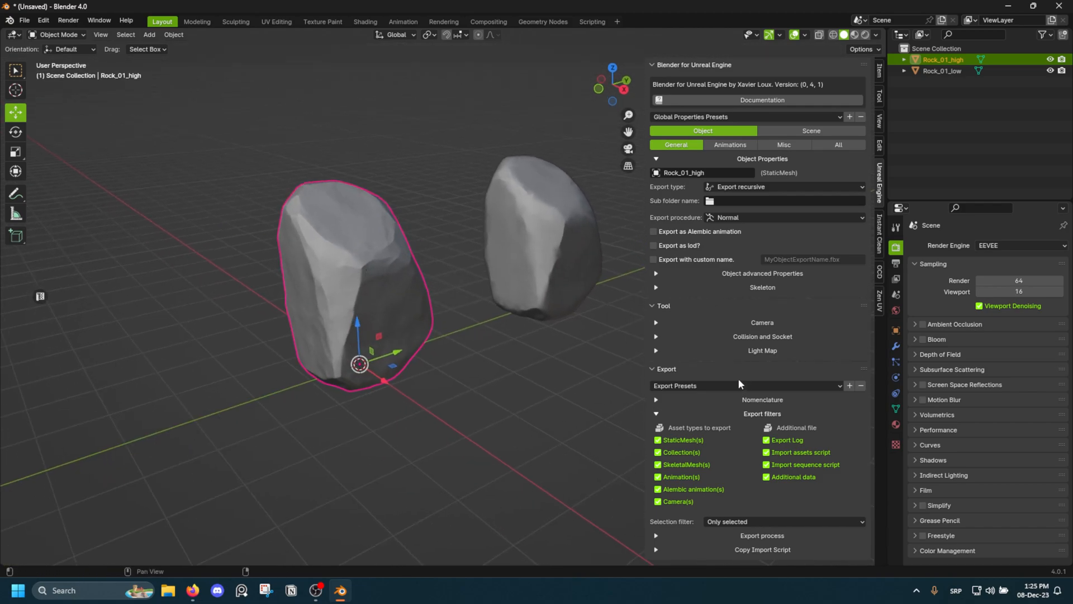
{"action": "left_click", "coordinate": [762, 400]}
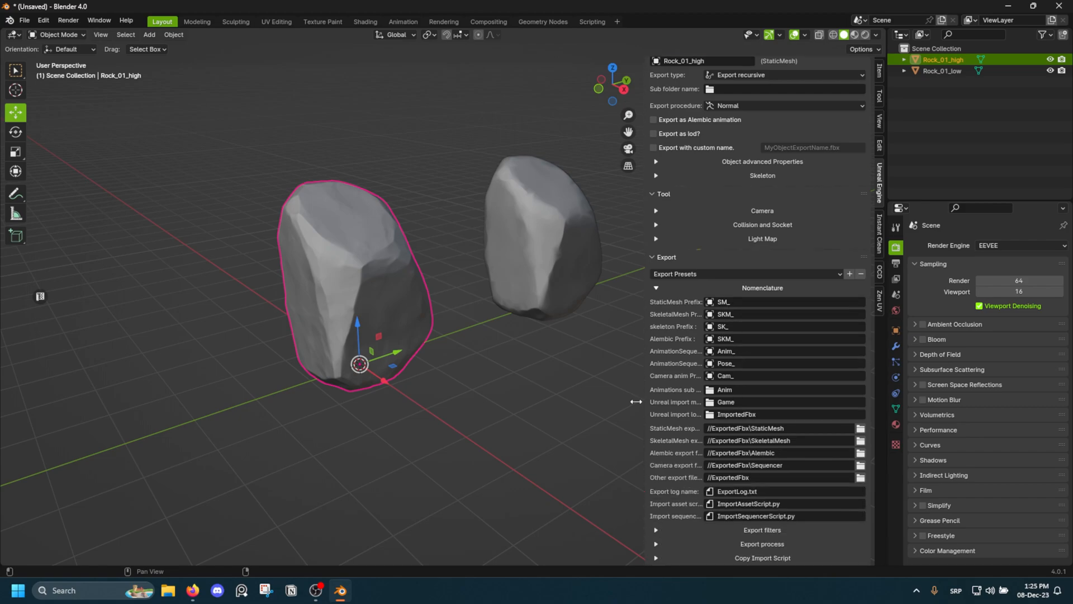
{"action": "mouse_move", "coordinate": [527, 179]}
{"action": "type", "text": "//Meshes"}
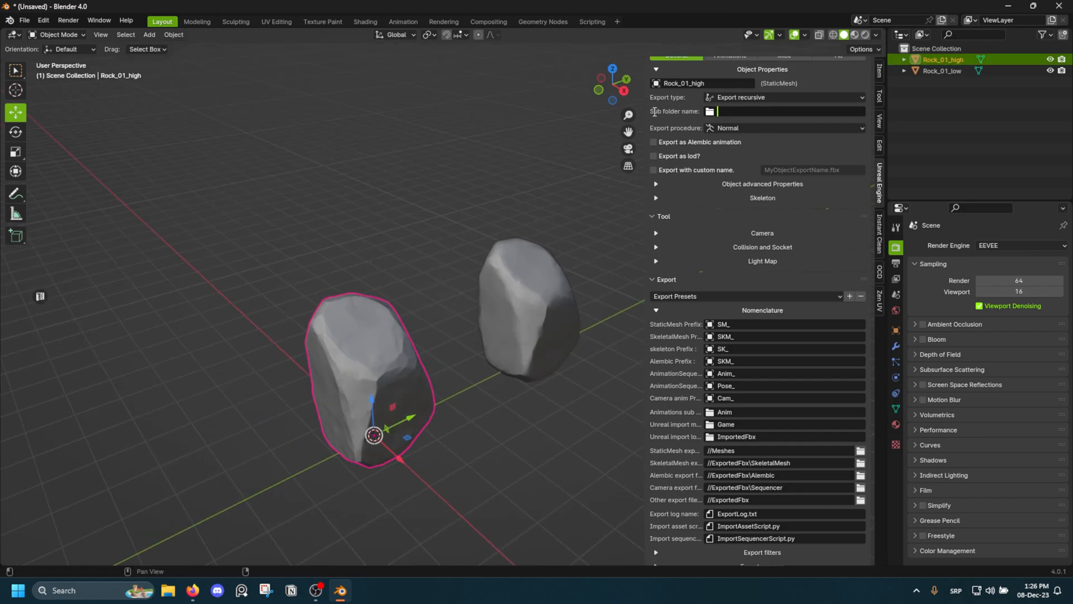
Step: Enter 'High Poly Rocks' as Rock_01_high's export sub folder name
{"action": "type", "text": "H"}
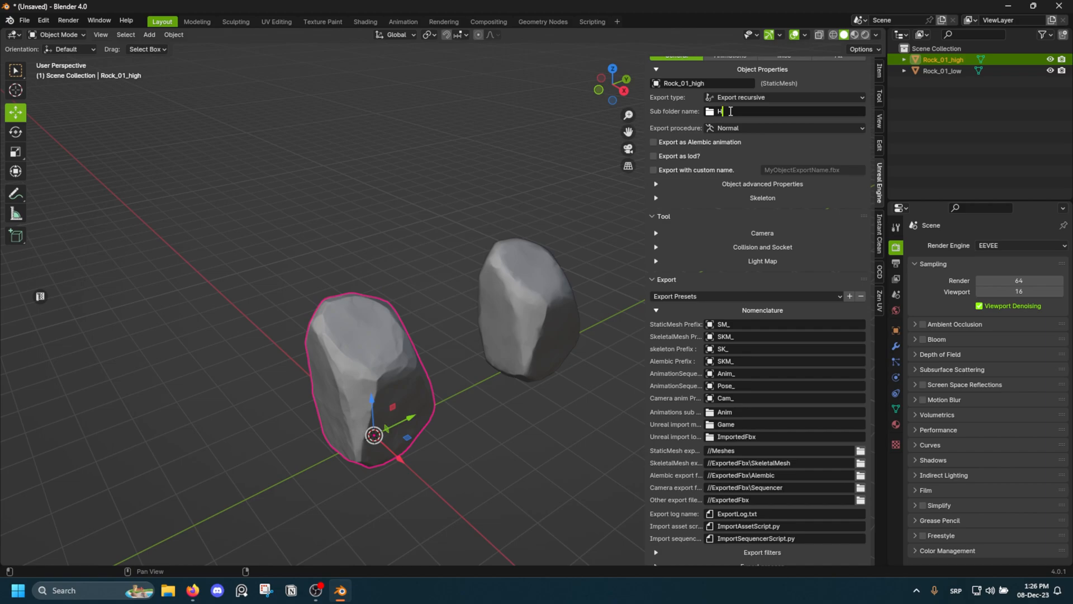
{"action": "type", "text": "igh Poly"}
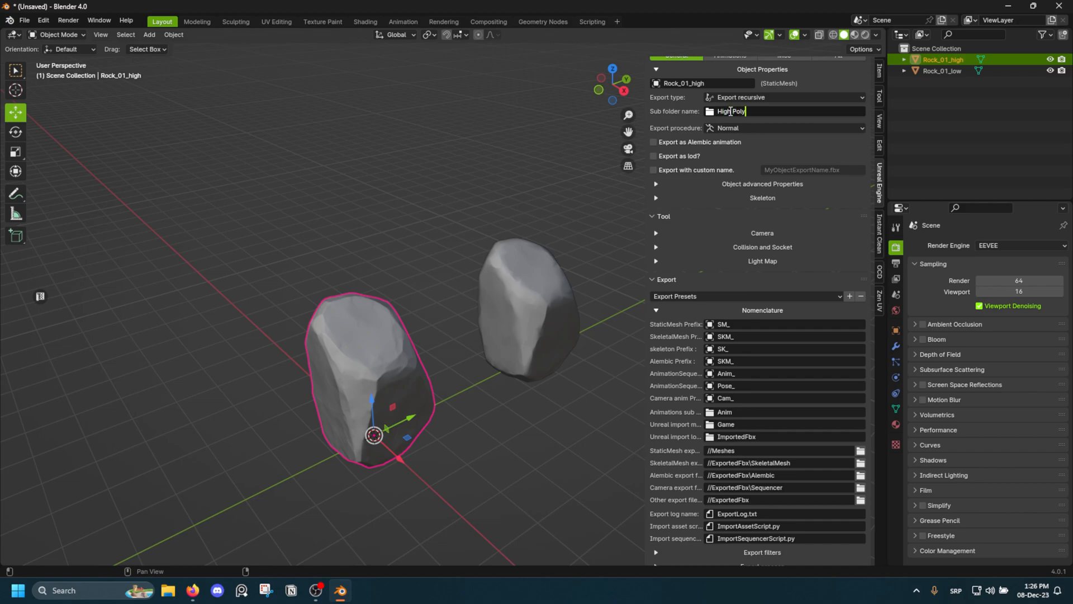
{"action": "type", "text": "Rocks"}
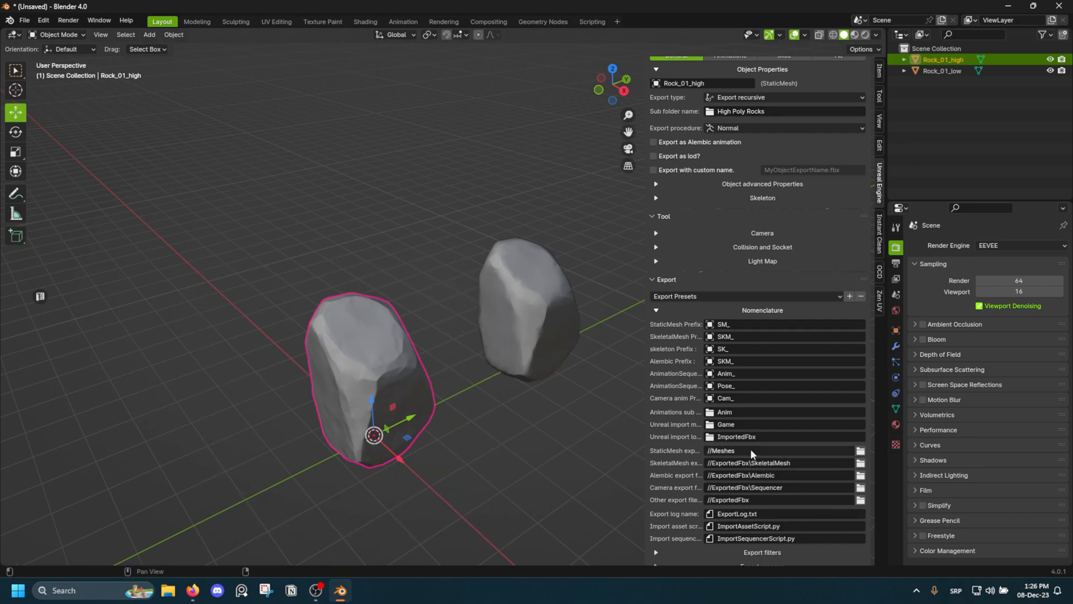
{"action": "mouse_move", "coordinate": [753, 450]}
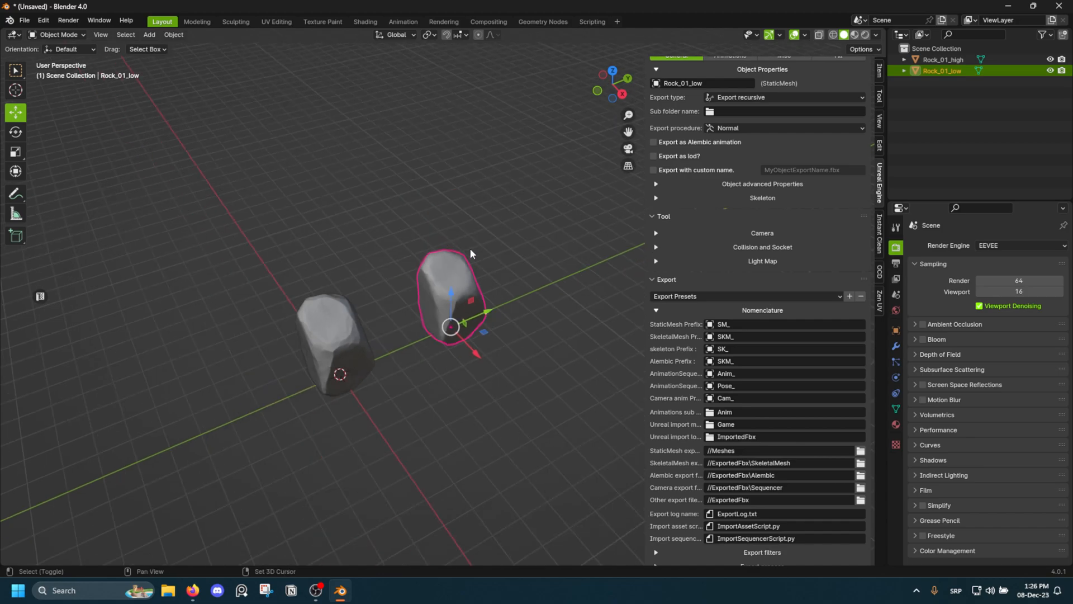
Step: Try Export for Unreal Engine on both rocks, which warns to save the .blend first
{"action": "key", "text": "Tab"}
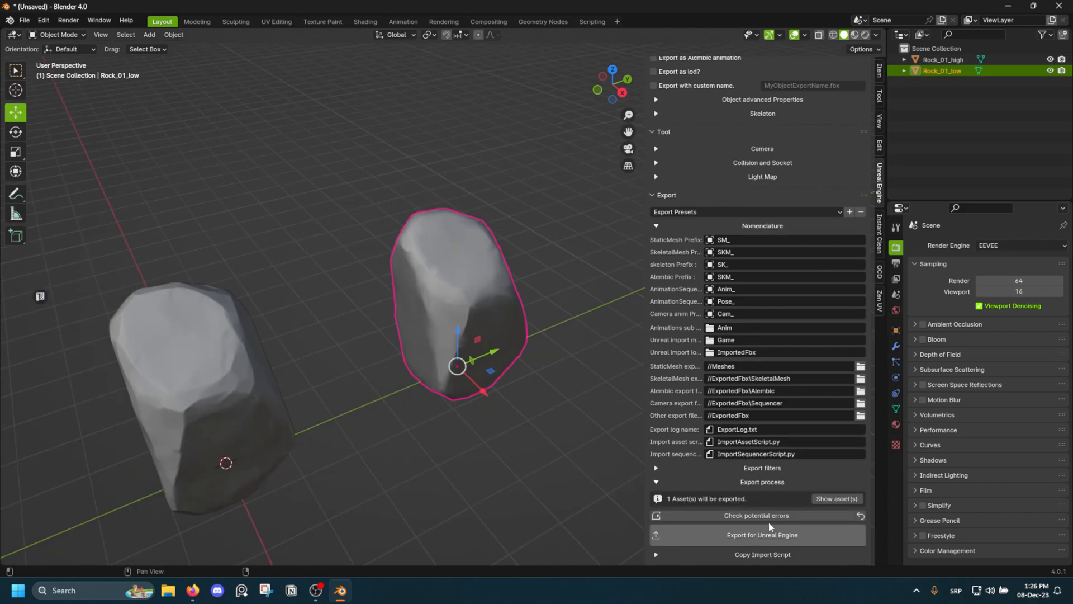
{"action": "right_click", "coordinate": [762, 534]}
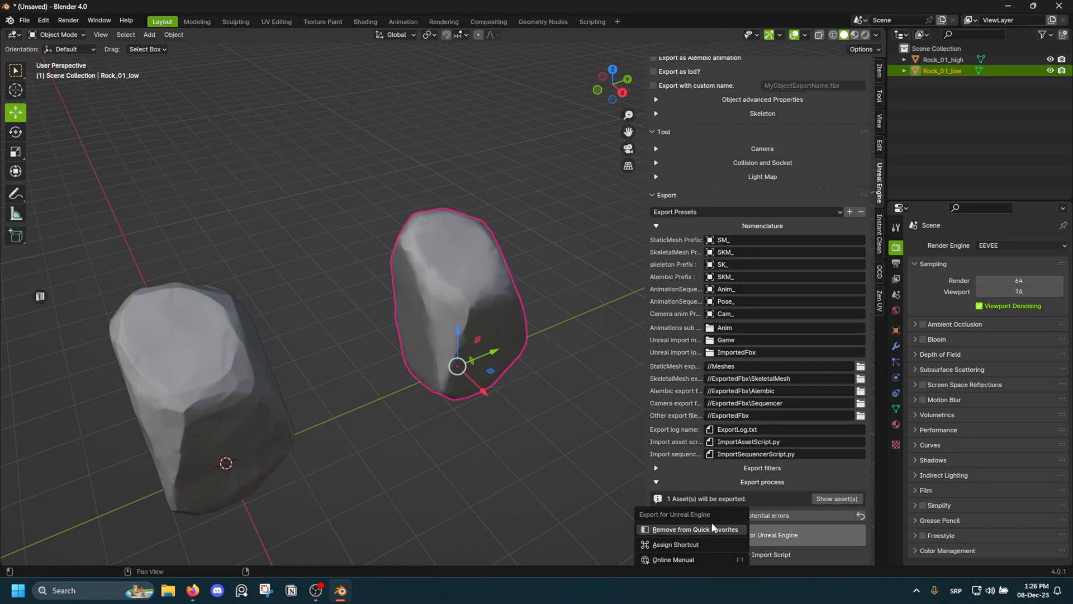
{"action": "left_click", "coordinate": [693, 529]}
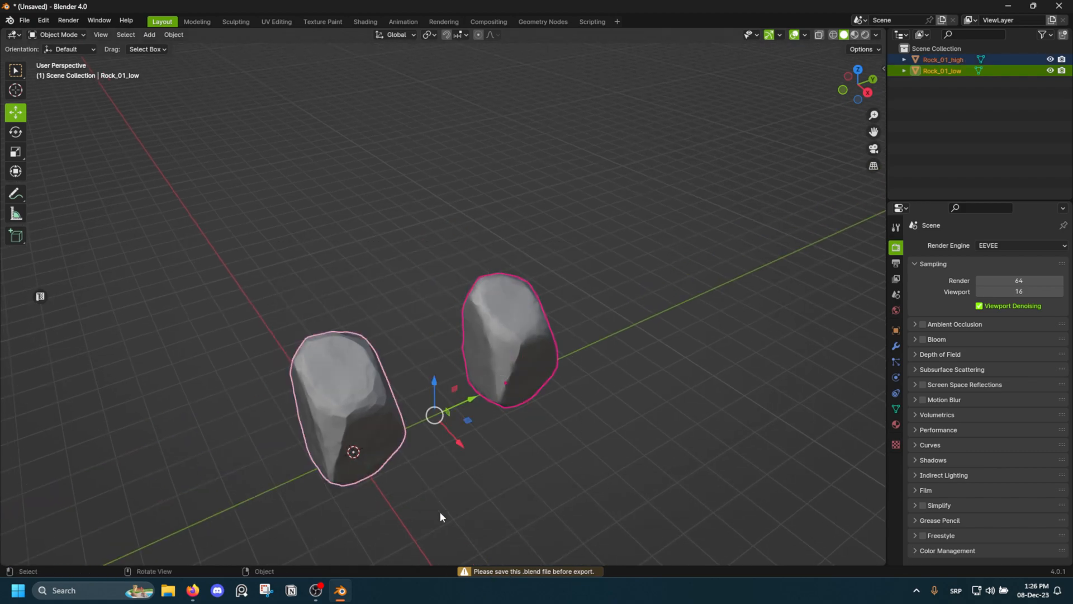
{"action": "left_click", "coordinate": [24, 20]}
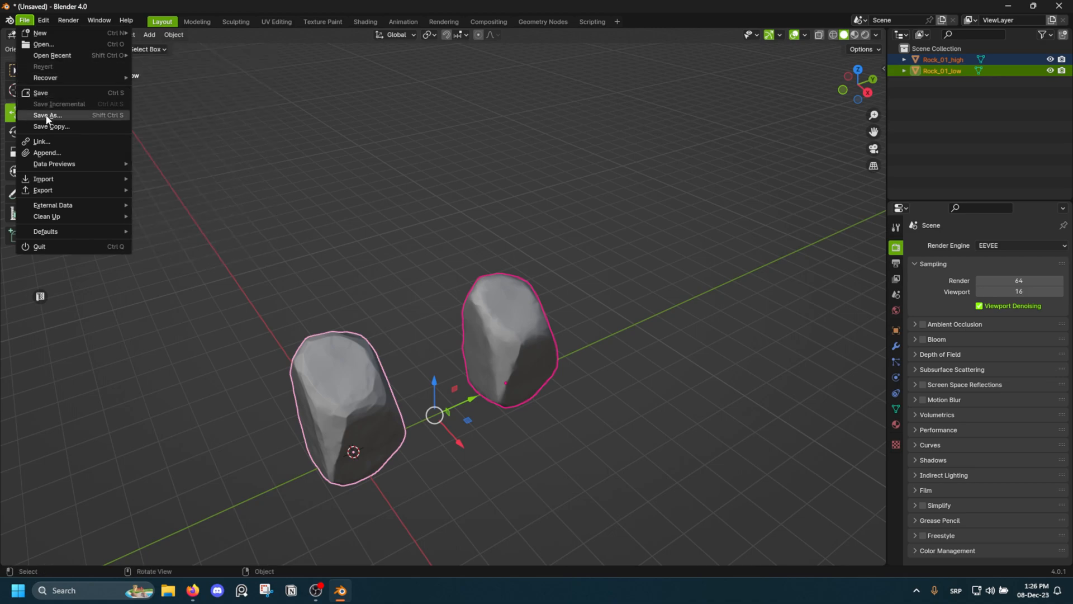
Step: Save As into D:\_Blender Projects\_Rock Creation Guide - Mini Series, delete New Folder, start naming 'Ro'
{"action": "left_click", "coordinate": [48, 115]}
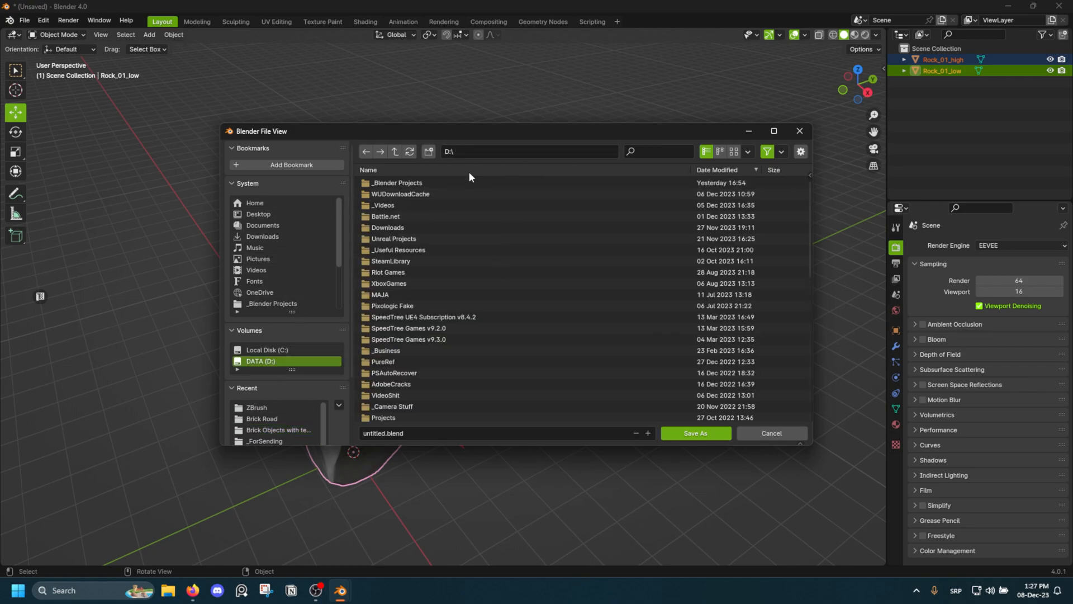
{"action": "double_click", "coordinate": [397, 183]}
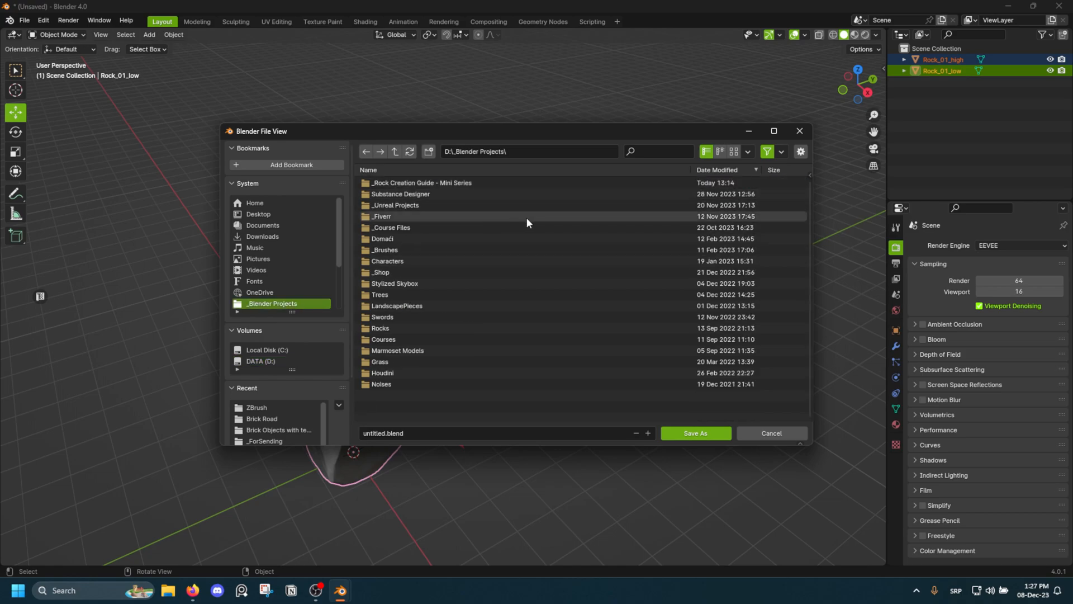
{"action": "double_click", "coordinate": [419, 182]}
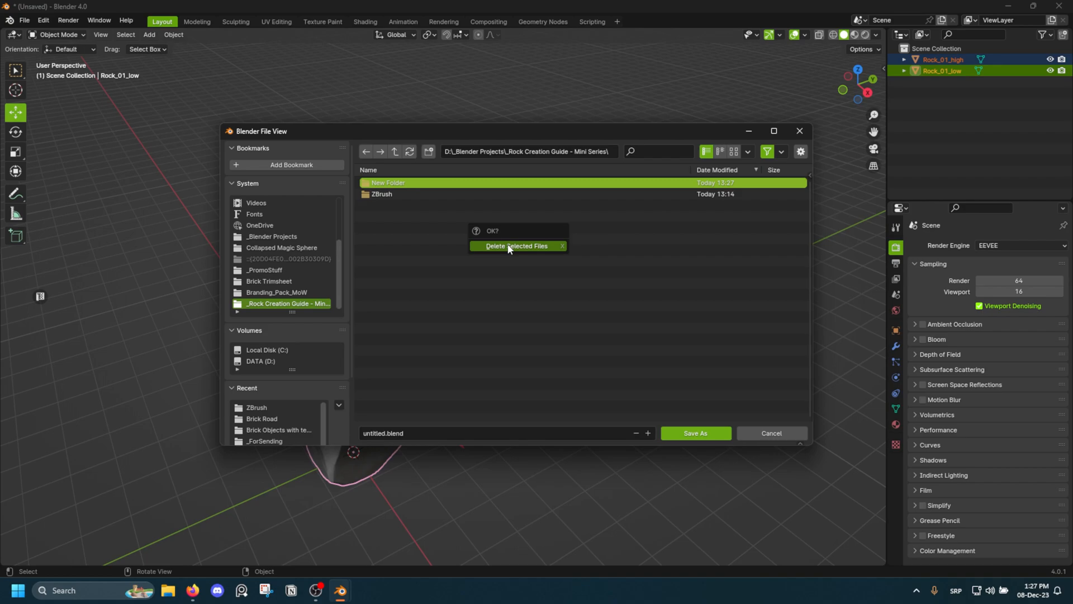
{"action": "left_click", "coordinate": [516, 246]}
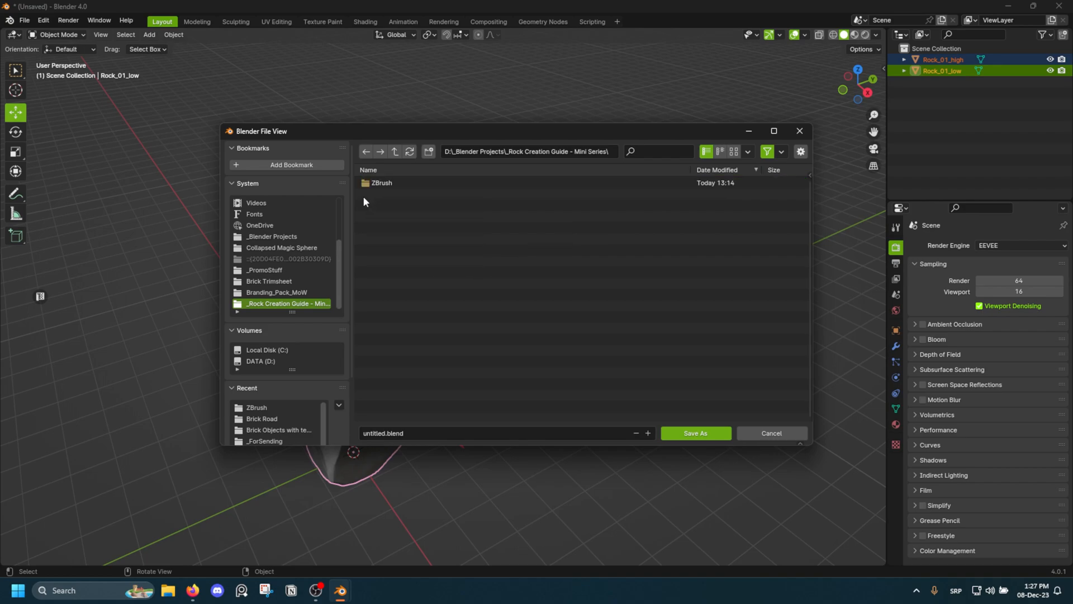
{"action": "left_click", "coordinate": [382, 432]}
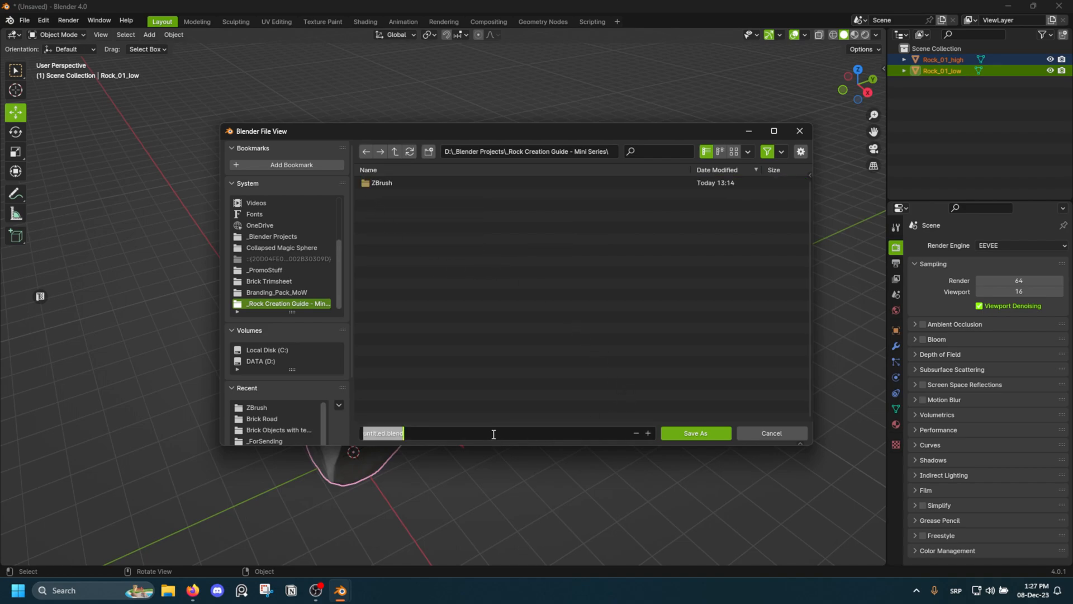
{"action": "type", "text": "Ro"}
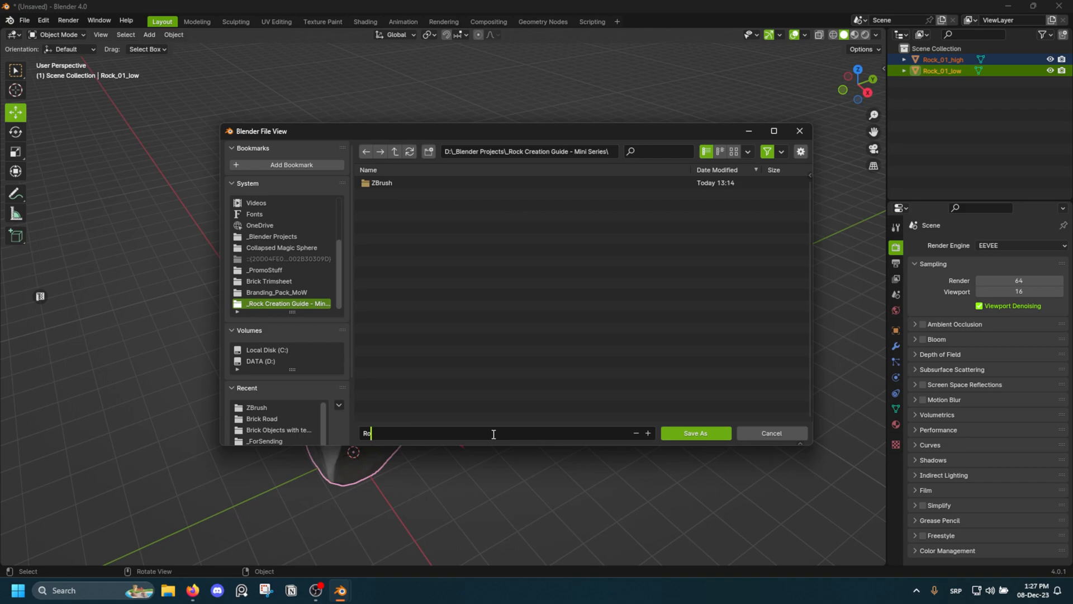